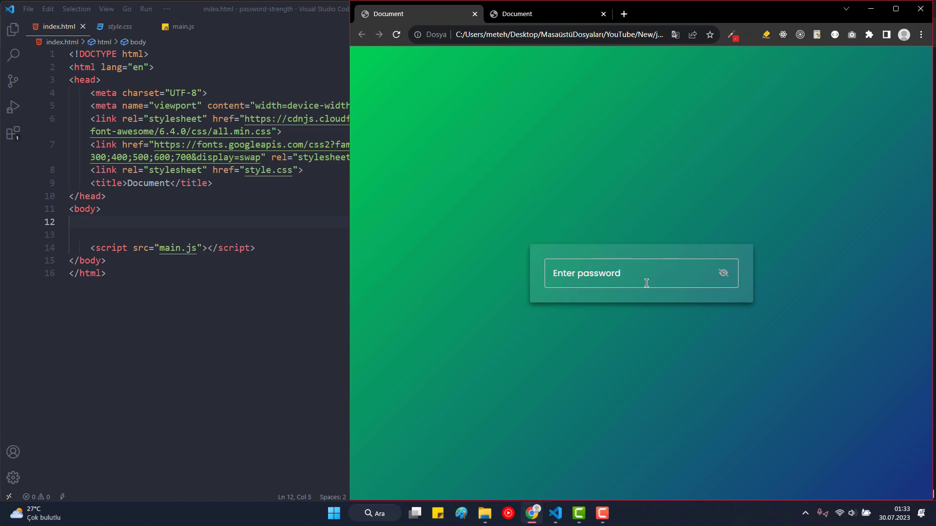
{"action": "mouse_move", "coordinate": [761, 447]}
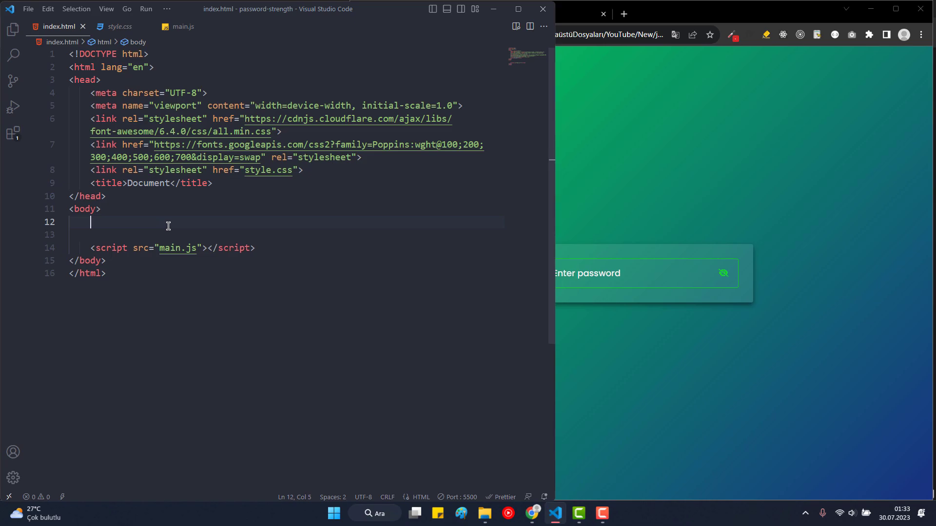
Add div.container > div.input-box containing an i.fas.fa-eye-slash.show-hide icon.
{"action": "type", "text": ".container\">"}
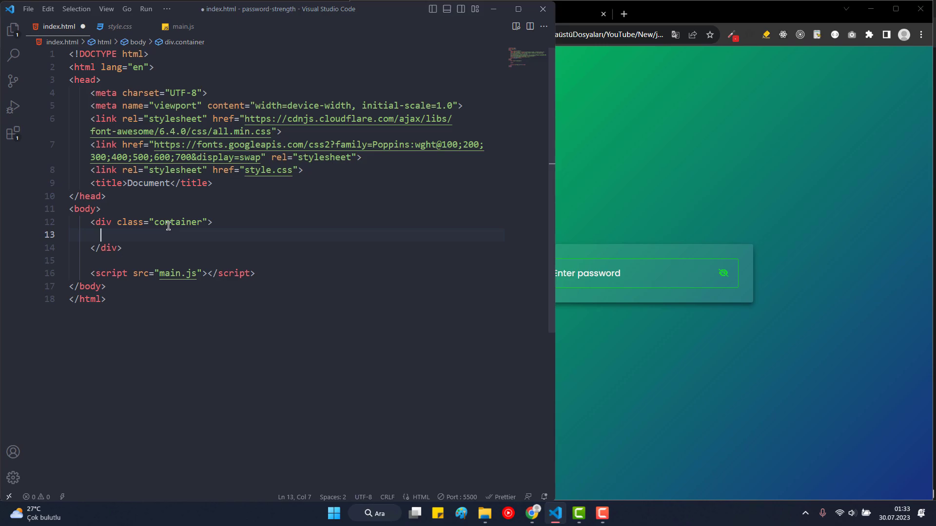
{"action": "type", "text": ".input-box\">"}
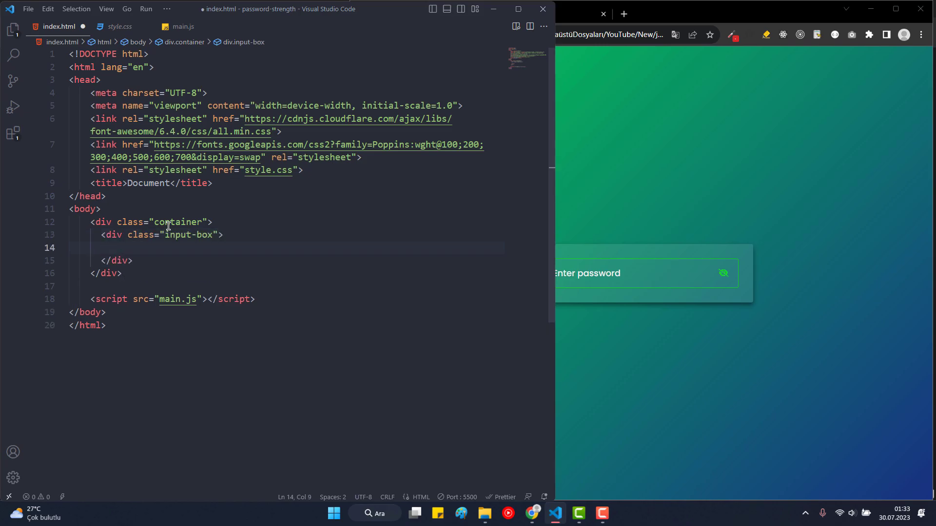
{"action": "type", "text": "i"}
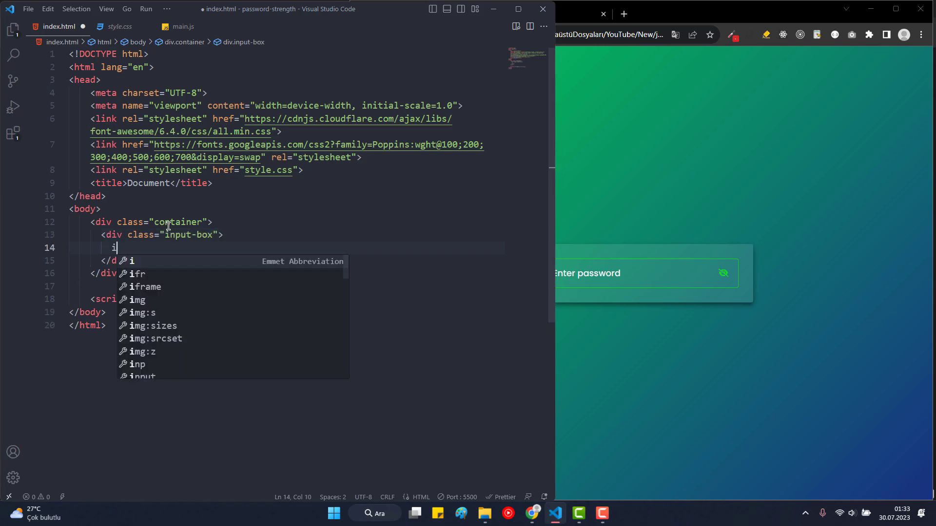
{"action": "type", "text": "."}
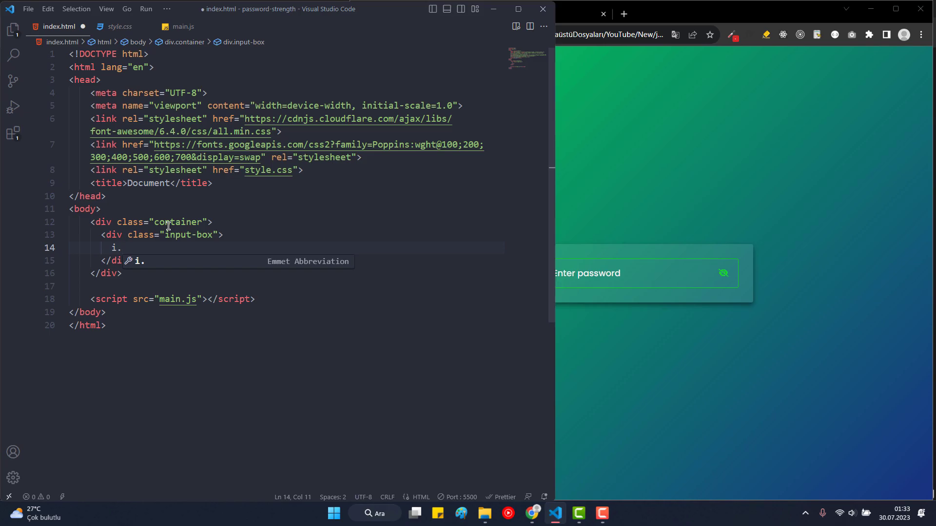
{"action": "type", "text": "fas.fa-"}
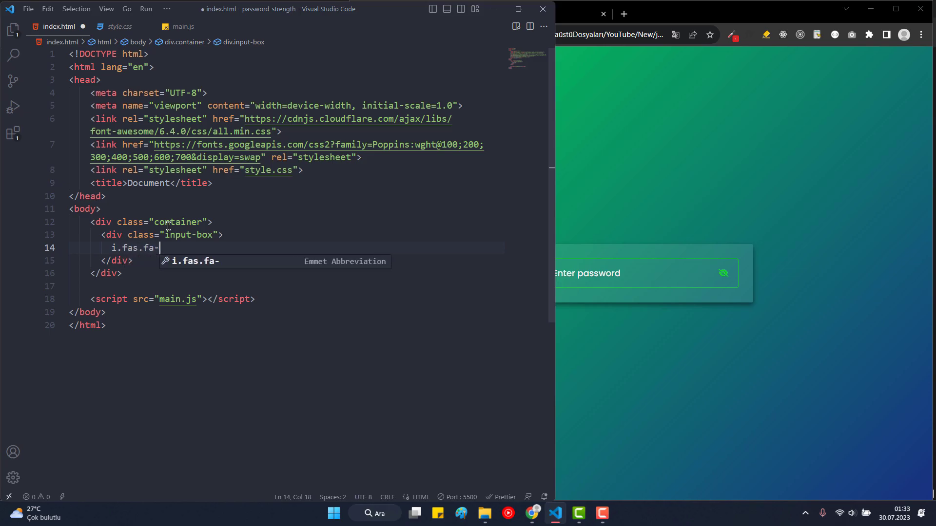
{"action": "type", "text": "eye"}
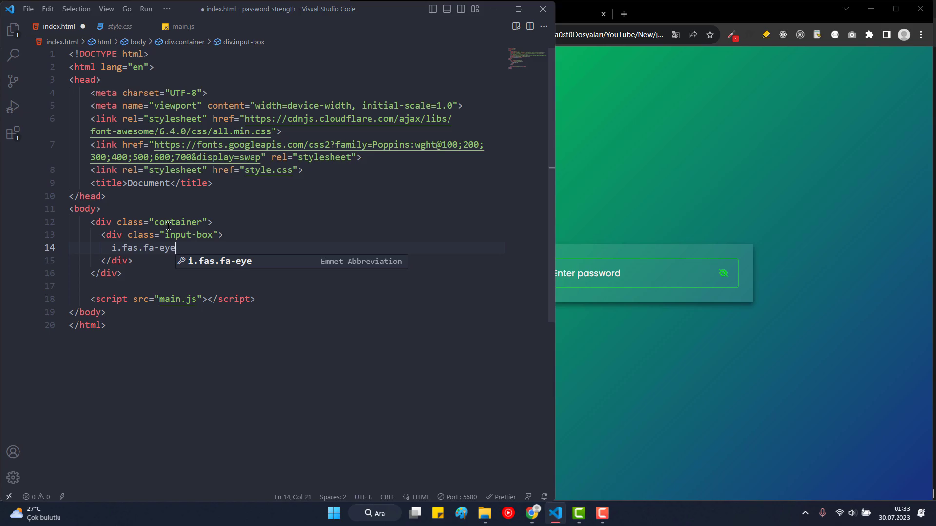
{"action": "type", "text": "-slah"}
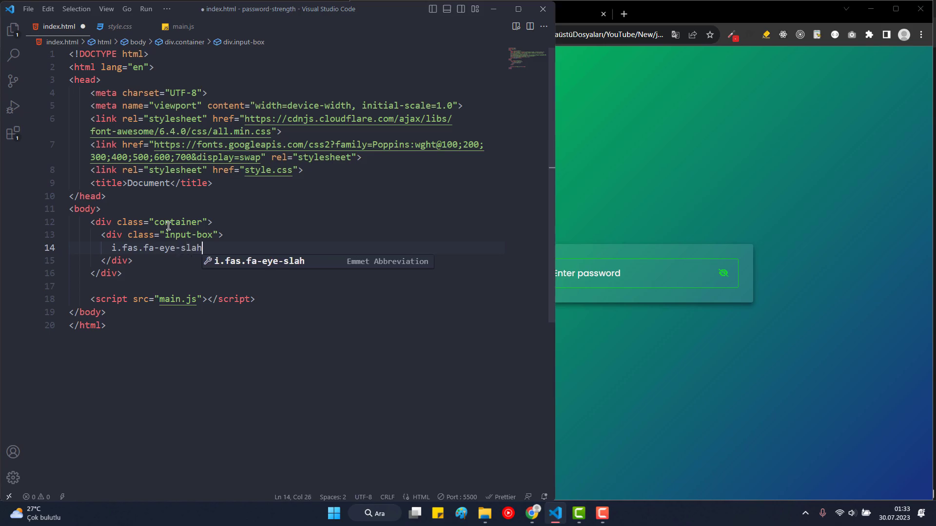
{"action": "type", "text": "h"}
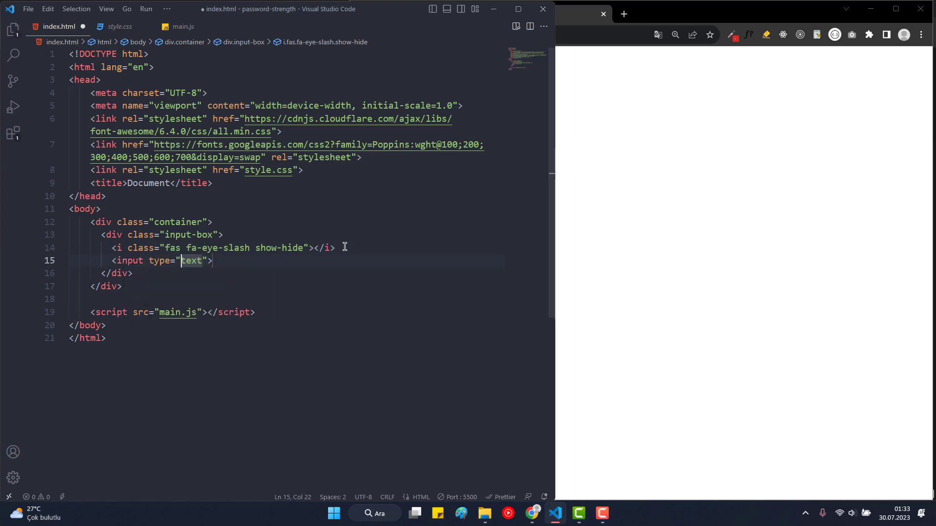
Add a password input with spellcheck false and placeholder 'Enter password'.
{"action": "key", "text": "BackSpace"}
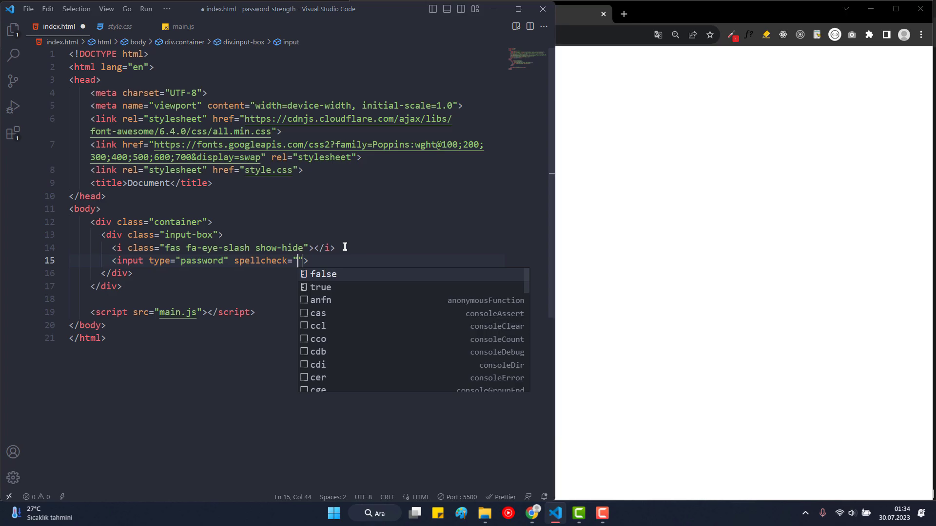
{"action": "type", "text": "false\" placeholder=\"Enter"}
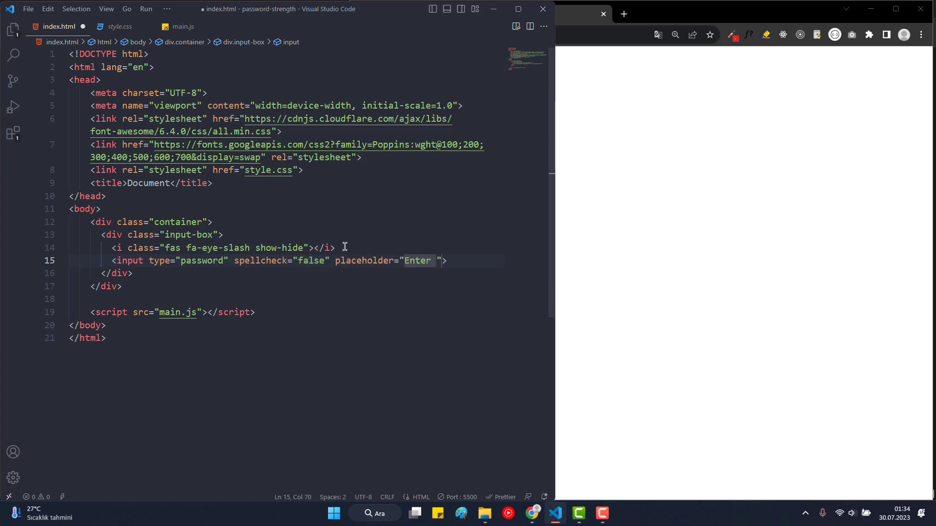
{"action": "type", "text": "password"}
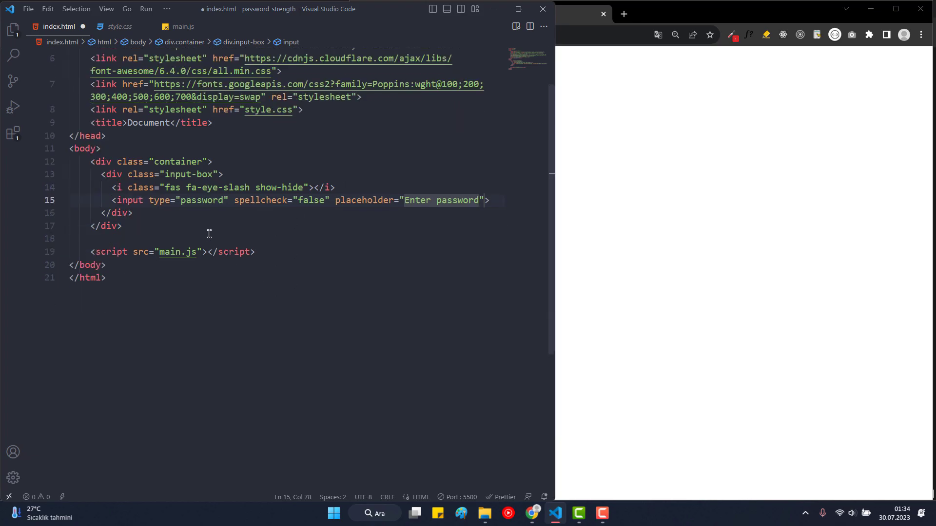
Add div.indicator > div.icon-text with an i.fas.fa-exclamation-circle.error-icon inside.
{"action": "key", "text": "Enter"}
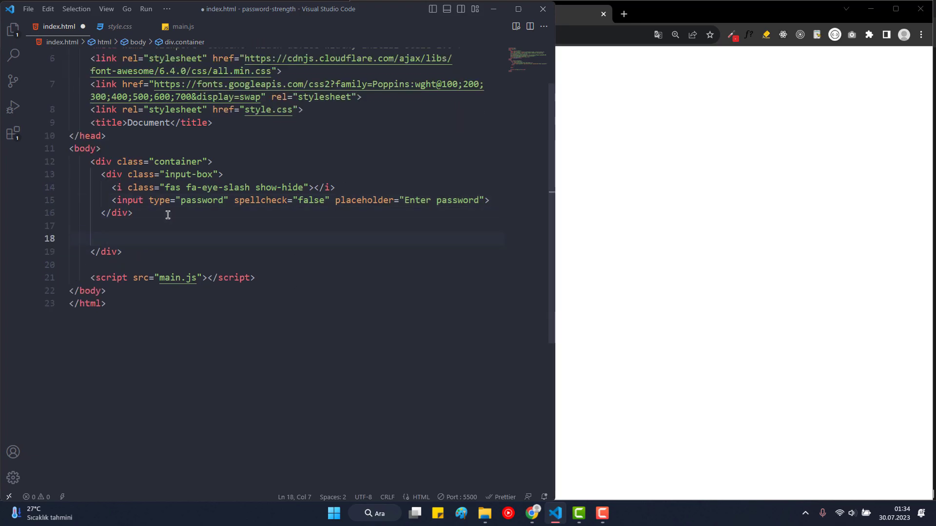
{"action": "type", "text": ".ind"}
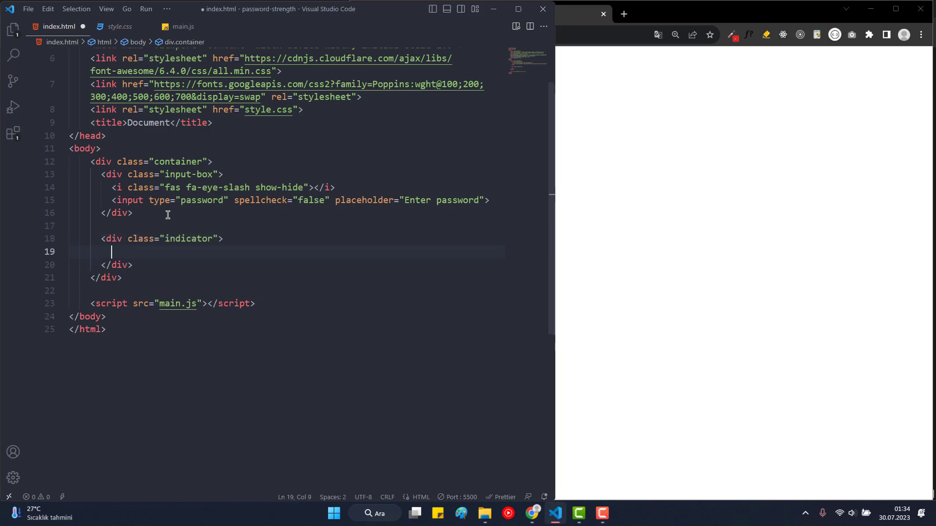
{"action": "type", "text": "."}
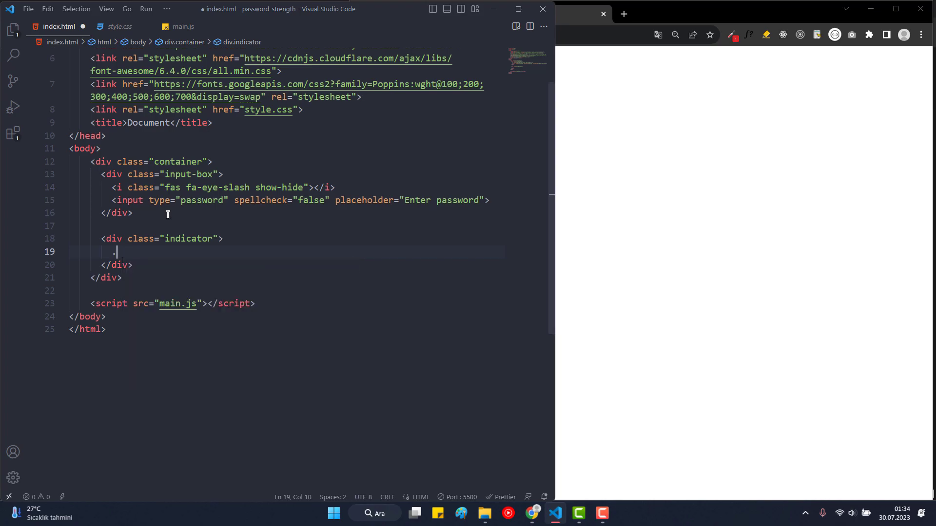
{"action": "type", "text": "icon-text\">"}
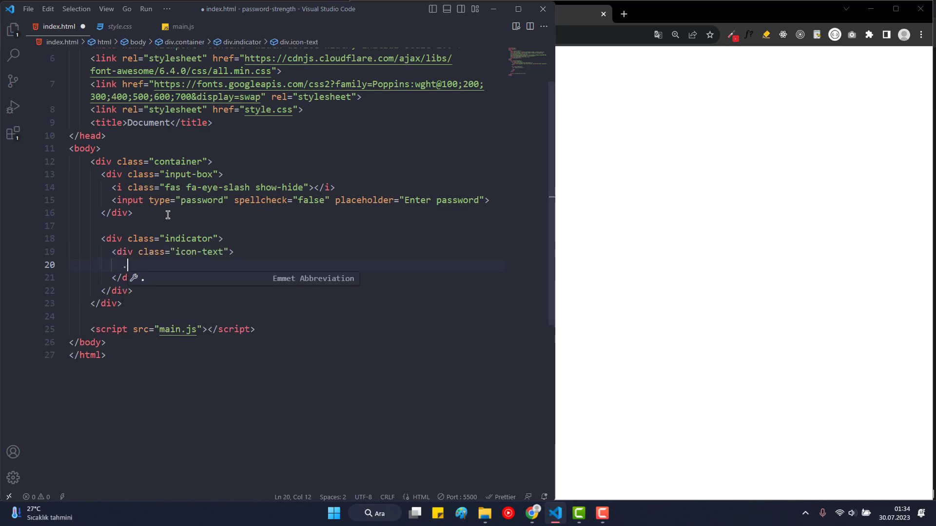
{"action": "type", "text": "i"}
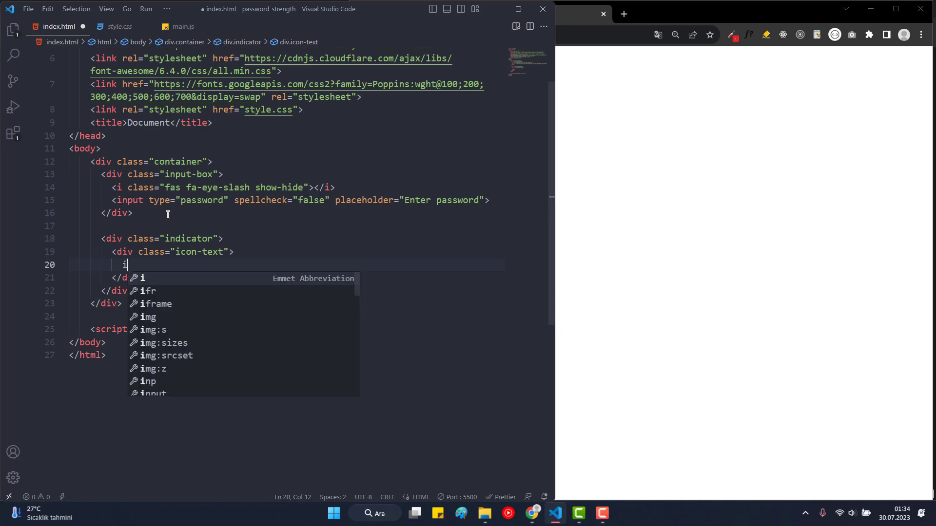
{"action": "type", "text": ".fas."}
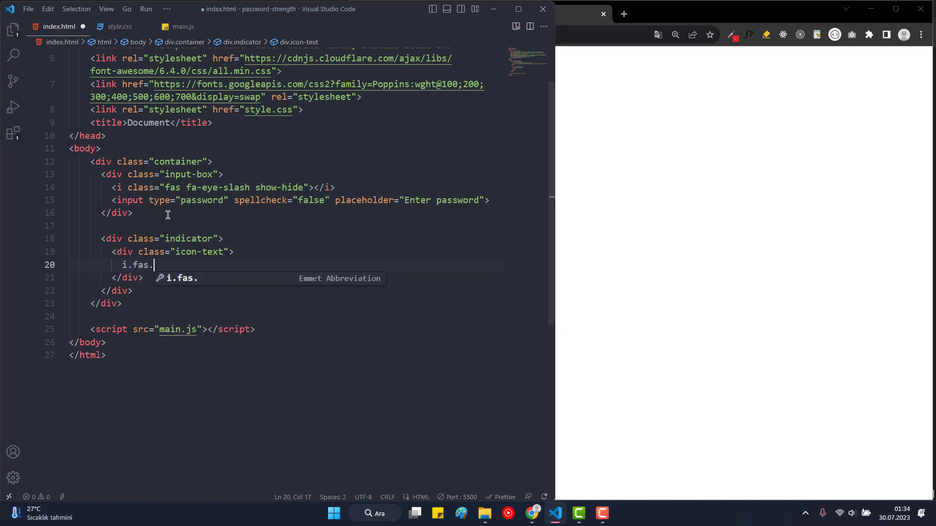
{"action": "type", "text": "fa-exclam"}
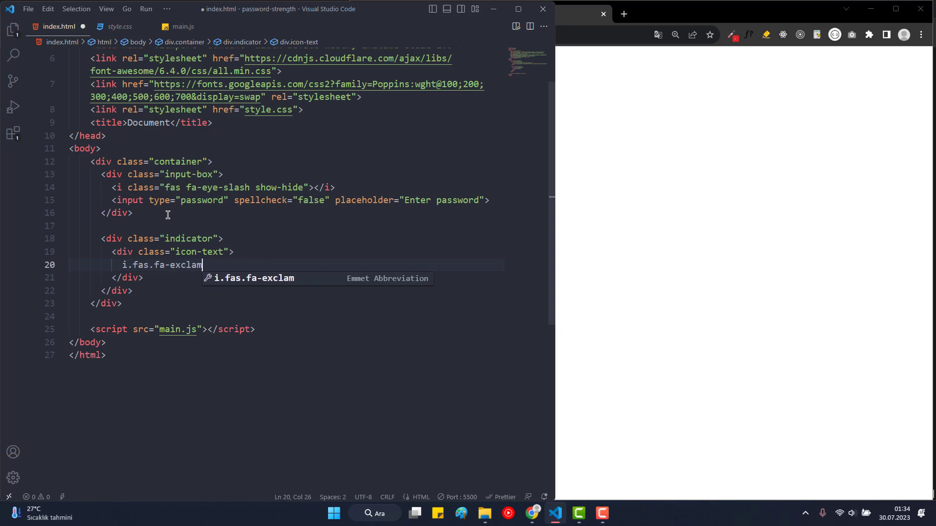
{"action": "type", "text": "a"}
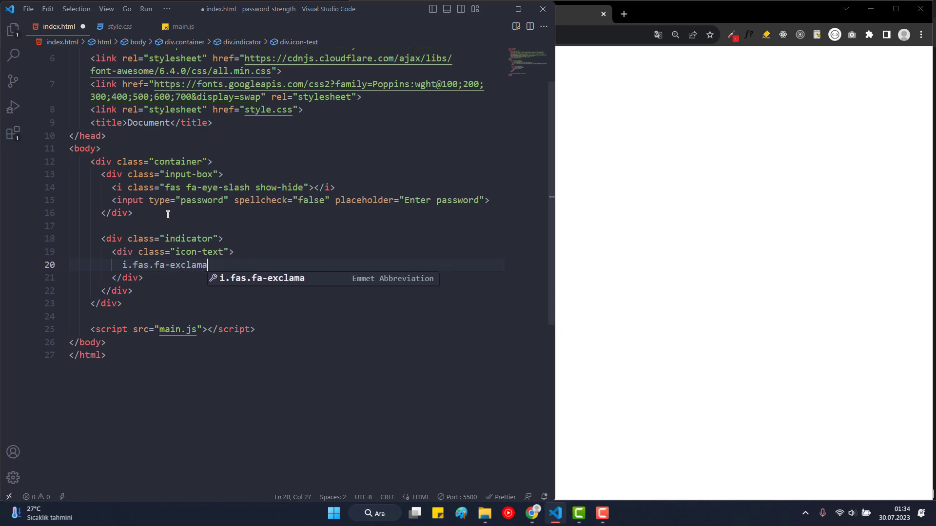
{"action": "type", "text": "tion-"}
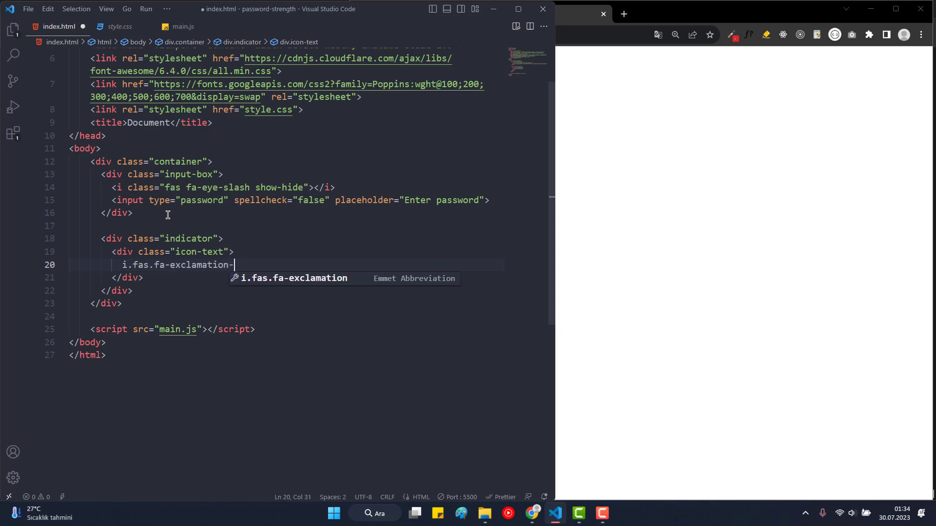
{"action": "type", "text": "circle"}
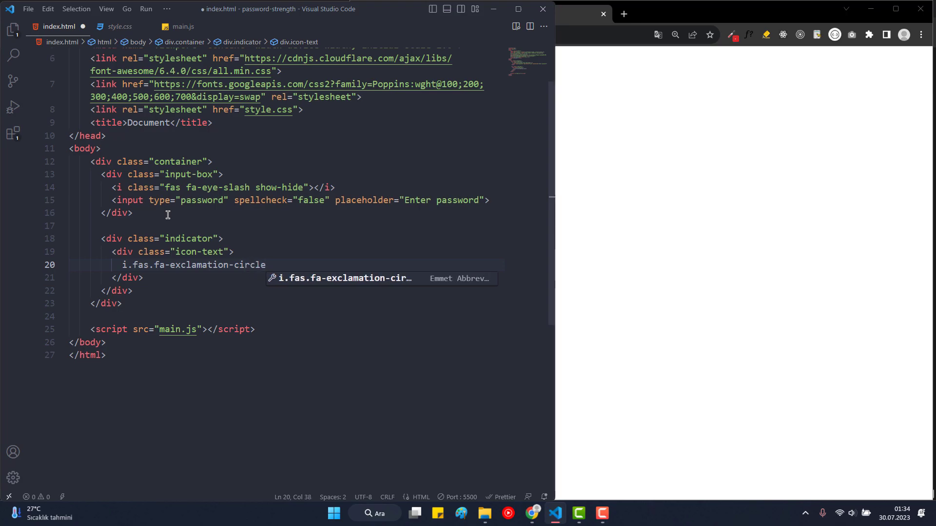
{"action": "type", "text": ".err"}
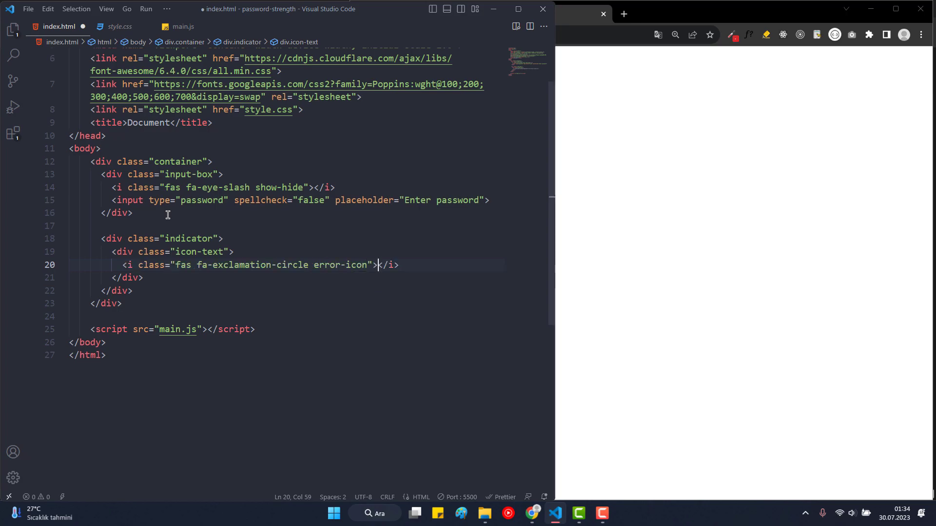
Add an empty h6 with class 'text' after the error icon and save.
{"action": "left_click", "coordinate": [546, 14]}
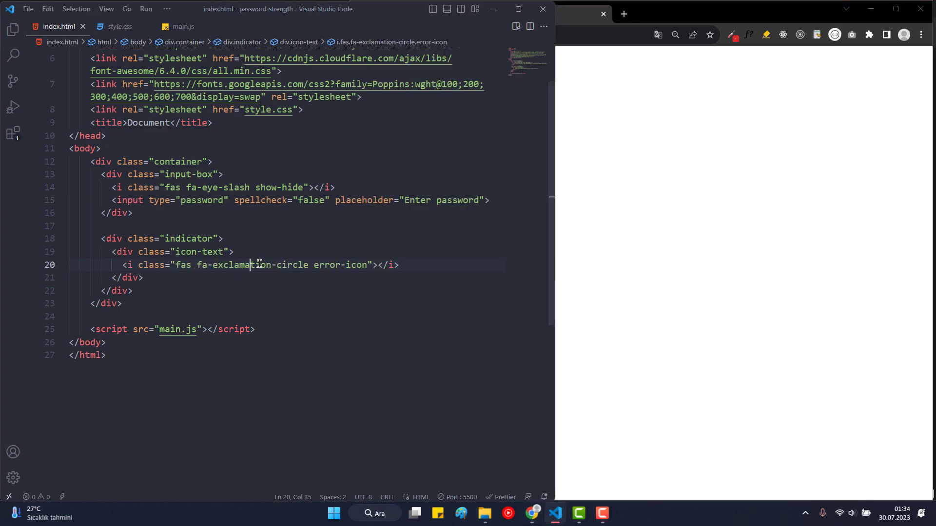
{"action": "left_click", "coordinate": [399, 265]}
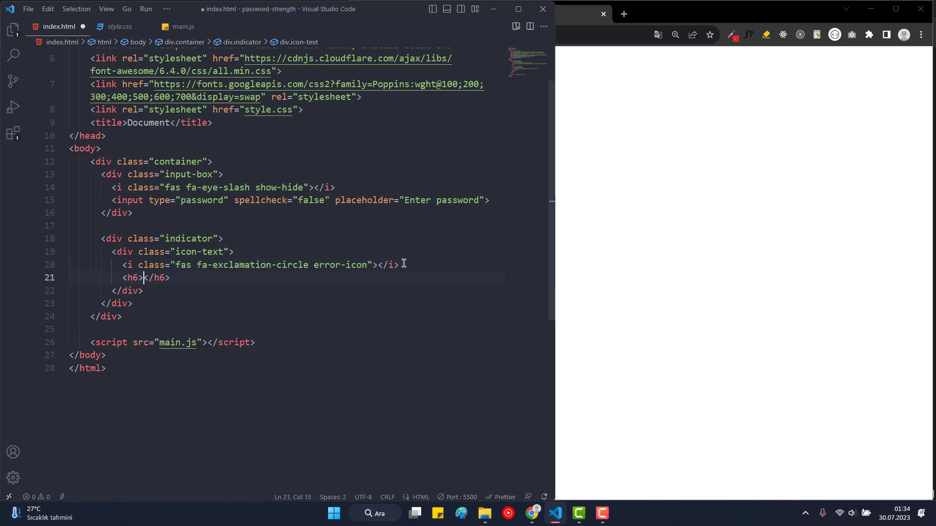
{"action": "type", "text": "class=\""}
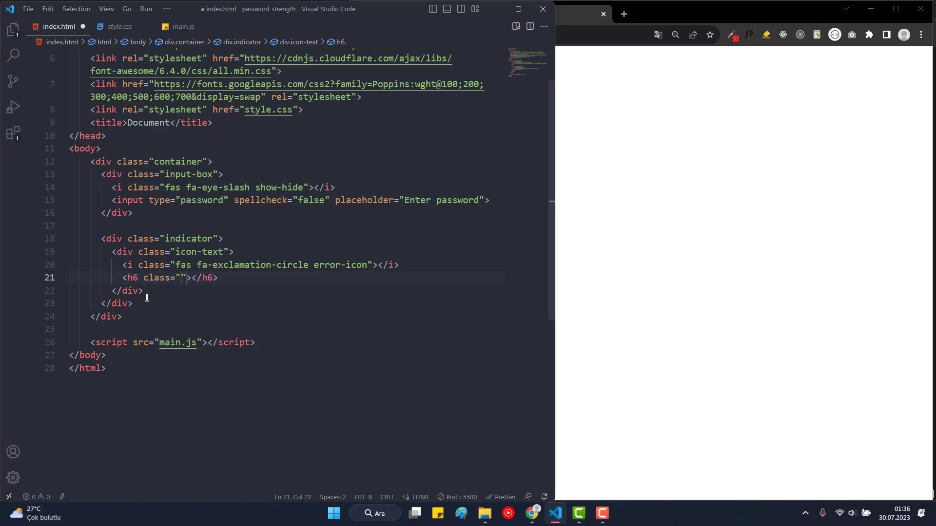
{"action": "type", "text": "text"}
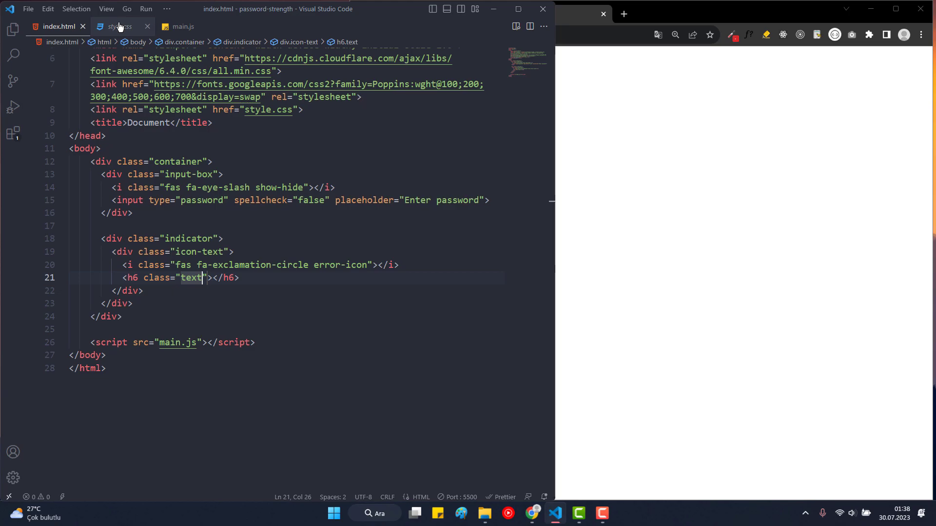
In style.css, give the * rule font-family 'Poppins', sans-serif and start a body rule.
{"action": "left_click", "coordinate": [119, 27]}
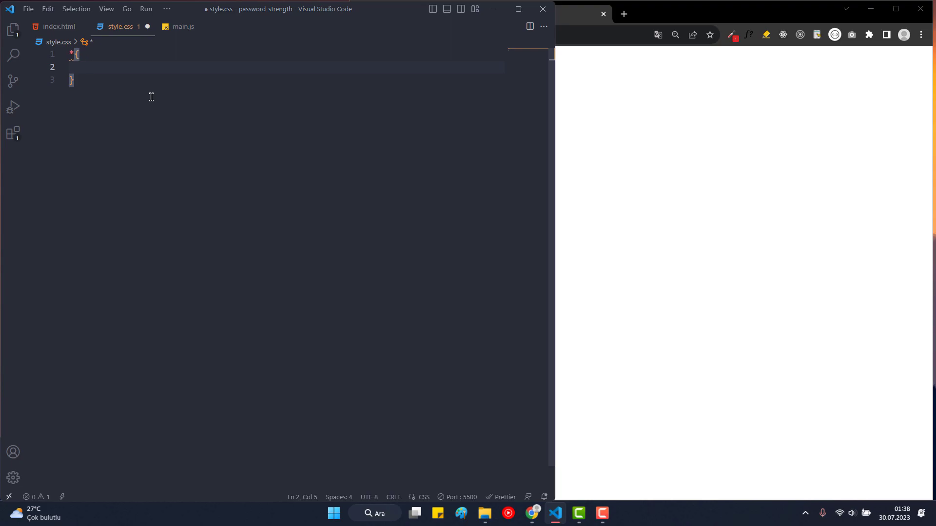
{"action": "type", "text": "margin: 0;"}
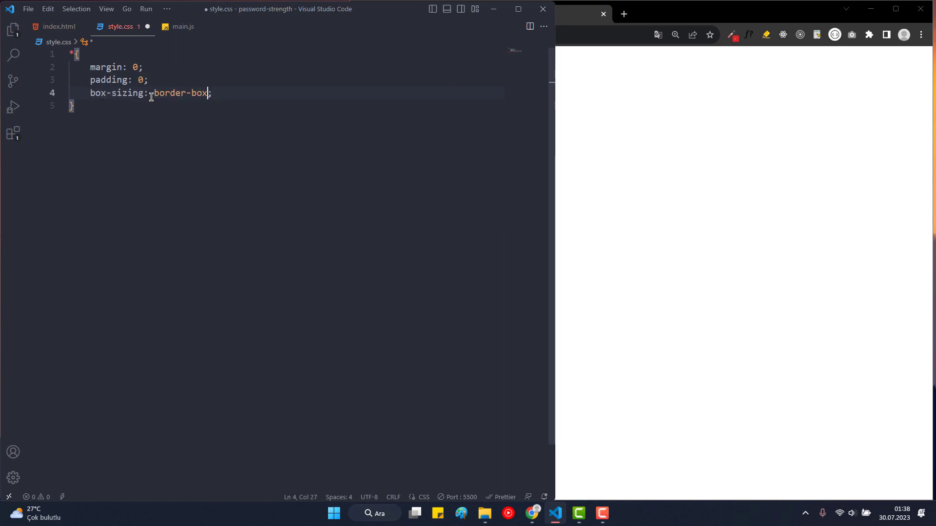
{"action": "key", "text": "Enter"}
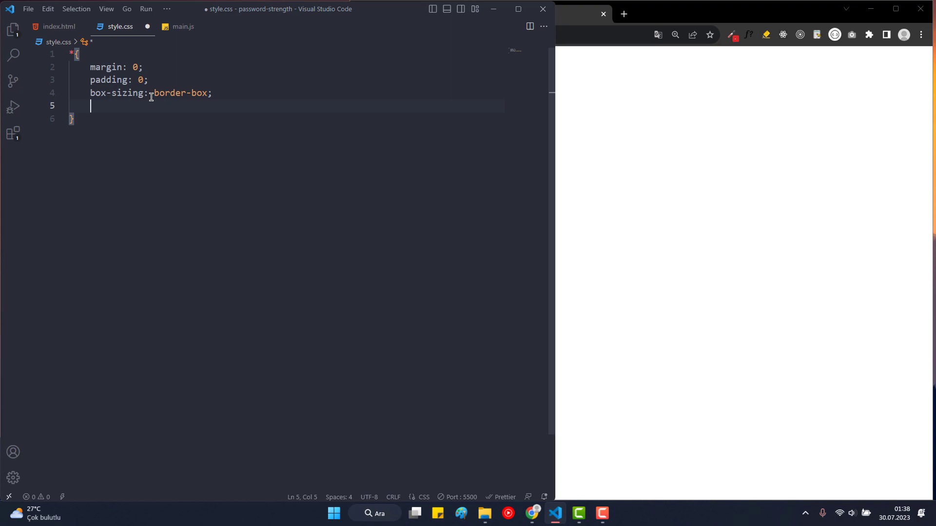
{"action": "type", "text": "font-family: 'Pop';"}
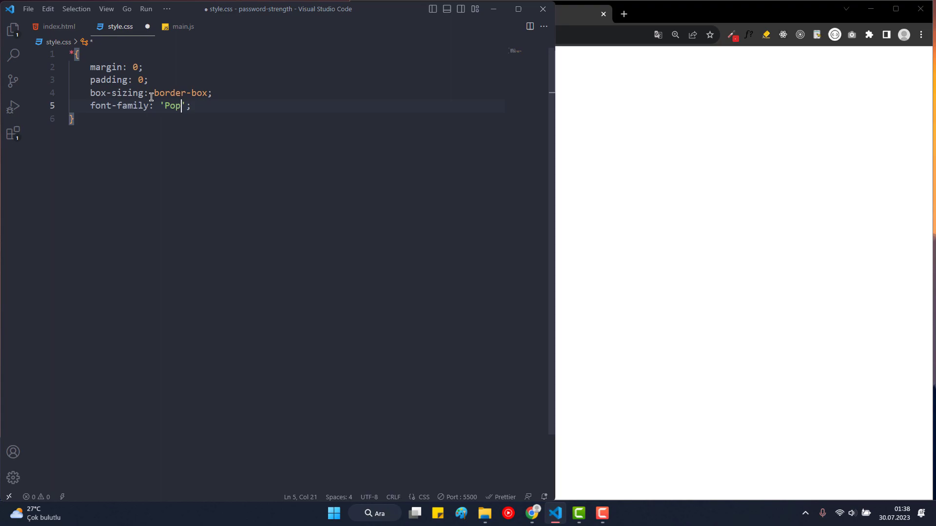
{"action": "type", "text": "pins',sans-serif"}
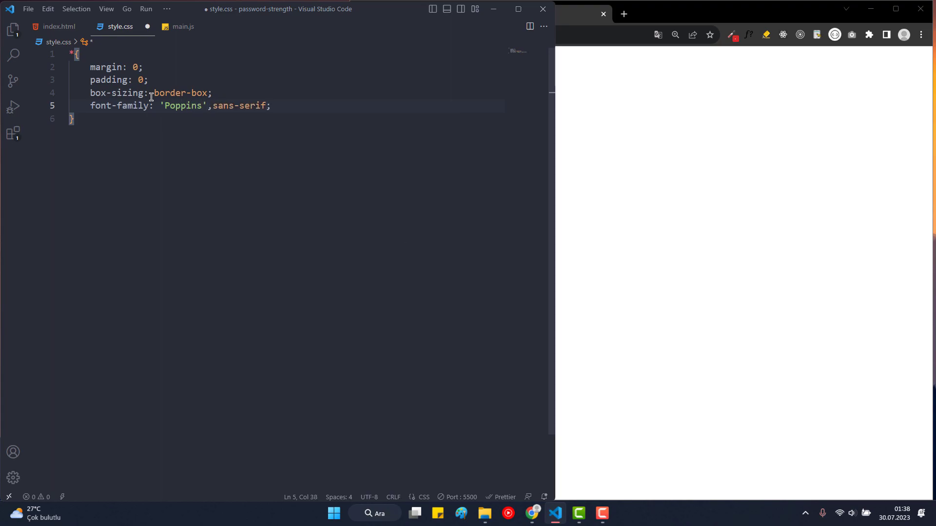
{"action": "type", "text": "body{"}
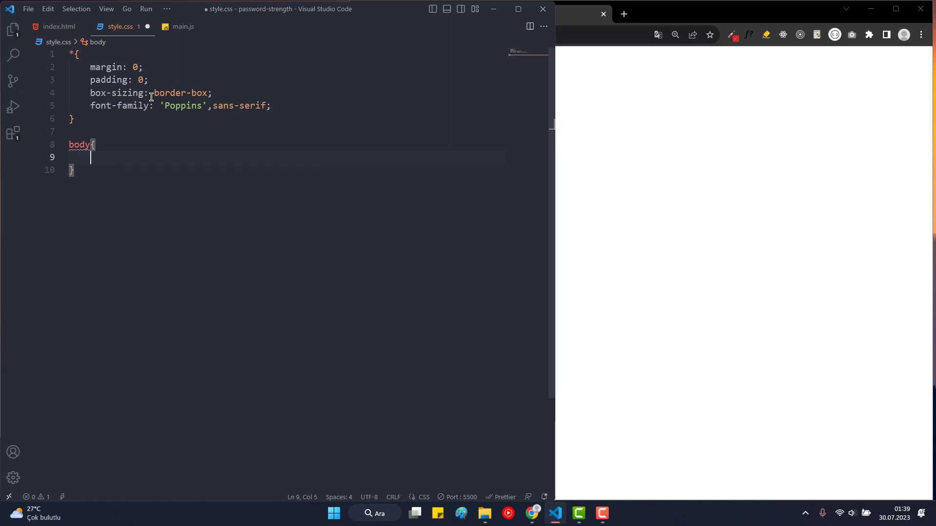
Give body height 100vh, display flex with justify-content and align-items center.
{"action": "type", "text": "height: 100vh;"}
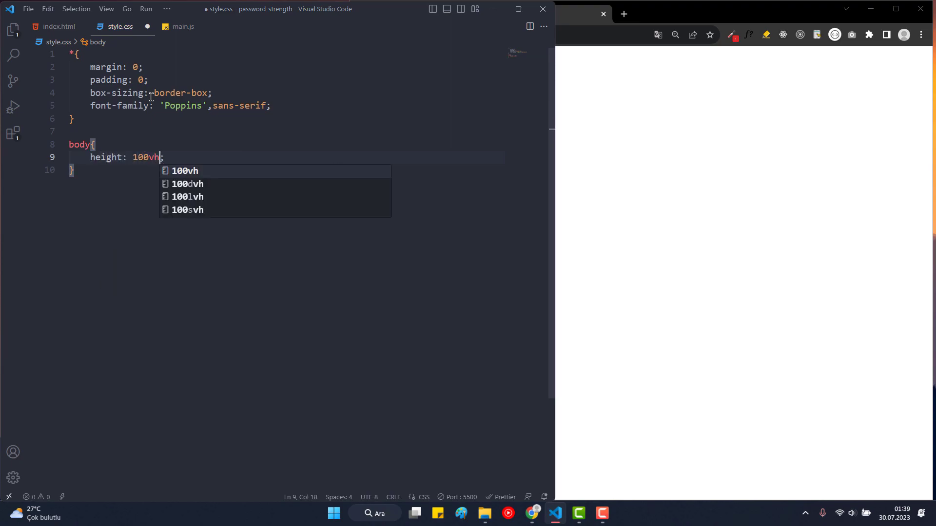
{"action": "key", "text": "Return"}
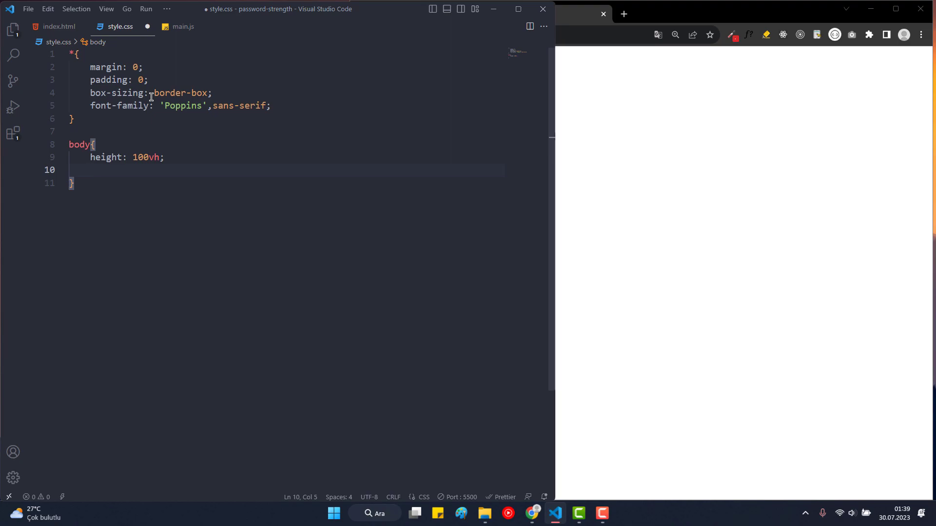
{"action": "type", "text": "display: flex;"}
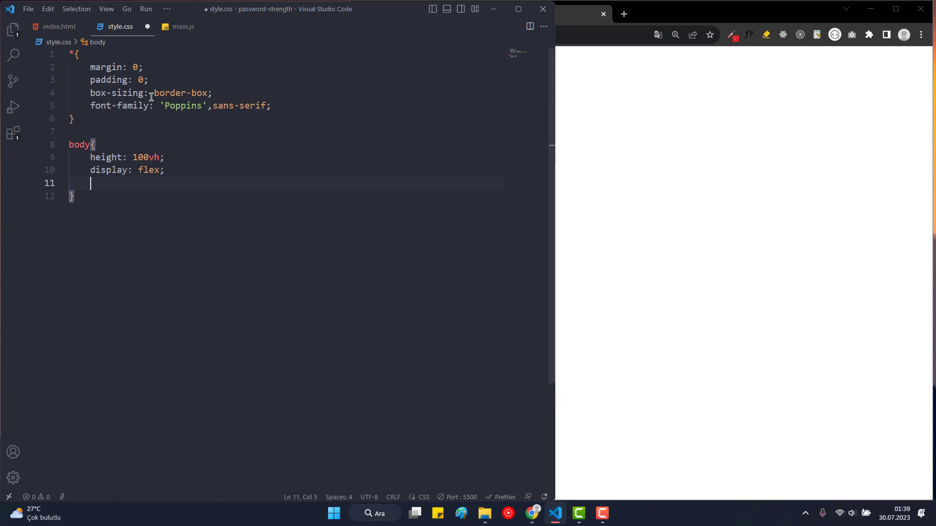
{"action": "type", "text": "justify-content: center;"}
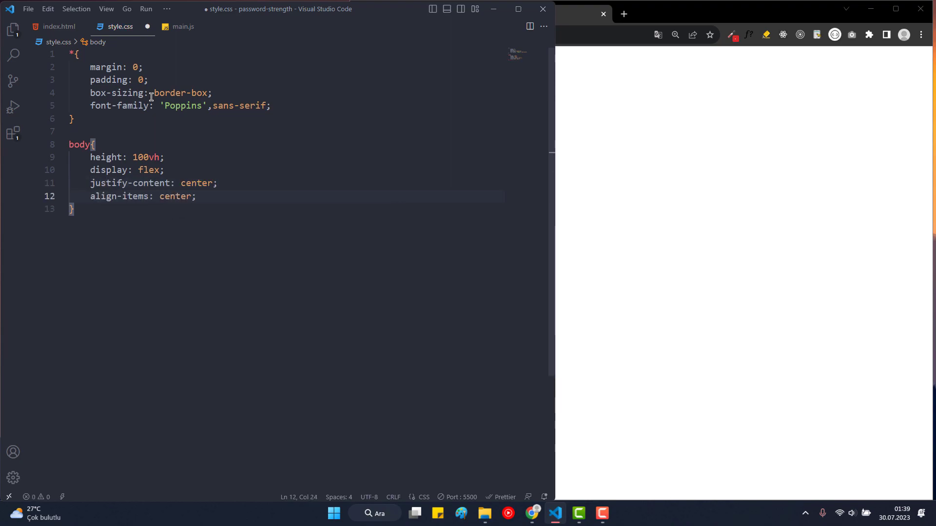
{"action": "key", "text": "Enter"}
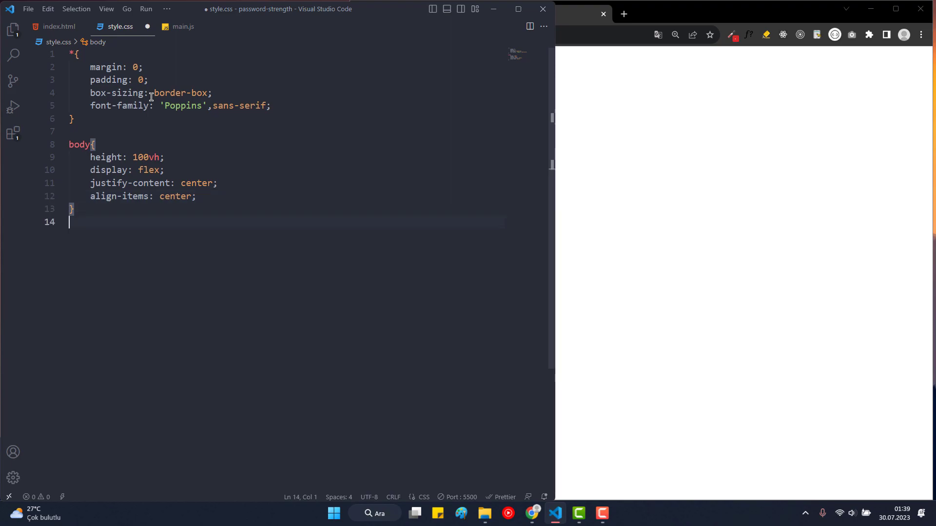
{"action": "key", "text": "enter"}
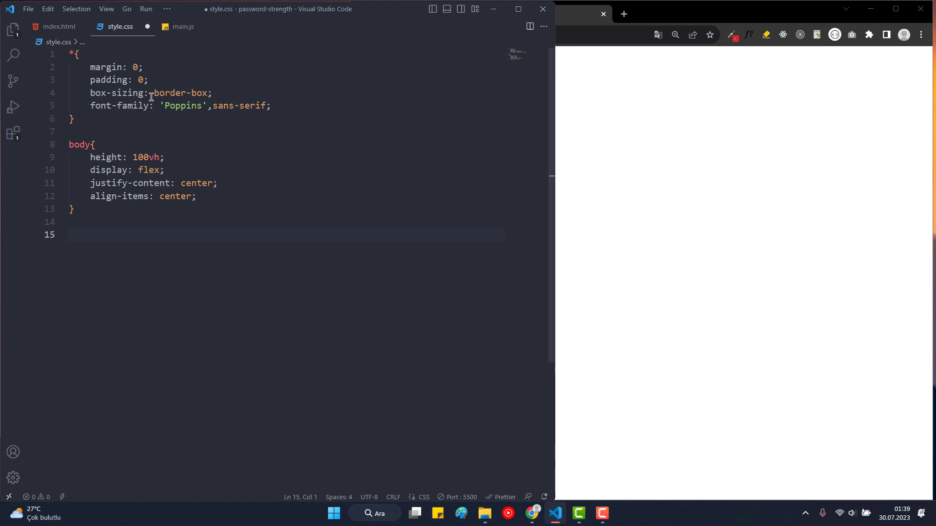
Set body background to linear-gradient(135deg, #01d054, #183182).
{"action": "left_click", "coordinate": [197, 196]}
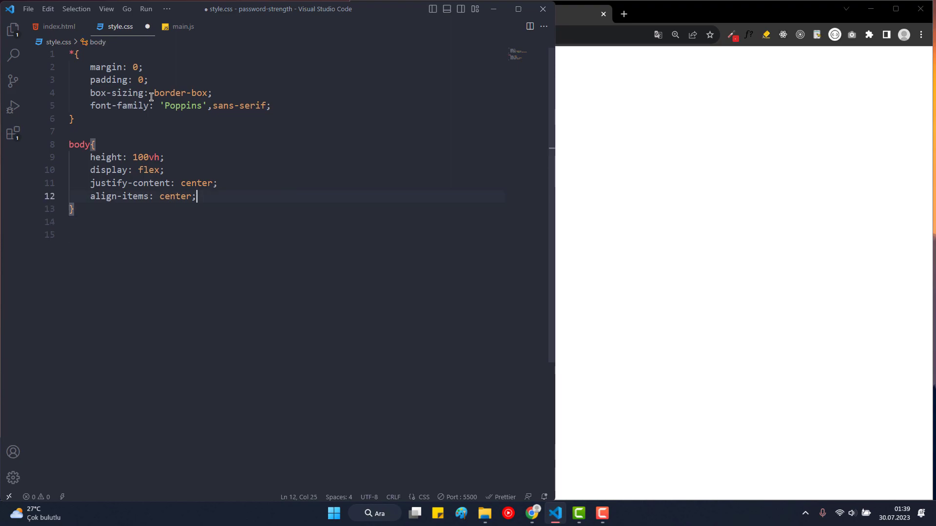
{"action": "type", "text": "background: linear-gradient();"}
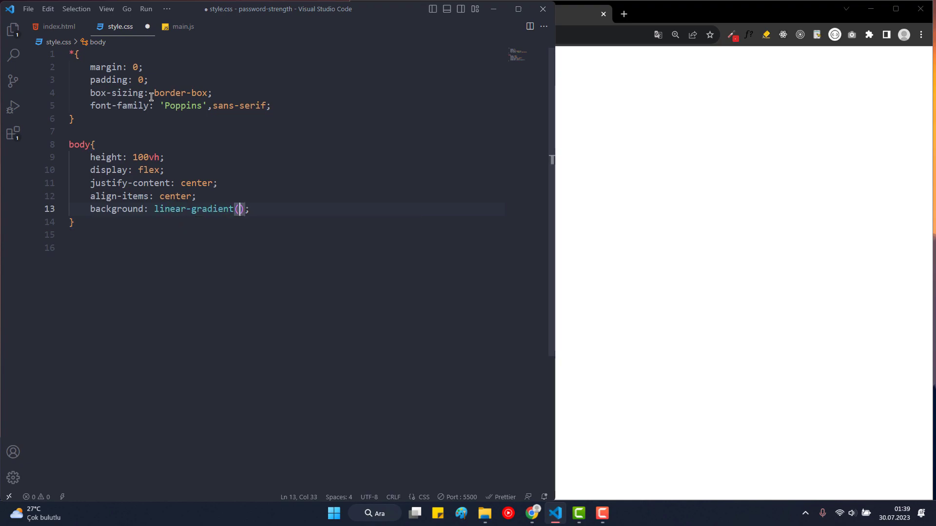
{"action": "type", "text": "1"}
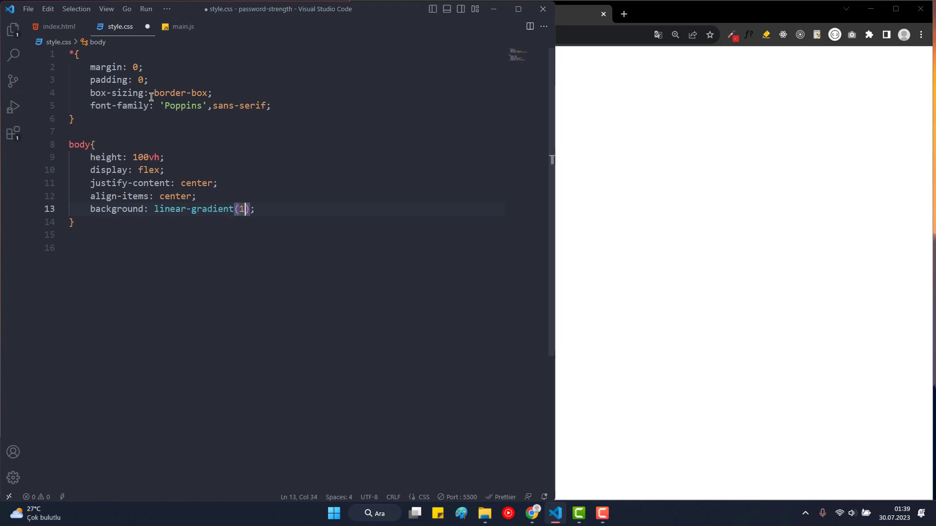
{"action": "type", "text": "35d"}
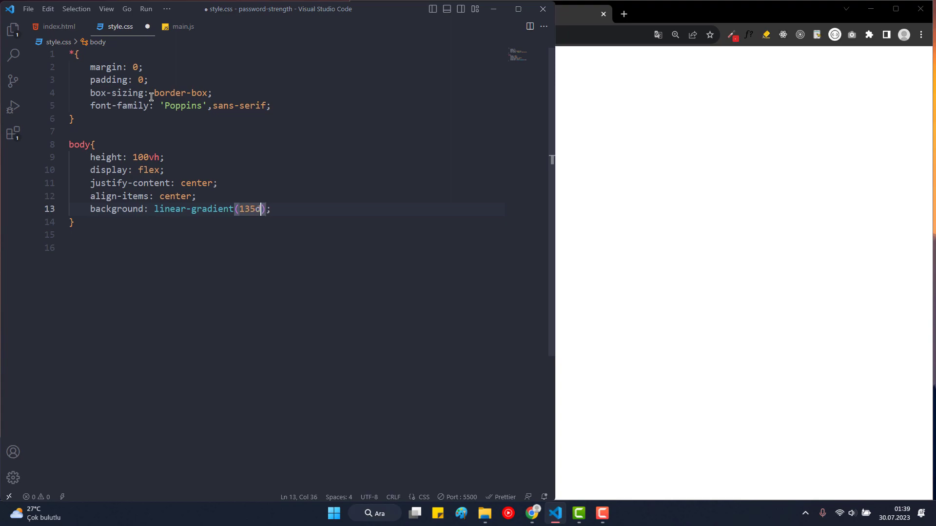
{"action": "type", "text": "eg"}
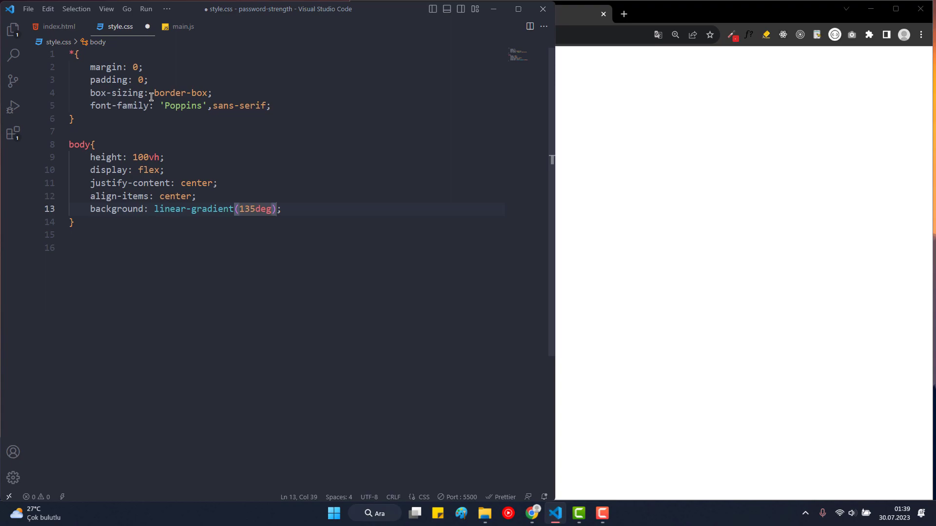
{"action": "type", "text": ", #"}
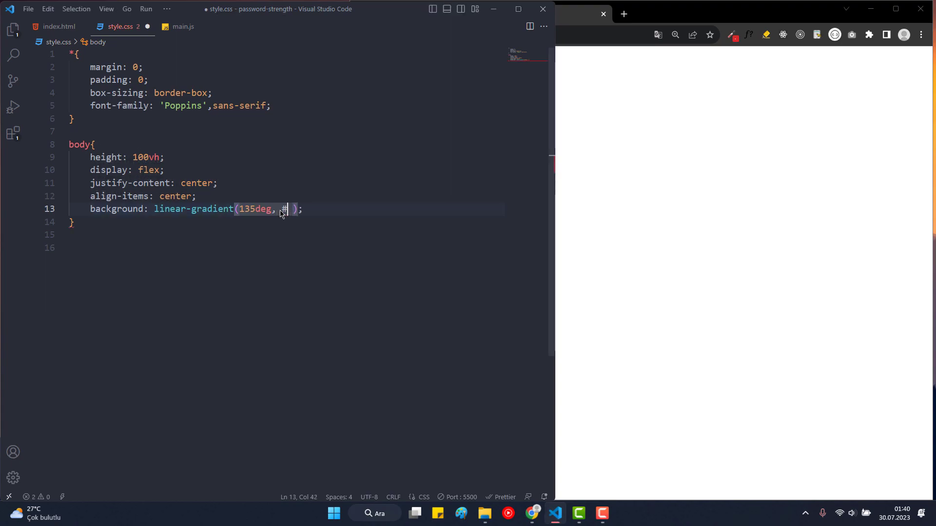
{"action": "type", "text": "01d05"}
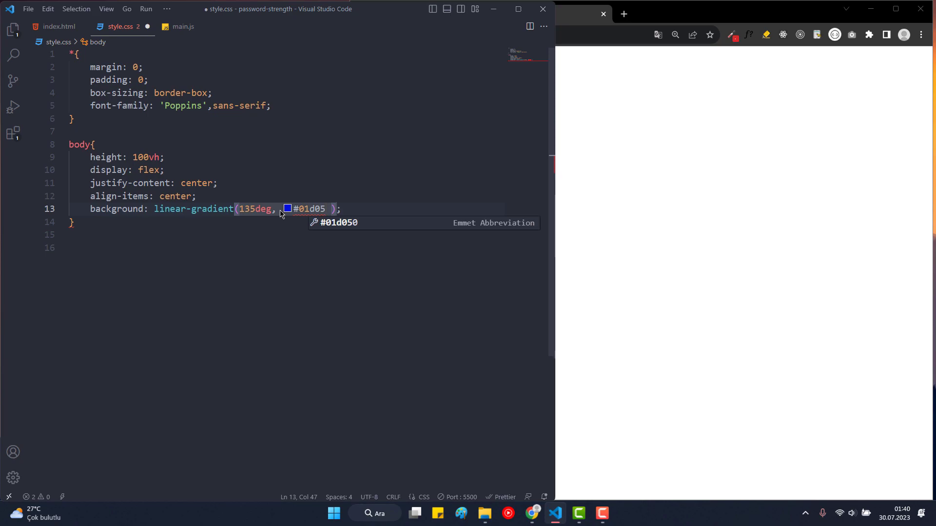
{"action": "type", "text": "4,"}
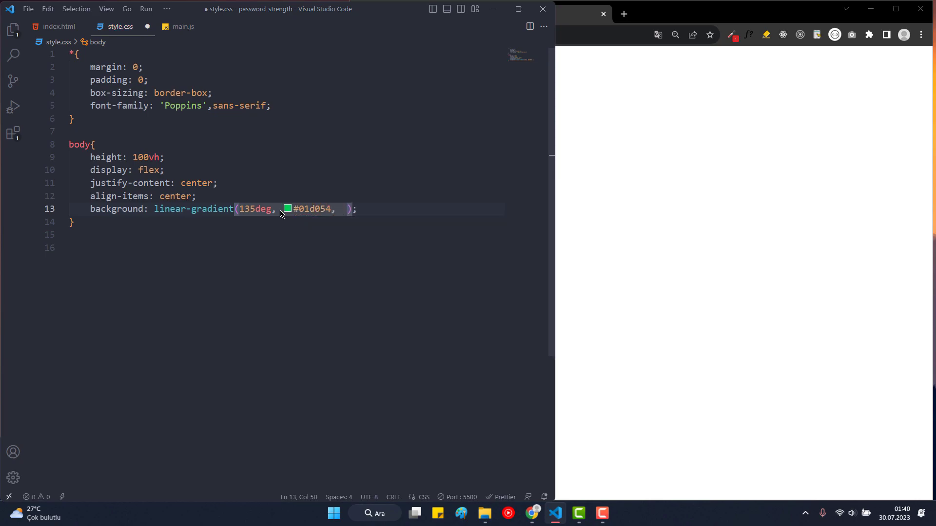
{"action": "type", "text": "#18"}
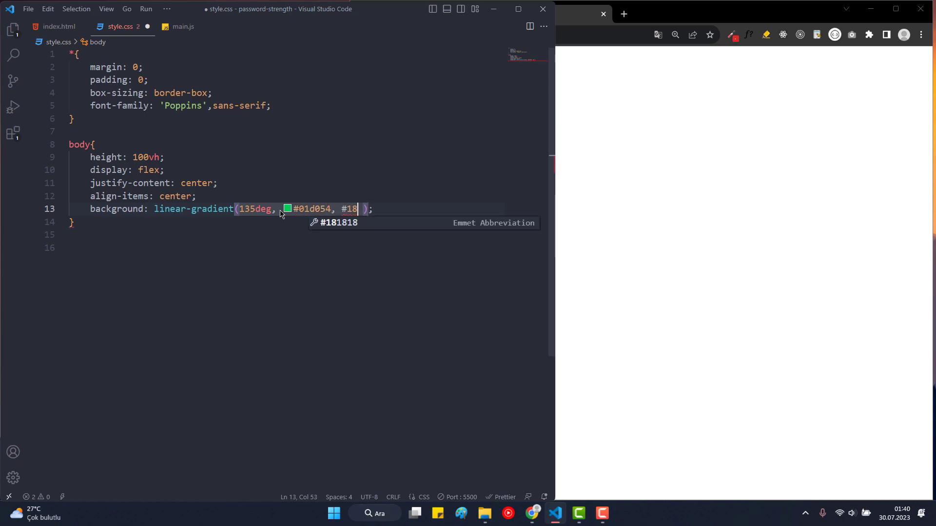
{"action": "type", "text": "3132"}
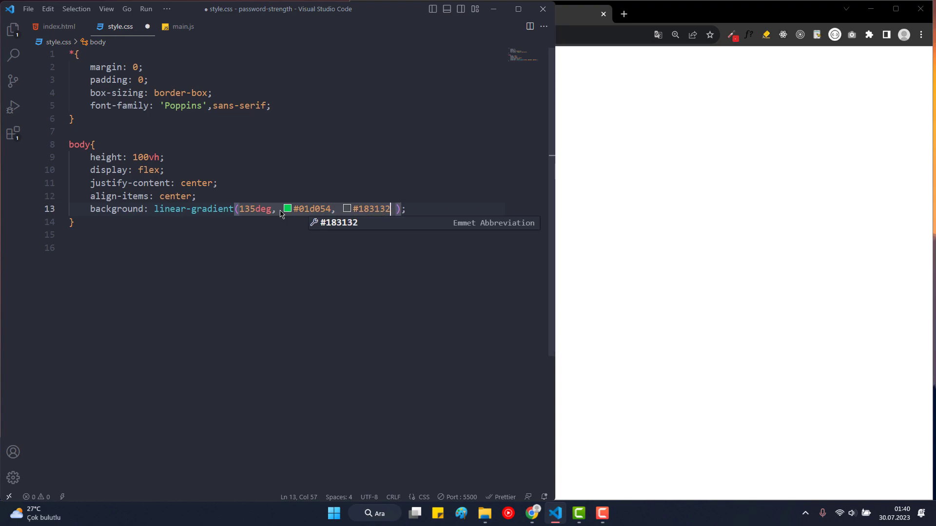
{"action": "type", "text": "8"}
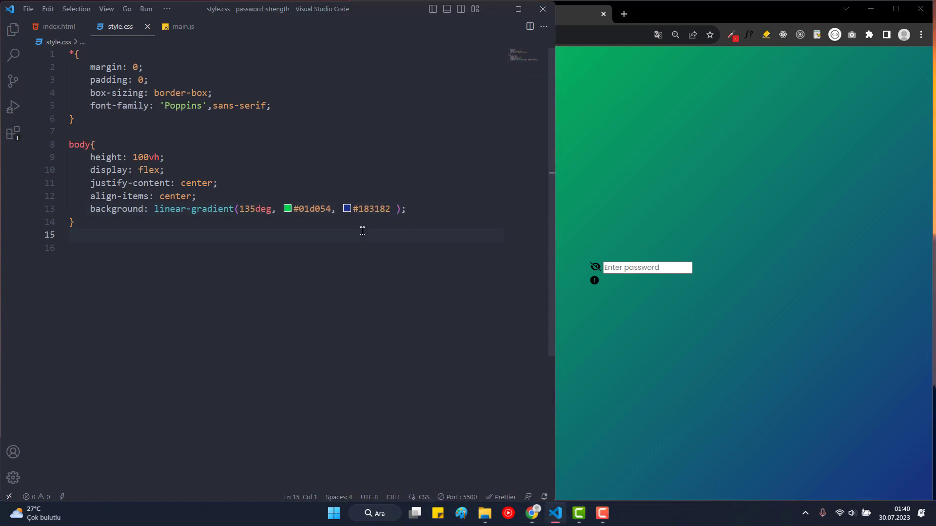
Create .container with positioning and background rgba(255,255,255,0.1), then save.
{"action": "key", "text": "enter"}
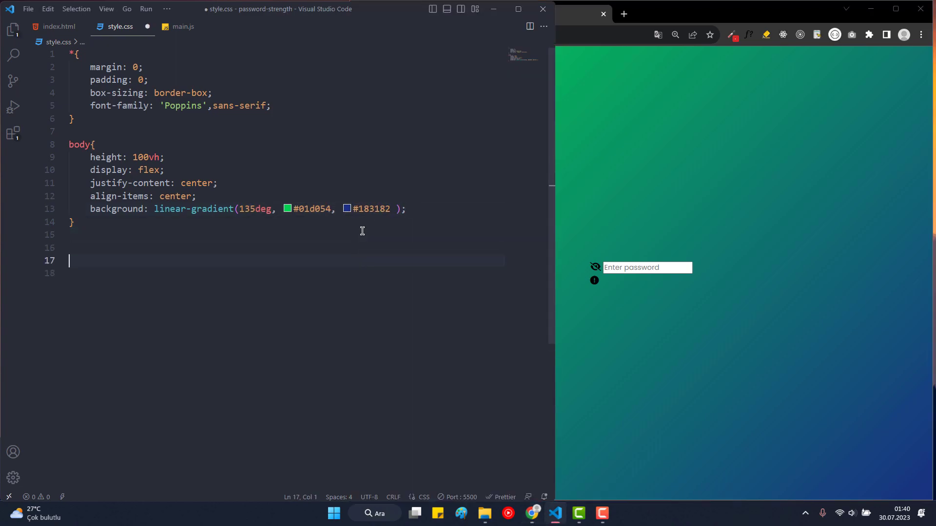
{"action": "type", "text": ".conta"}
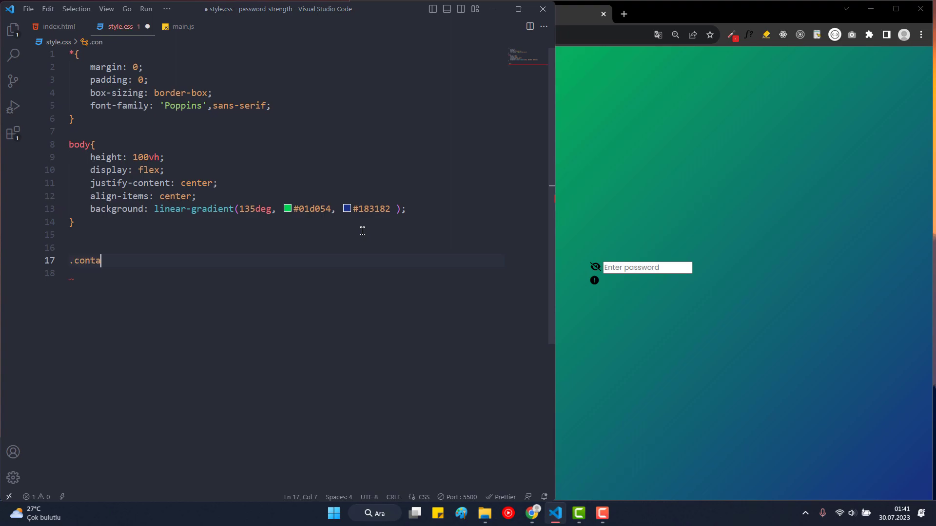
{"action": "type", "text": "iner{"}
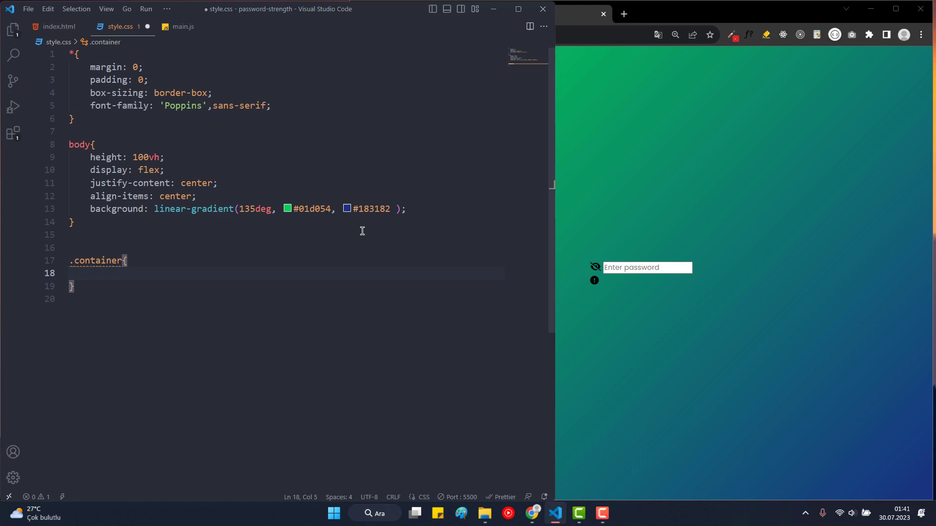
{"action": "type", "text": "position: relative;"}
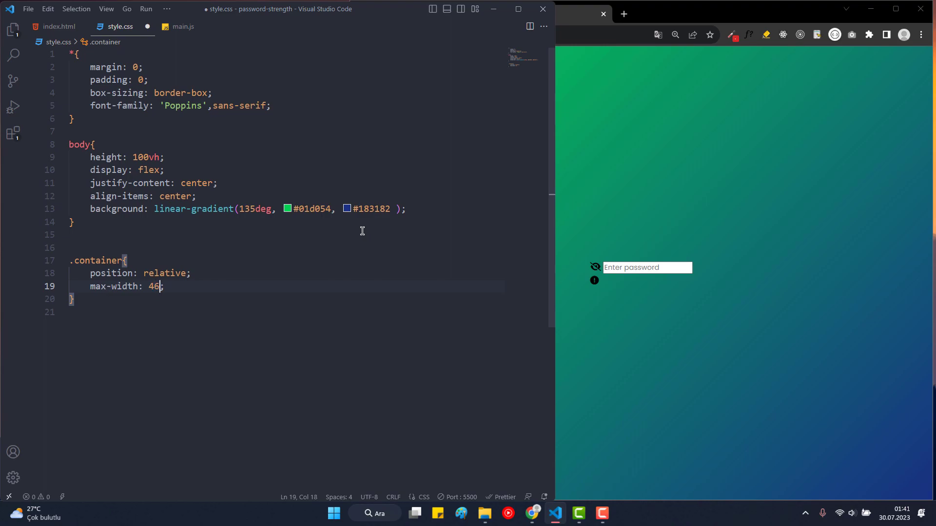
{"action": "type", "text": "0px"}
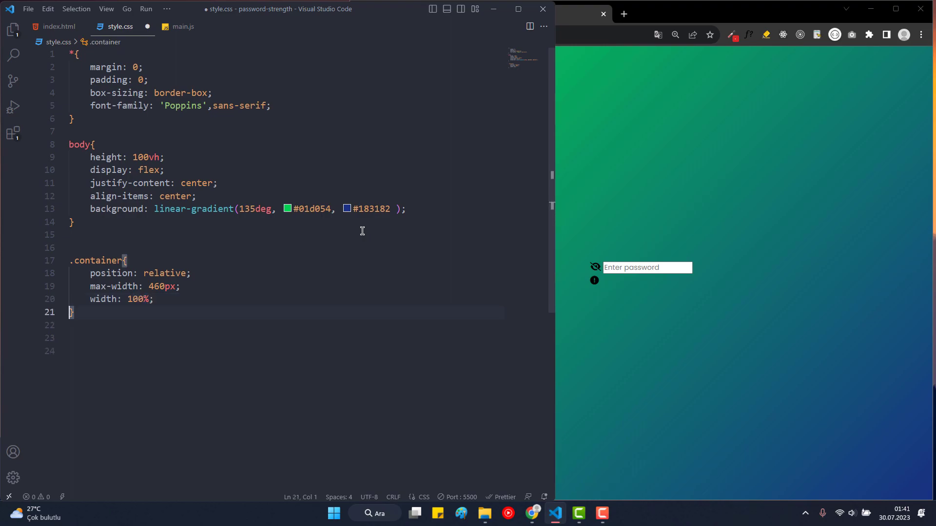
{"action": "type", "text": "bg"}
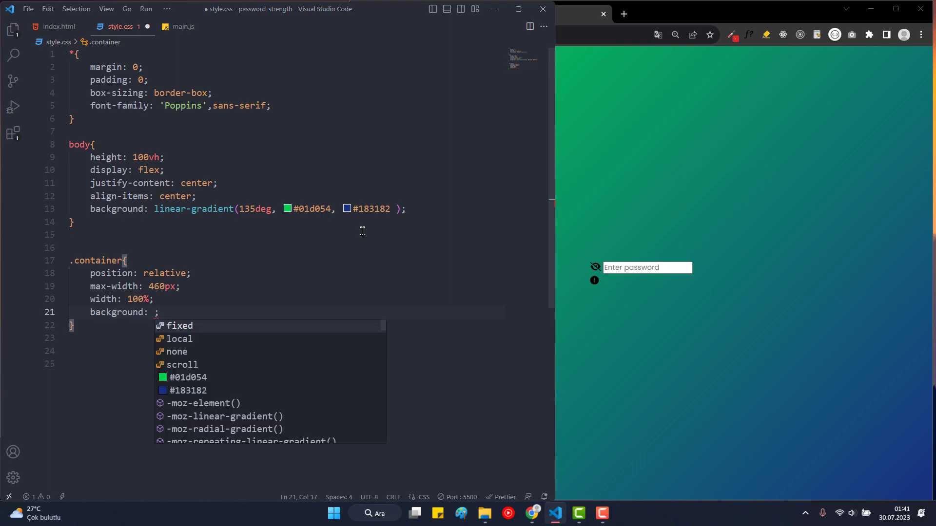
{"action": "type", "text": "rgba("}
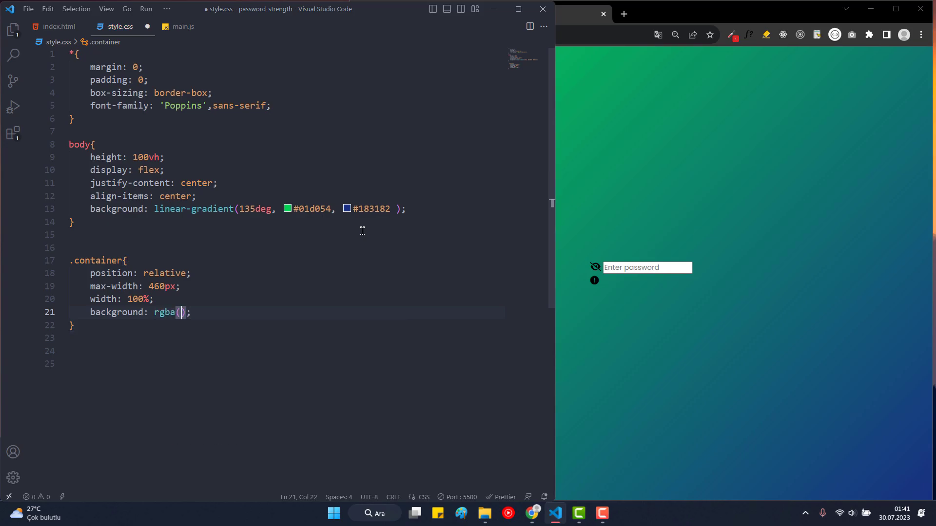
{"action": "type", "text": "255"}
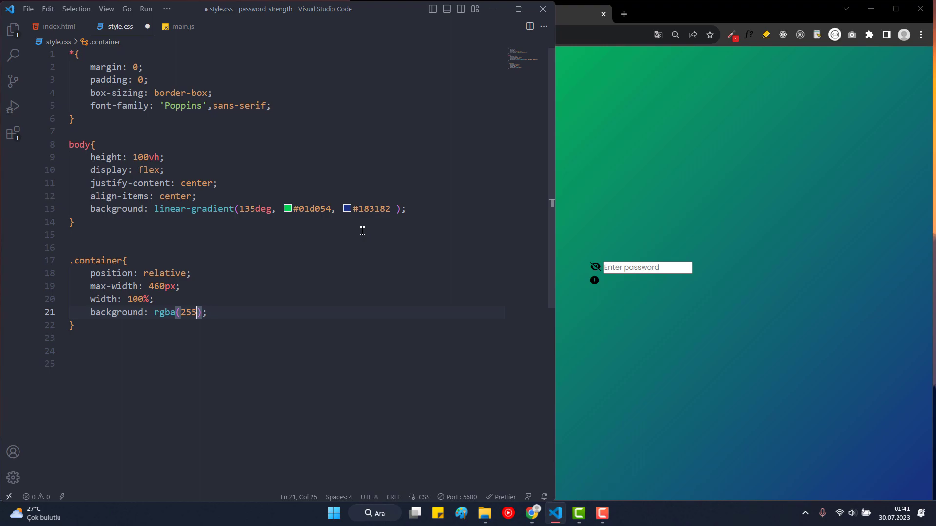
{"action": "type", "text": ",255,255"}
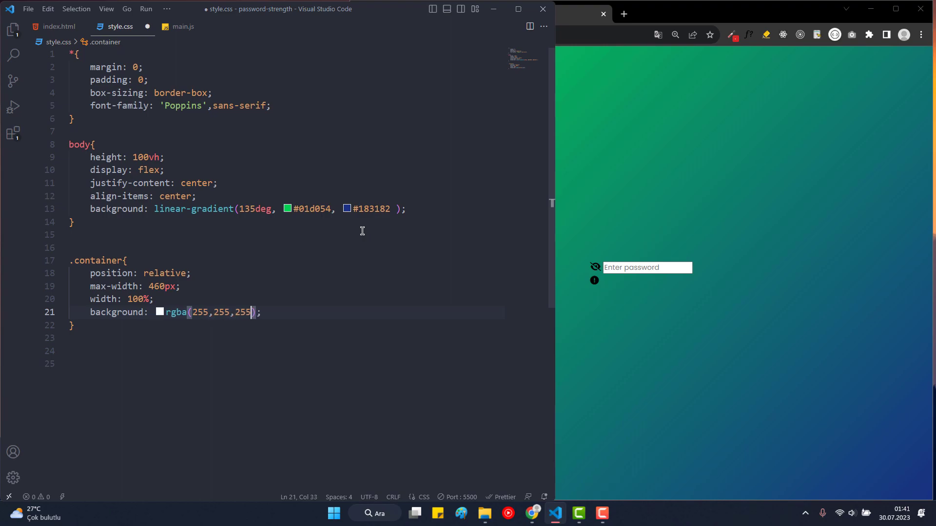
{"action": "type", "text": ",0.1"}
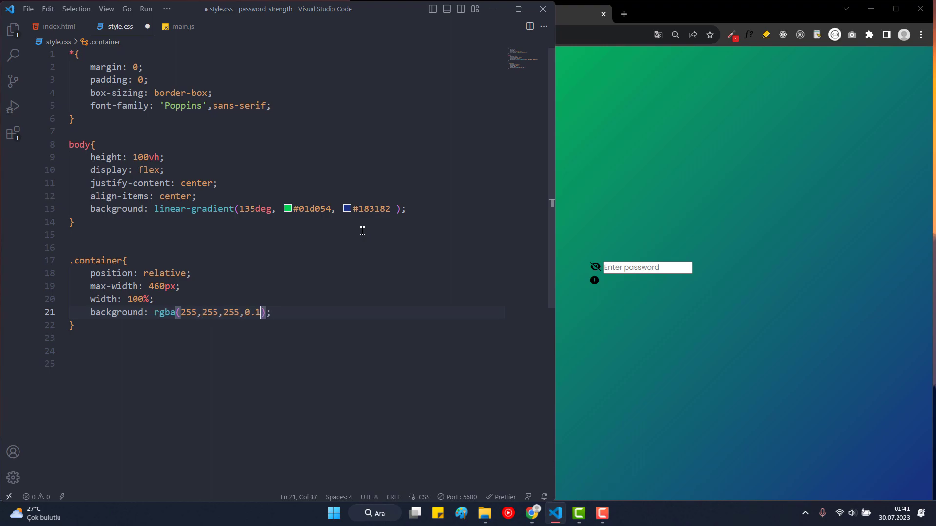
{"action": "key", "text": "ctrl+s"}
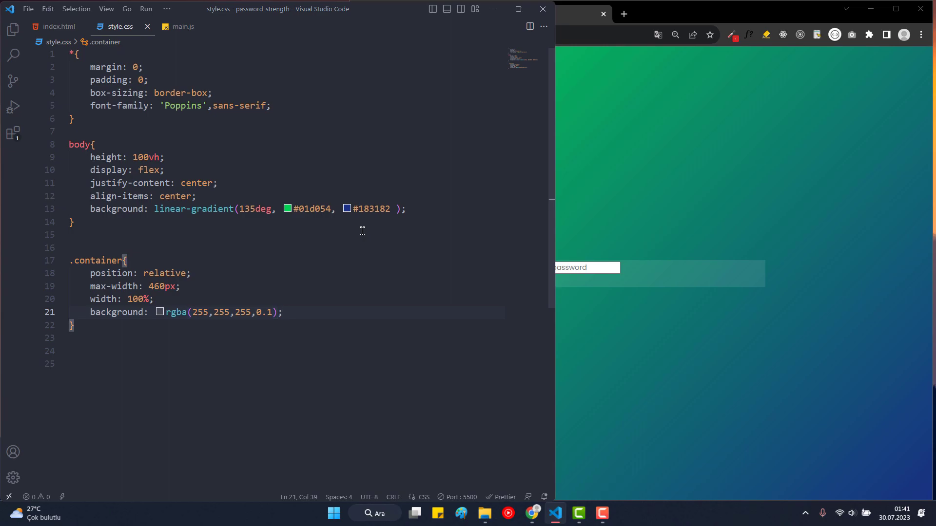
Add border-radius 4px, padding 30px, margin 0 20px and a 5px 10px rgba box-shadow.
{"action": "type", "text": "border-radius: 4px;"}
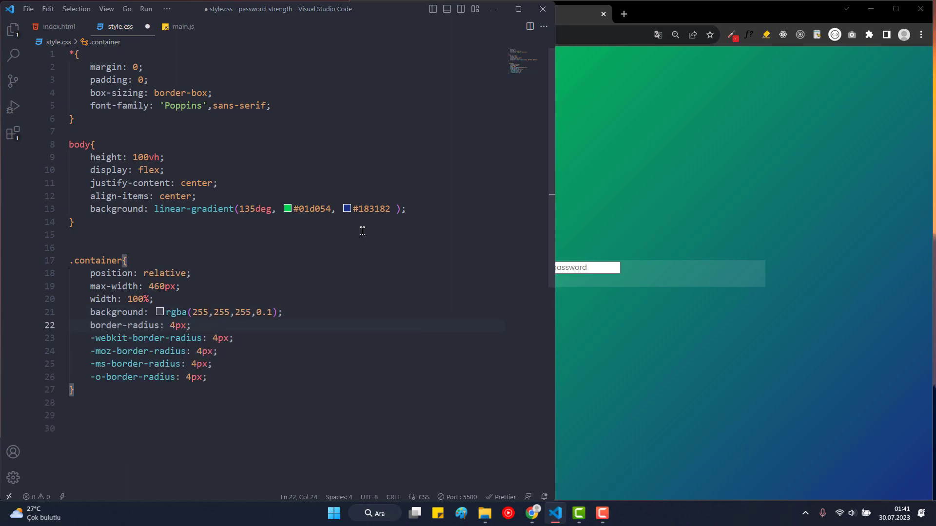
{"action": "type", "text": "padding: 30px;"}
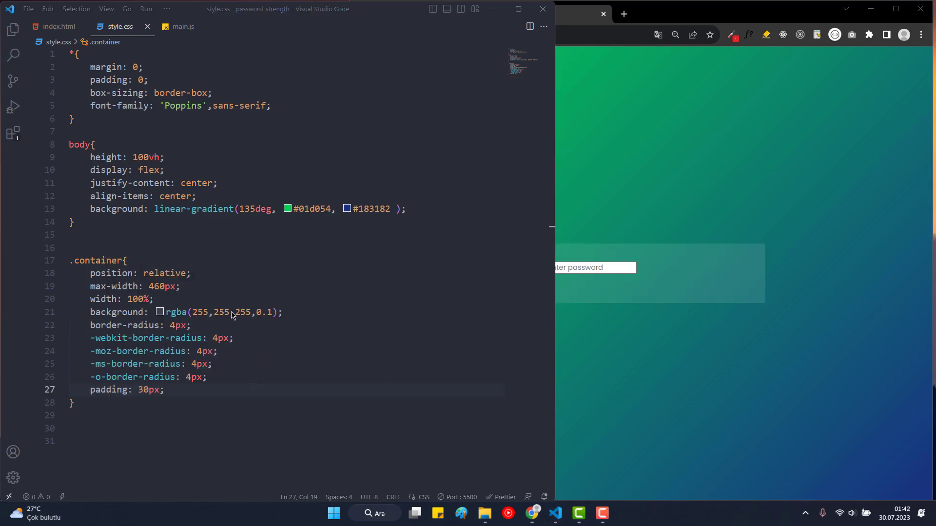
{"action": "type", "text": "margin: ;"}
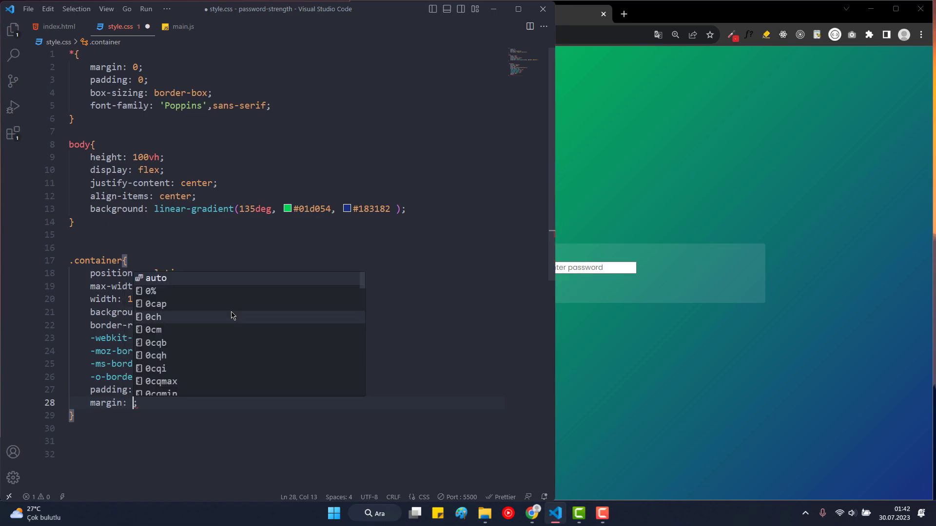
{"action": "type", "text": "0"}
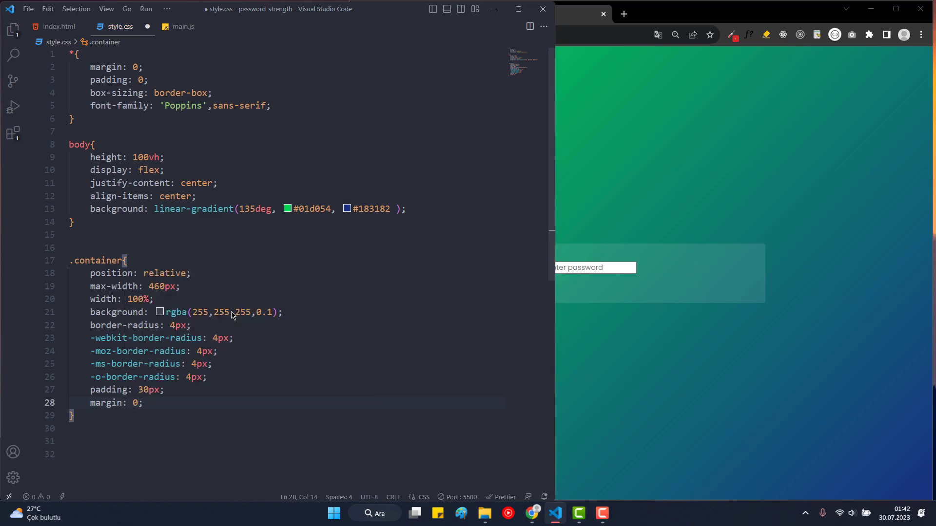
{"action": "type", "text": "20"}
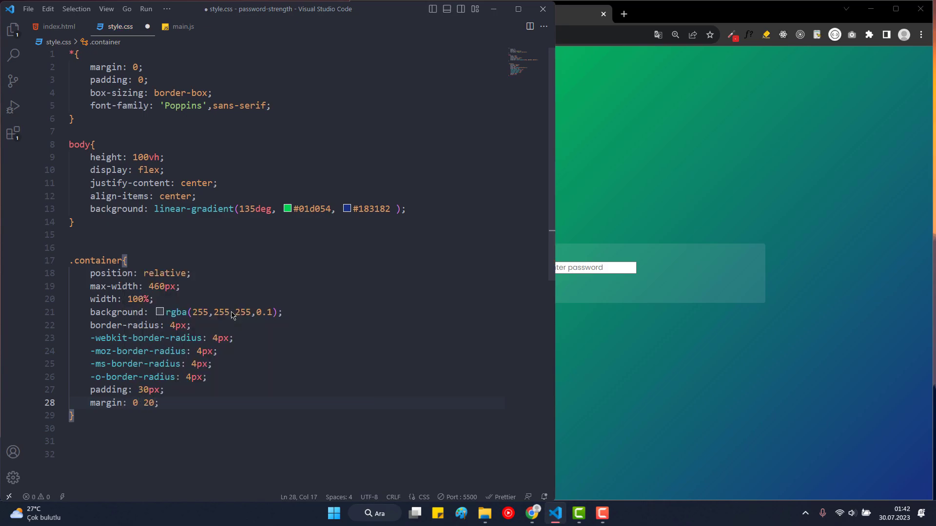
{"action": "type", "text": "px"}
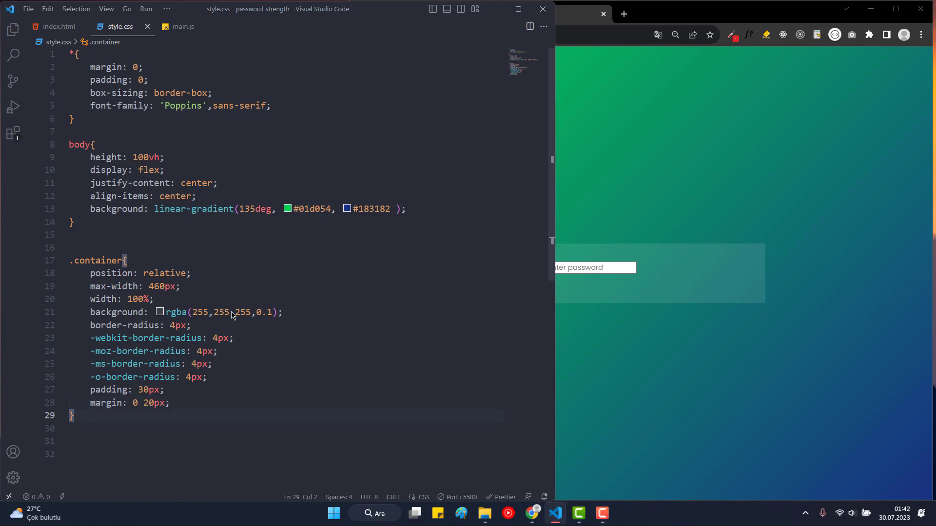
{"action": "left_click", "coordinate": [166, 403]}
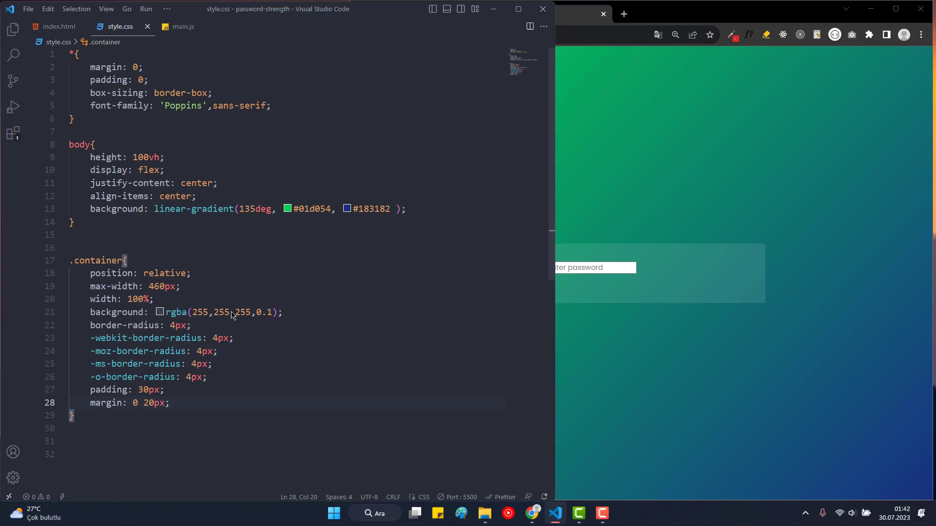
{"action": "type", "text": "box-shadow: 0 ;"}
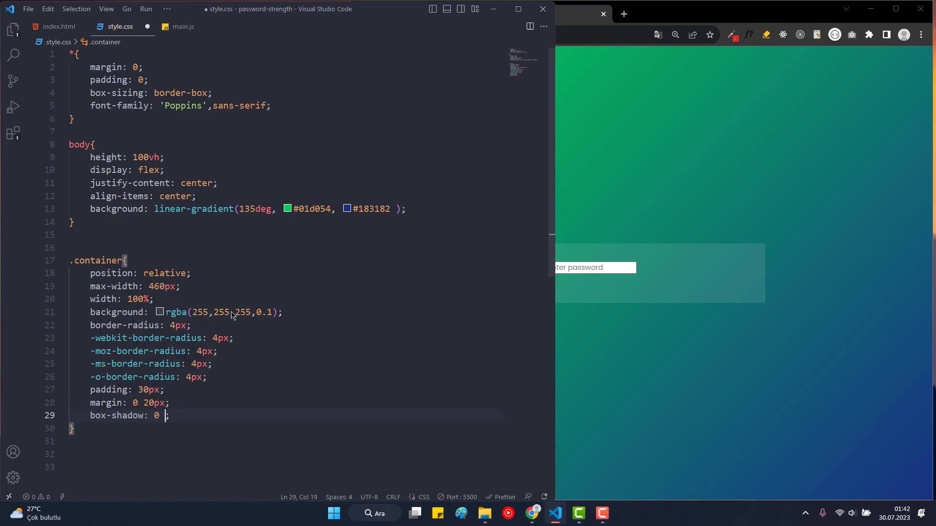
{"action": "type", "text": "5px 10px r"}
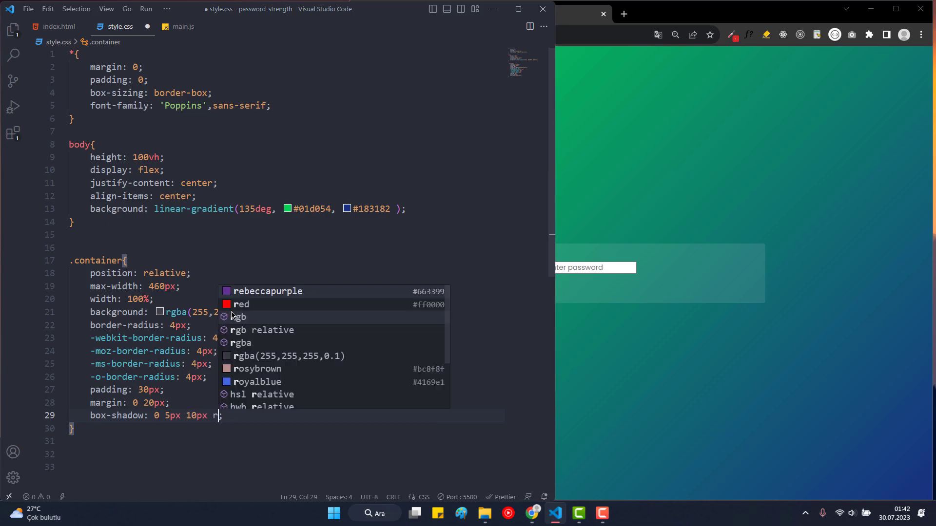
{"action": "type", "text": "gba(0,0,0,0.5"}
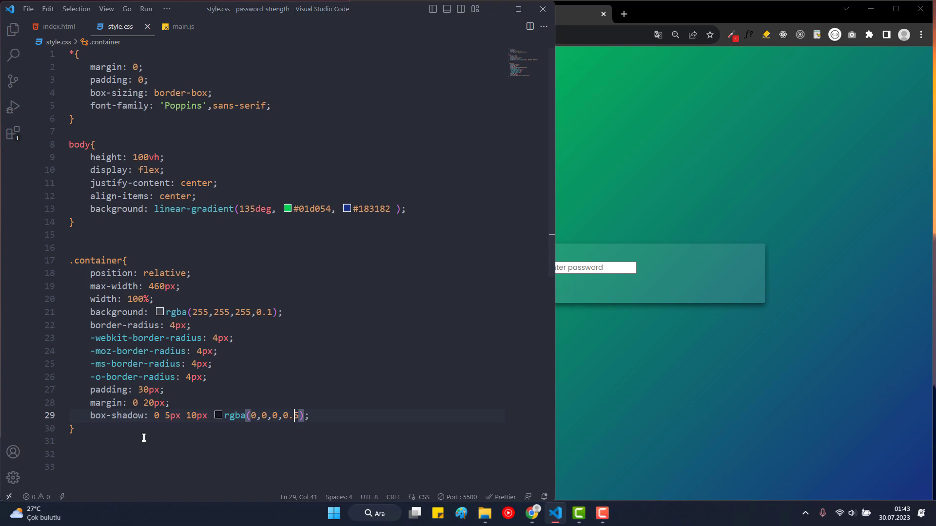
Add .container .input-box { position: relative; } below the container rule.
{"action": "type", "text": ".container"}
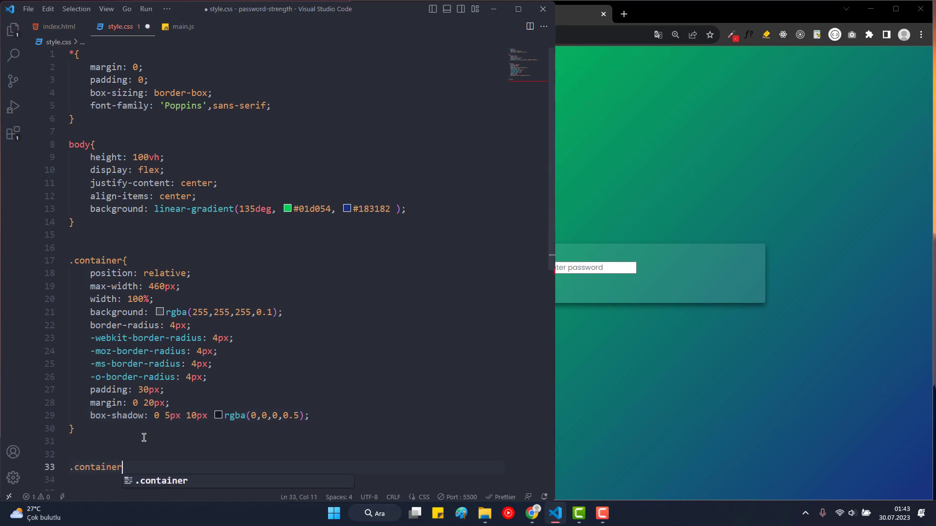
{"action": "scroll", "scroll_direction": "down", "scroll_amount": 3}
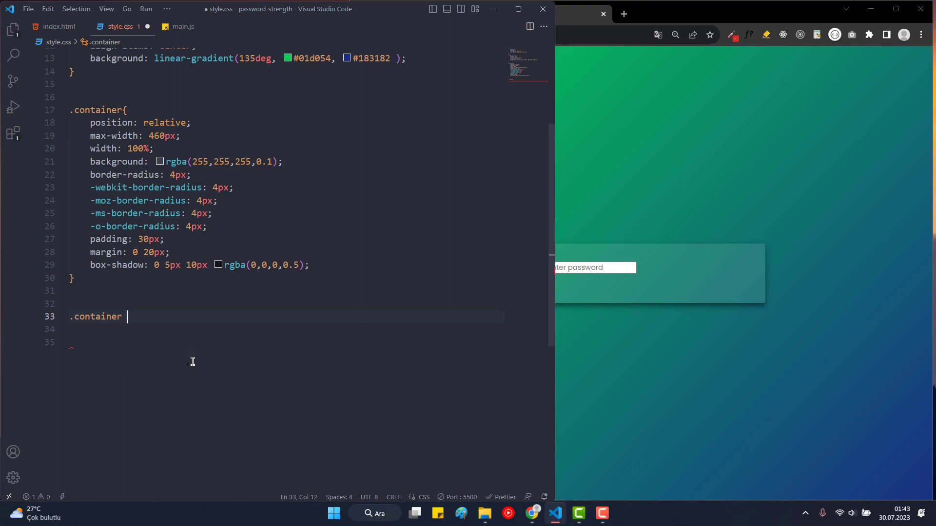
{"action": "type", "text": ".input-box{"}
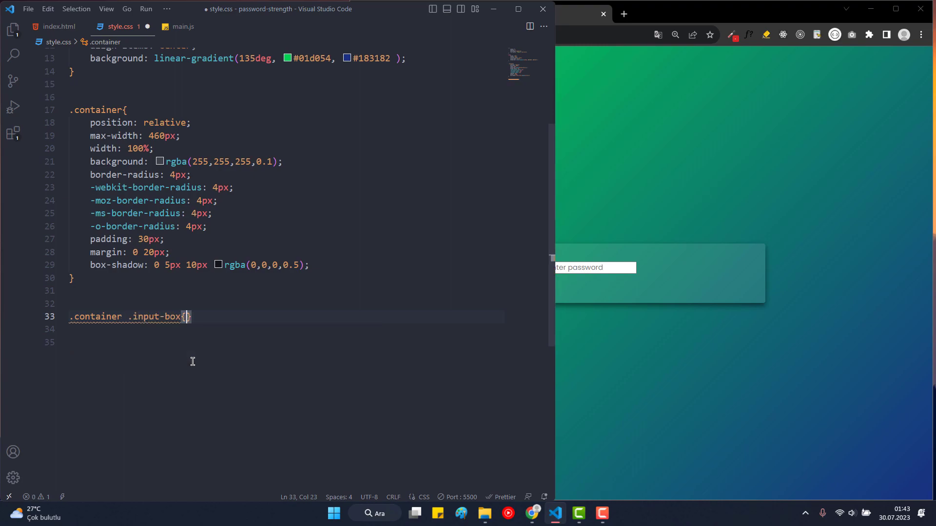
{"action": "type", "text": "position: relative;"}
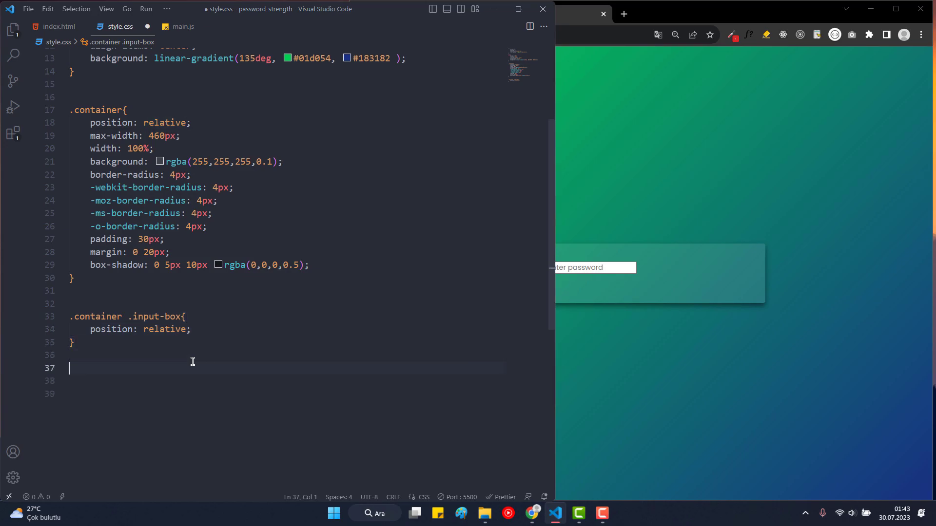
Create .show-hide rule: position absolute, right 16px, top 50%, translateY(-50%).
{"action": "type", "text": ".container .input-box .sho"}
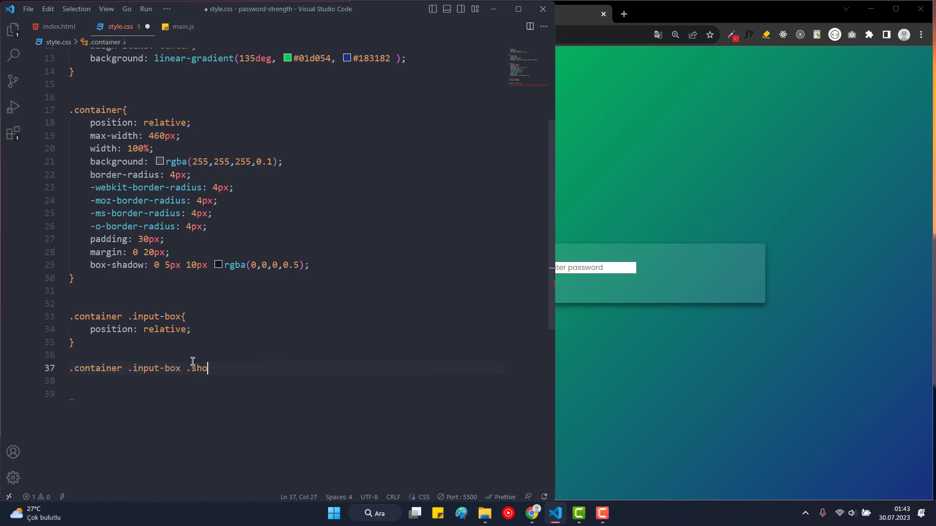
{"action": "type", "text": "position: absolute;"}
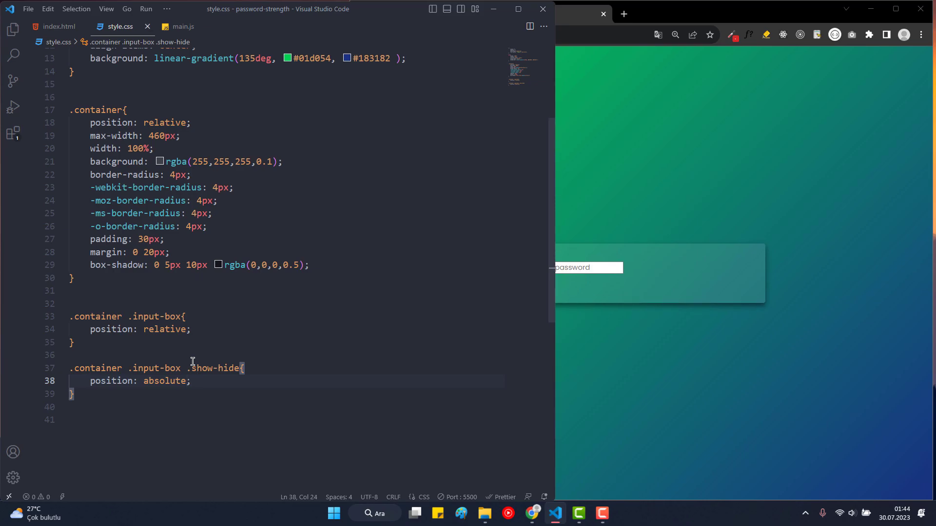
{"action": "type", "text": "right: 16;"}
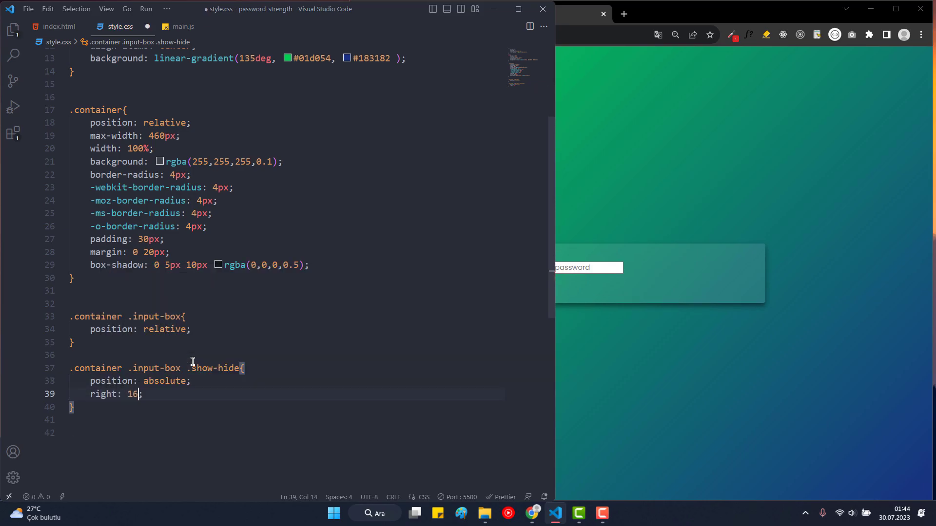
{"action": "type", "text": "px"}
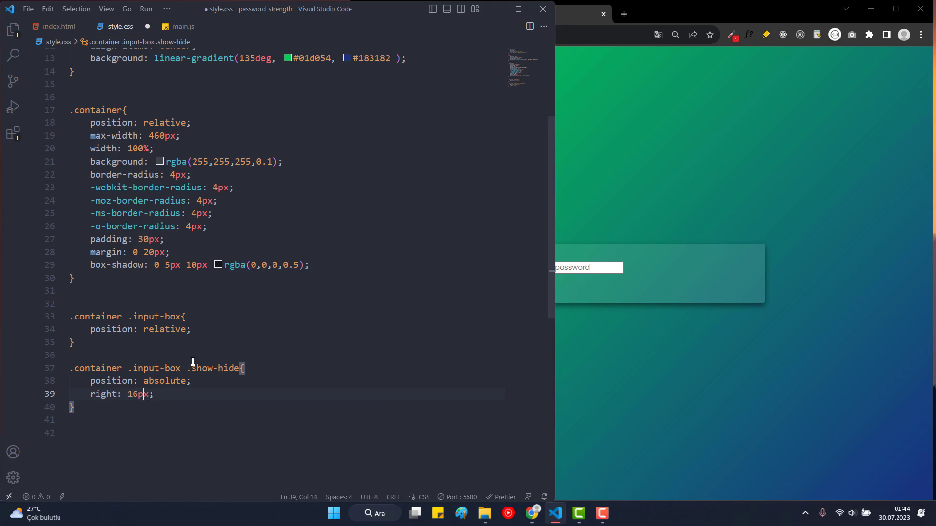
{"action": "type", "text": "top: 50;"}
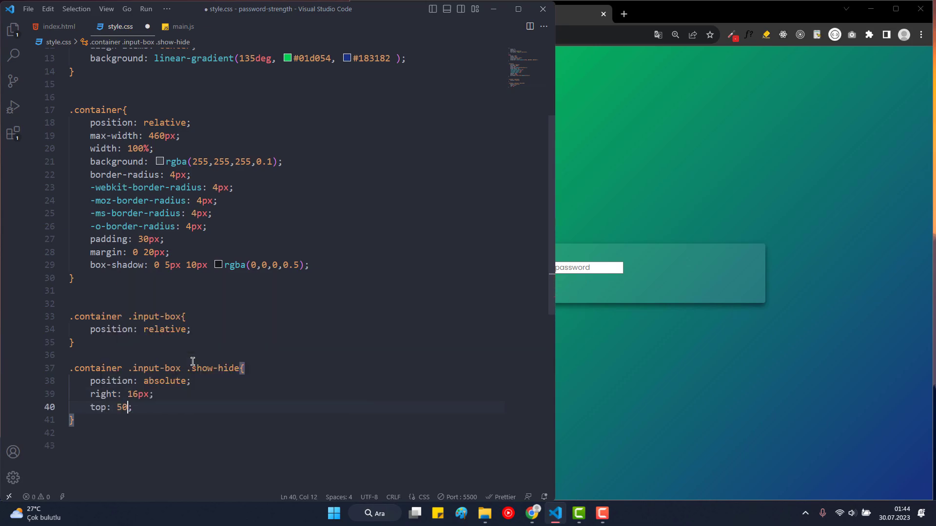
{"action": "type", "text": "%"}
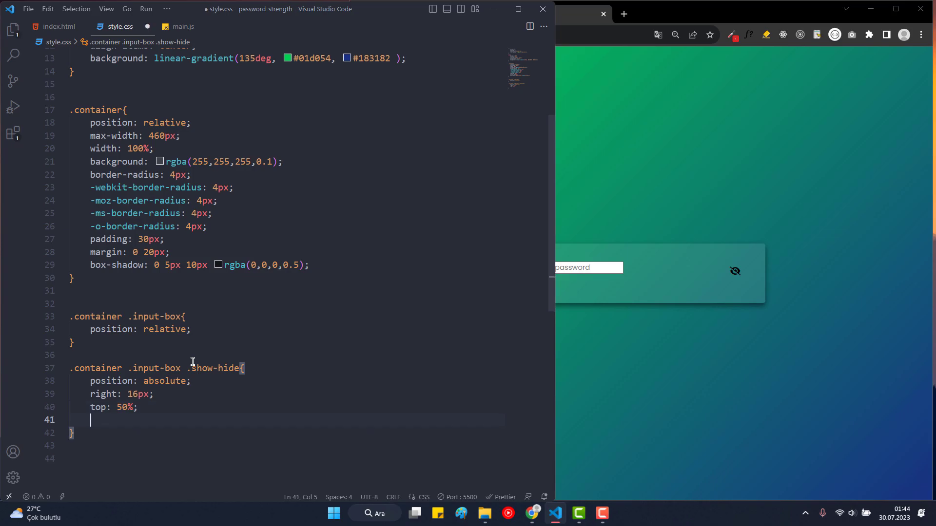
{"action": "type", "text": "transform: translate();"}
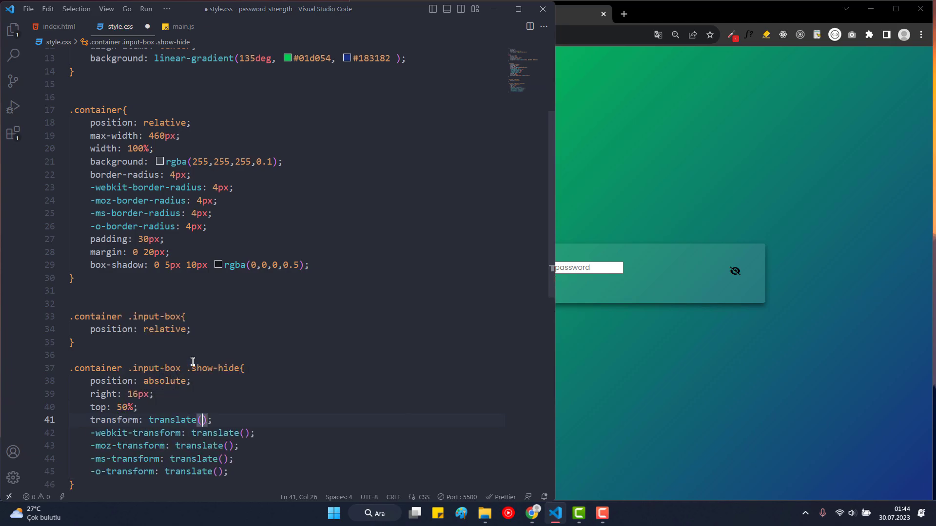
{"action": "type", "text": "Y"}
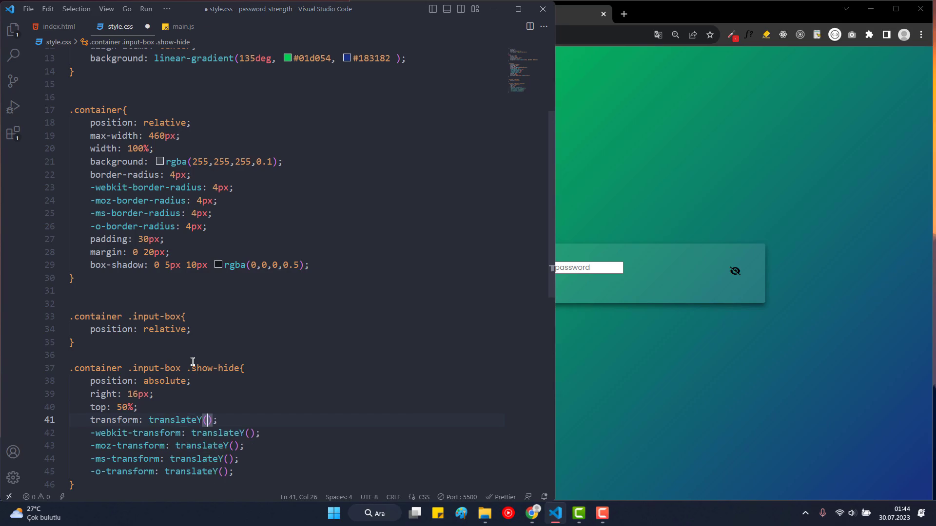
{"action": "type", "text": "-50%"}
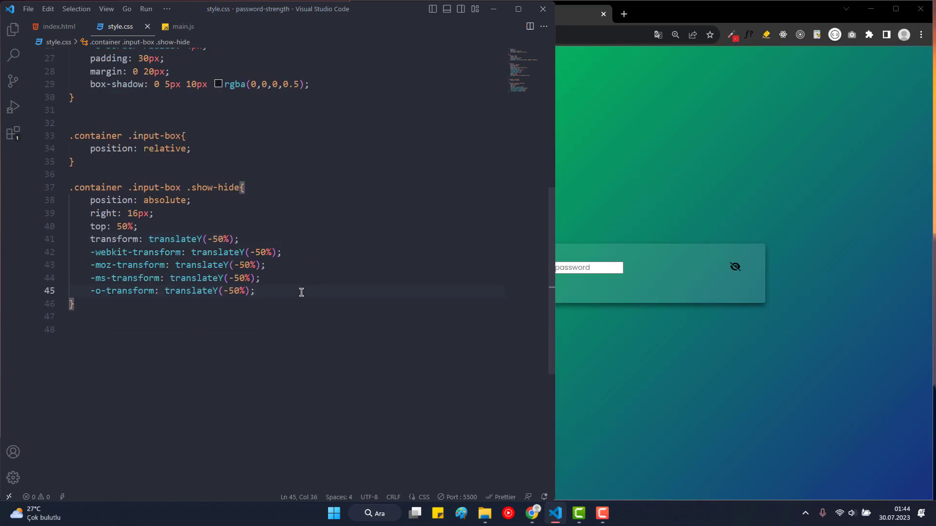
Give the show-hide icon color #a6a6a6, padding and a pointer cursor.
{"action": "type", "text": "color: ;"}
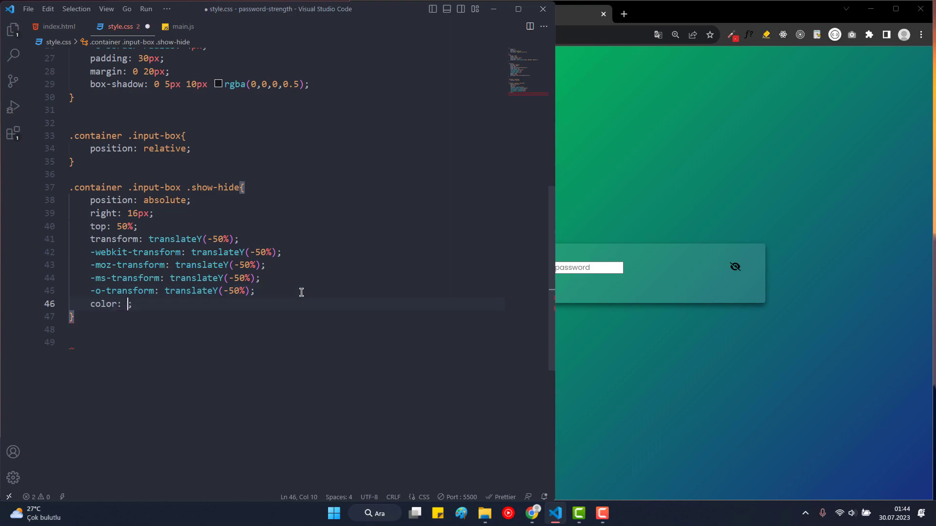
{"action": "type", "text": "#a6a6a6"}
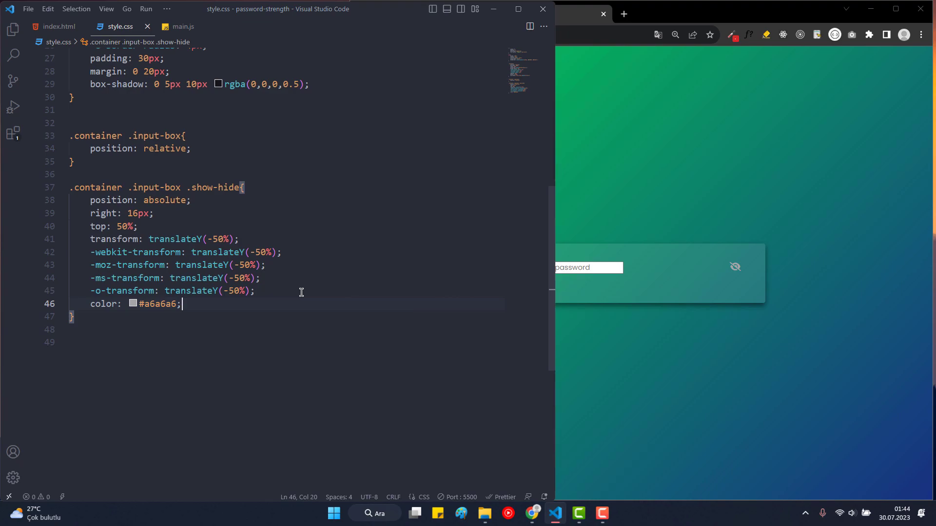
{"action": "type", "text": "padding: 5px;"}
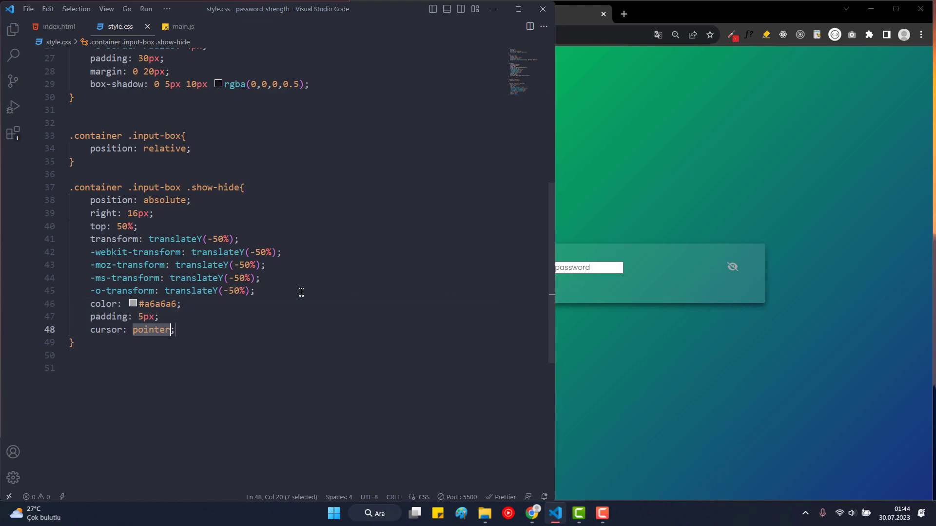
{"action": "left_click", "coordinate": [230, 342]}
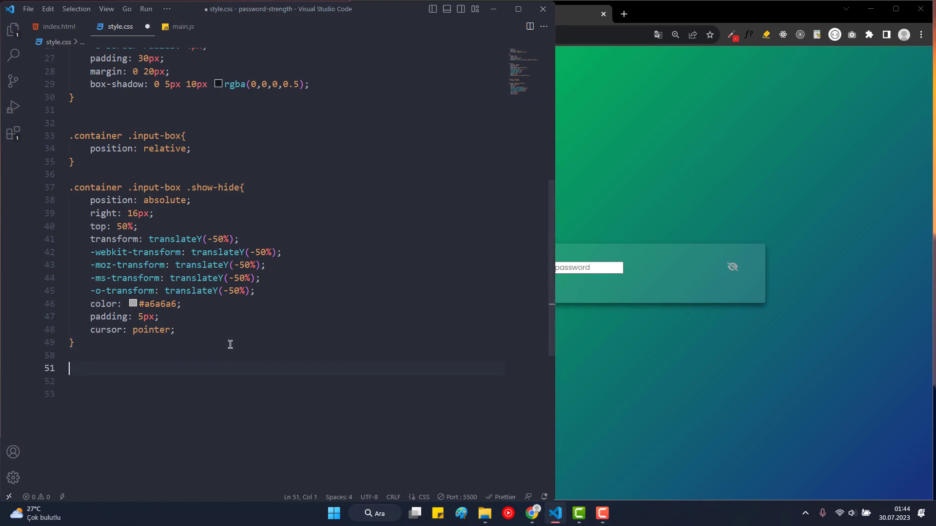
Create the input rule: height 60px, width 100%, #d3d3d3 border, border-radius, rem font-size and font-weight.
{"action": "type", "text": ".container .input-box"}
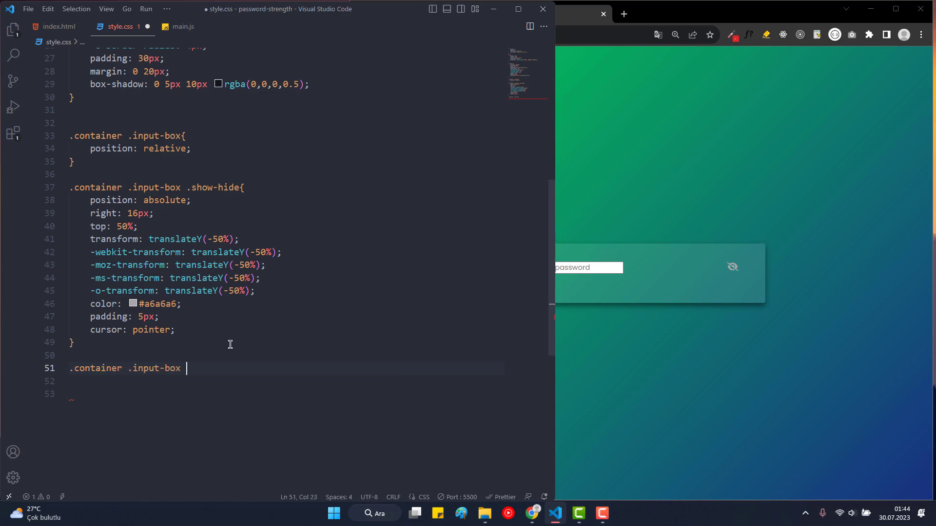
{"action": "type", "text": "input{"}
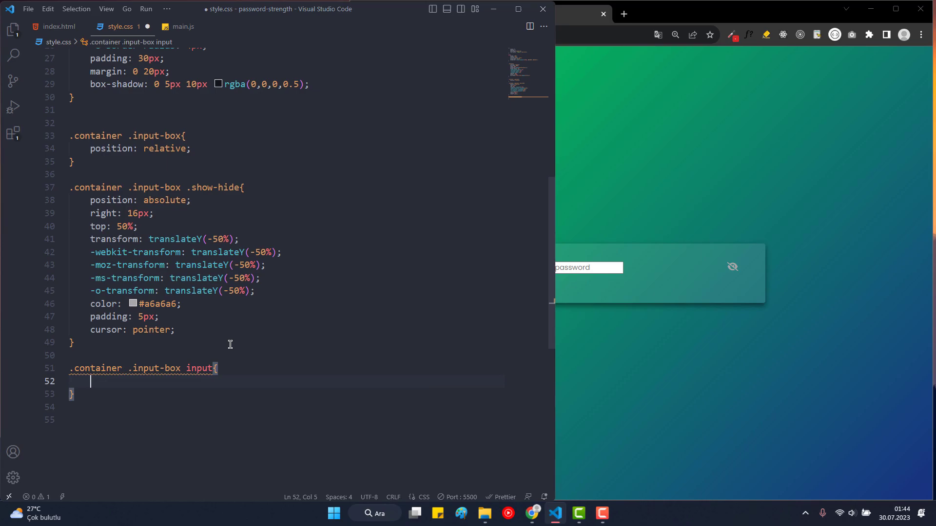
{"action": "type", "text": "height: 60;"}
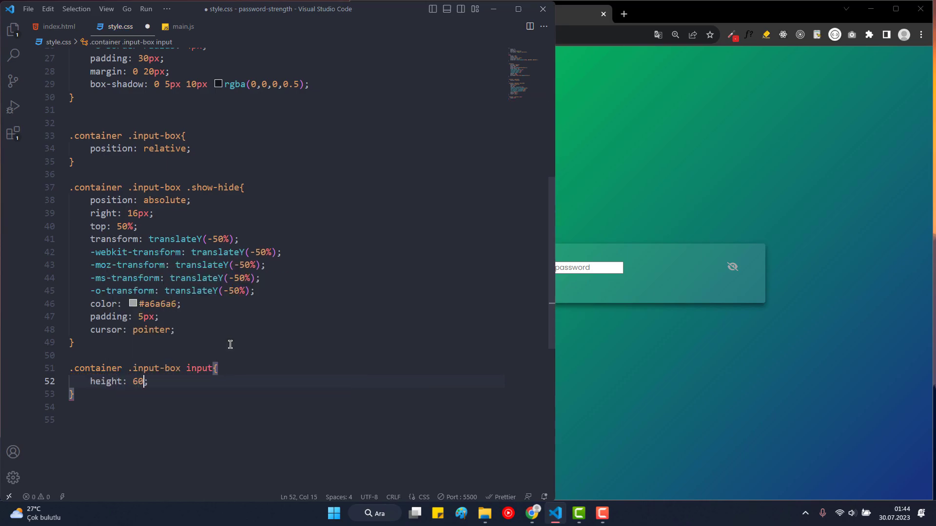
{"action": "type", "text": "width: ;"}
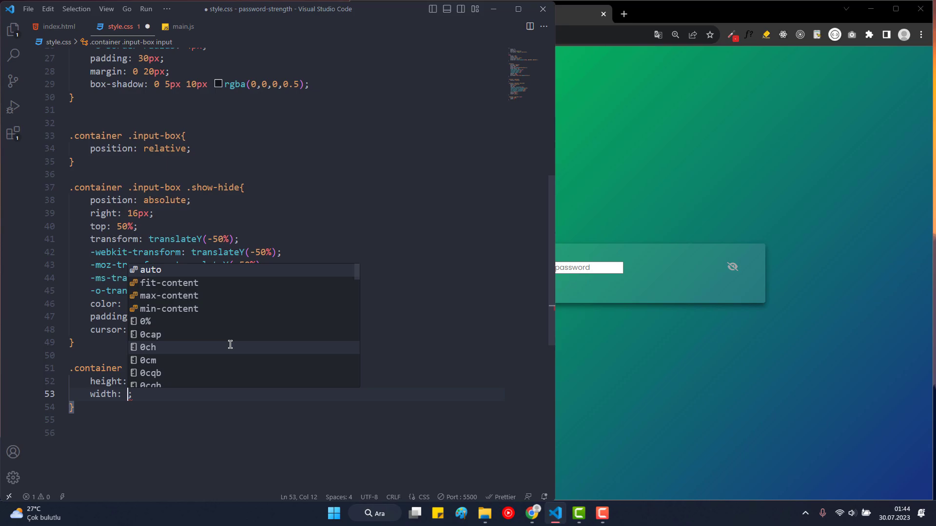
{"action": "type", "text": "100%"}
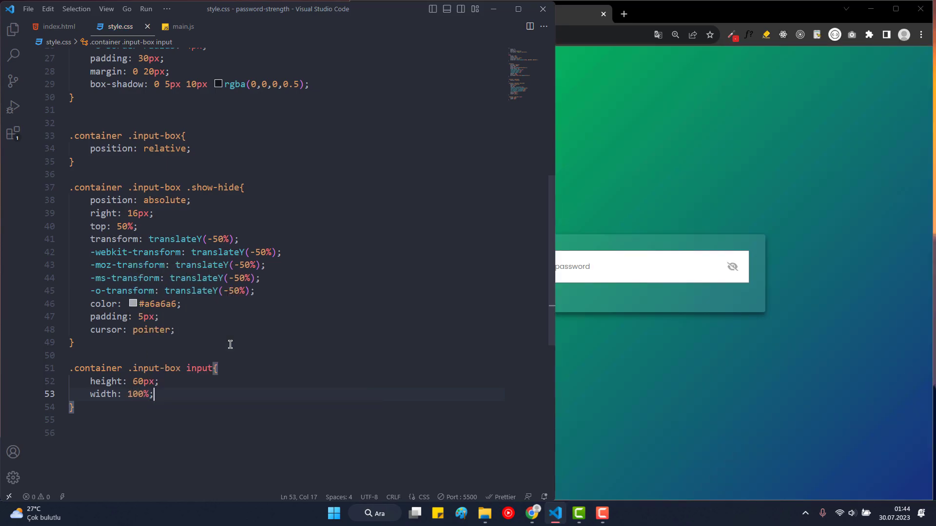
{"action": "type", "text": "border: 2px solid;"}
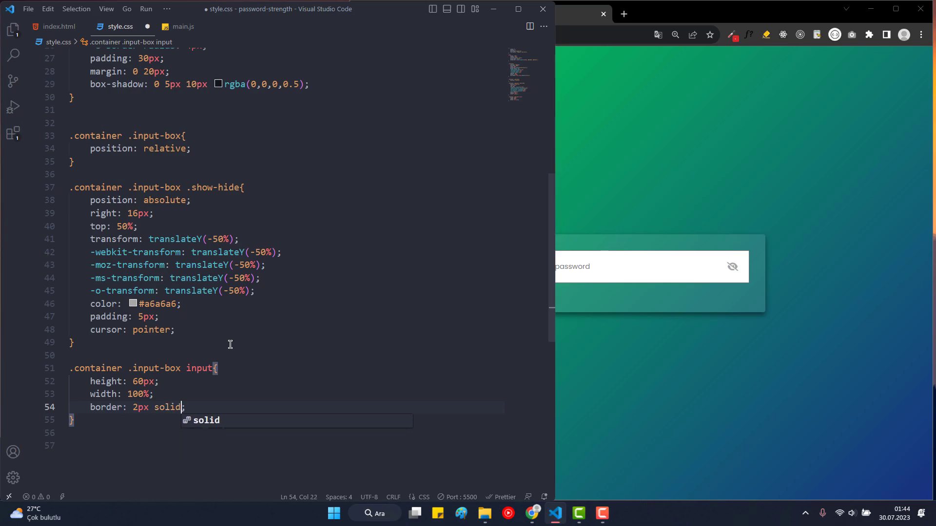
{"action": "type", "text": "#d3d3d3"}
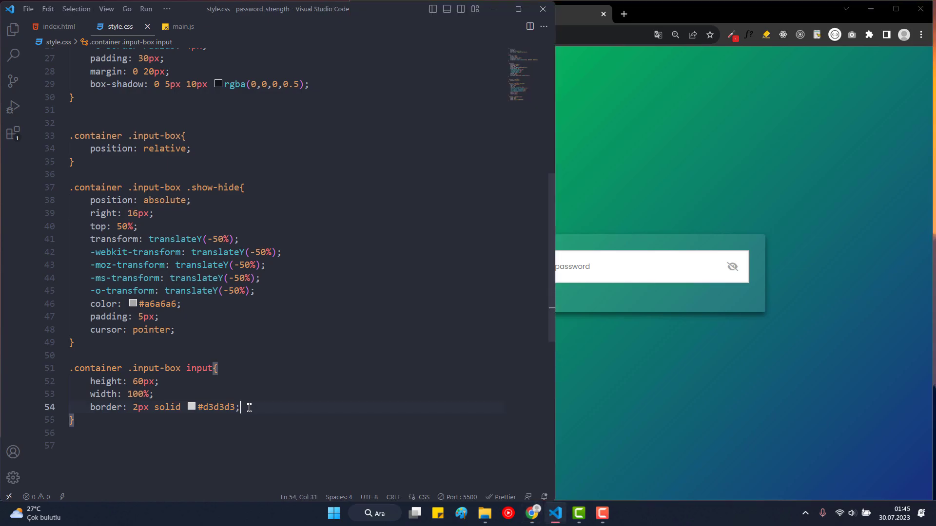
{"action": "type", "text": "ito"}
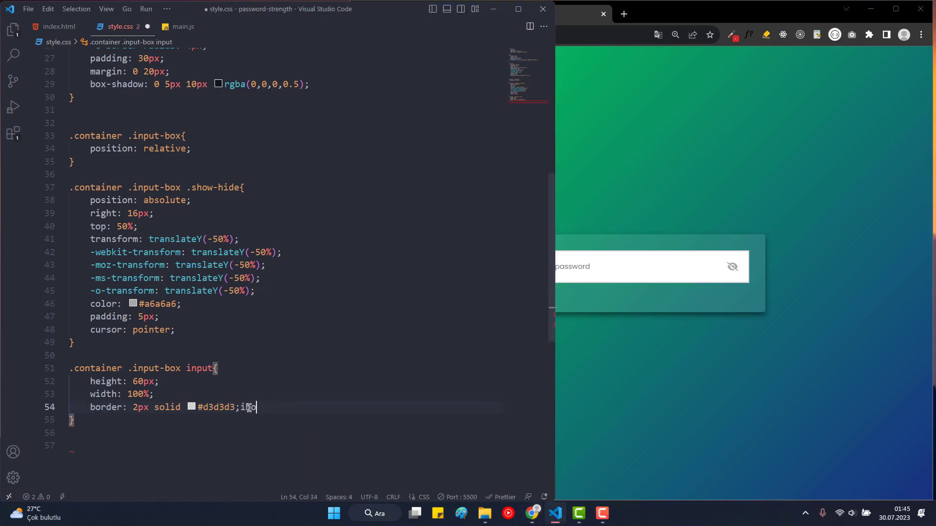
{"action": "type", "text": "border-radius: 4px;"}
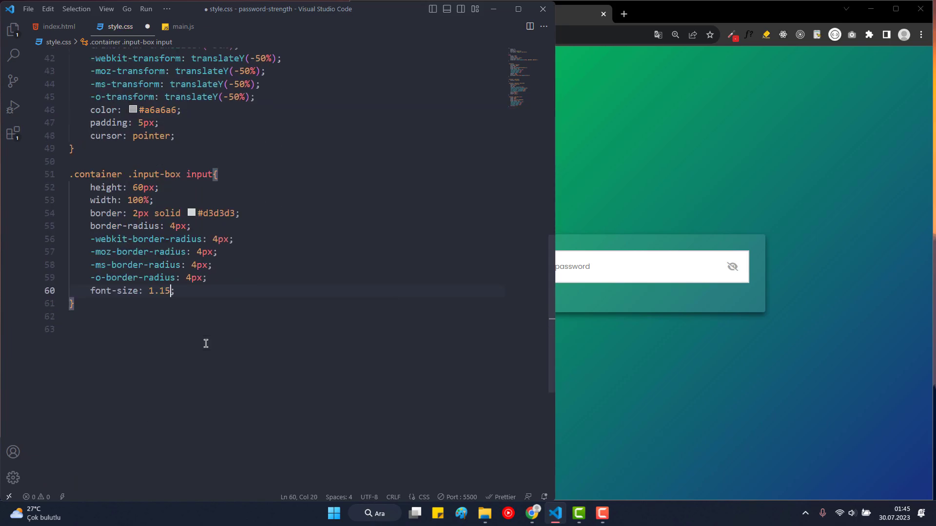
{"action": "type", "text": "rem;"}
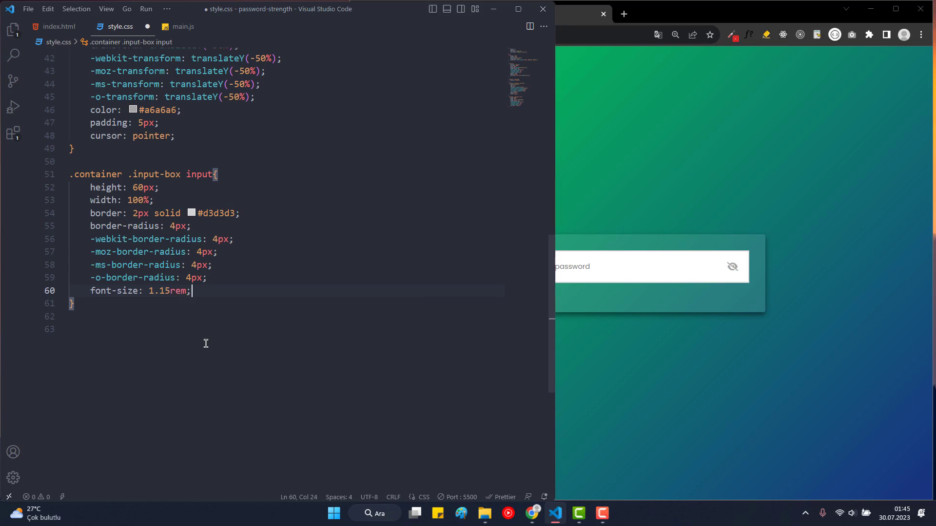
{"action": "type", "text": "fw"}
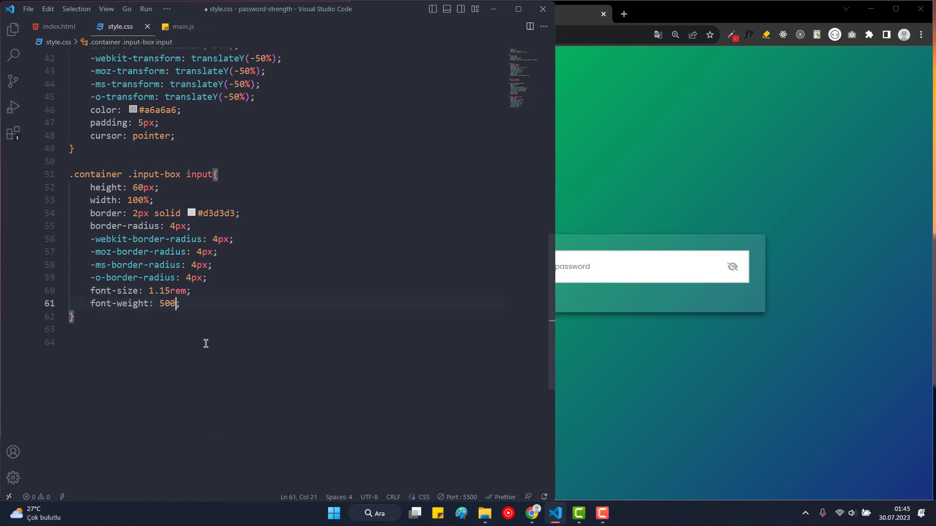
{"action": "type", "text": ";"}
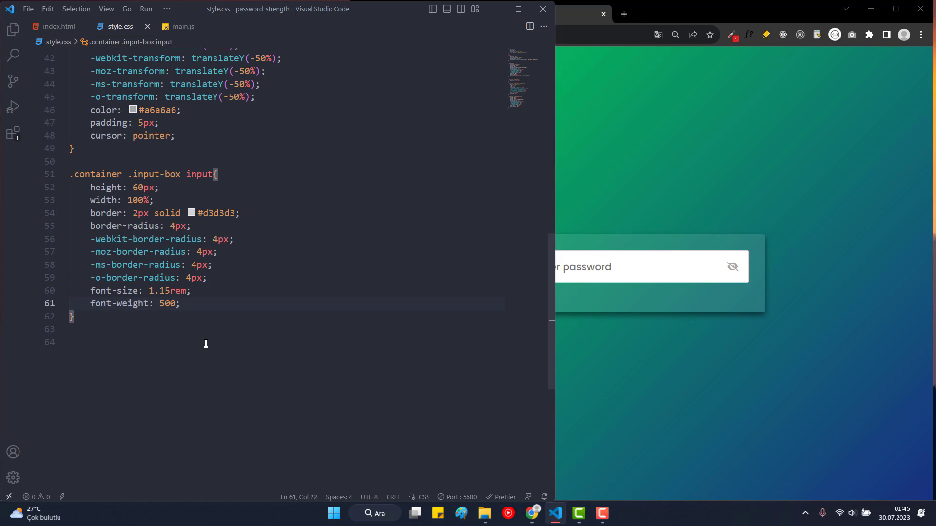
Add color #efefef, outline none, padding 0 50px 0 16px and a transparent background.
{"action": "type", "text": "color: ;"}
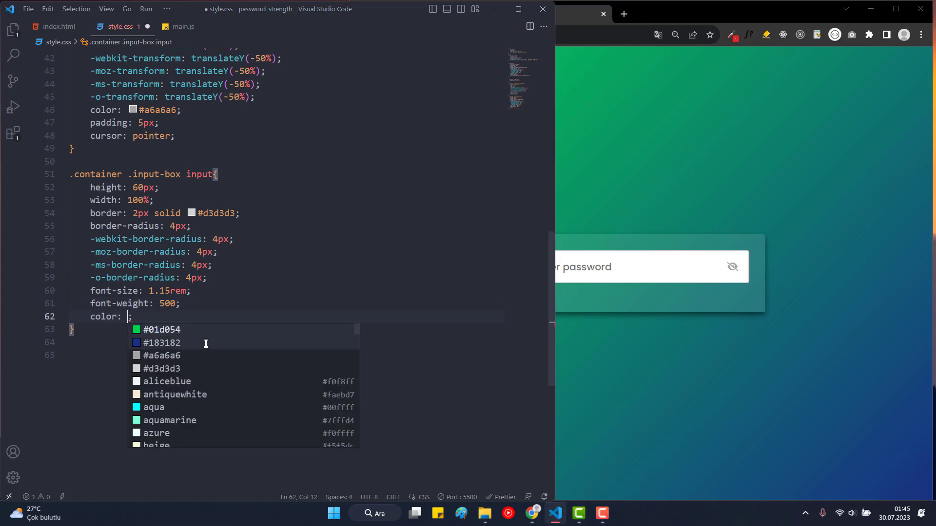
{"action": "type", "text": "#efefef;"}
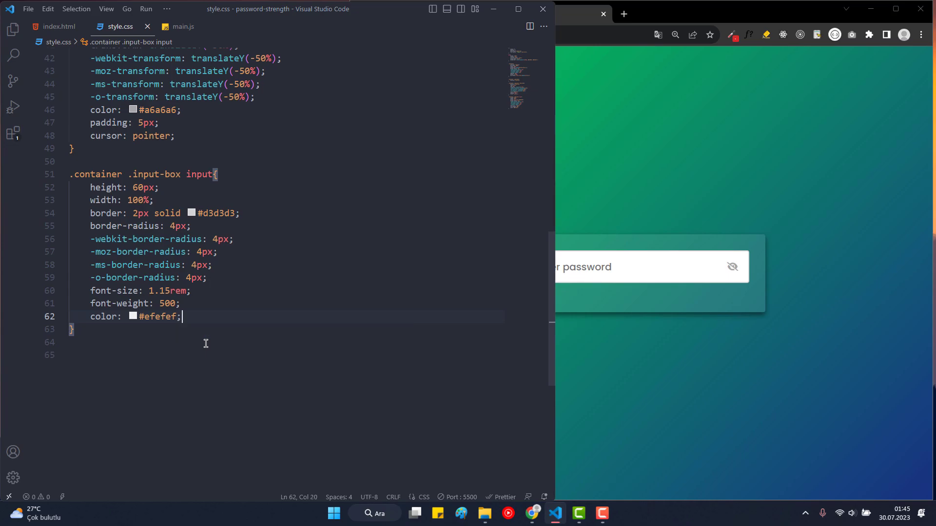
{"action": "type", "text": "outline: ;"}
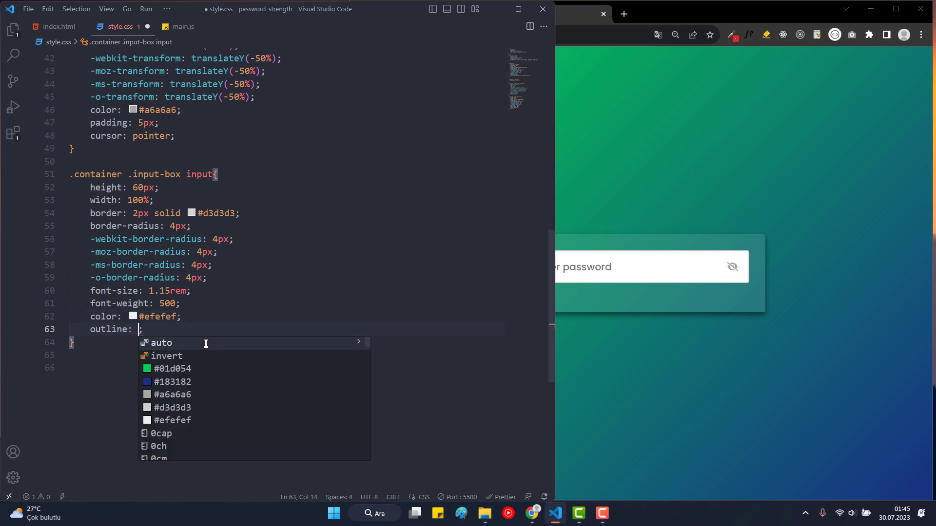
{"action": "type", "text": "none;"}
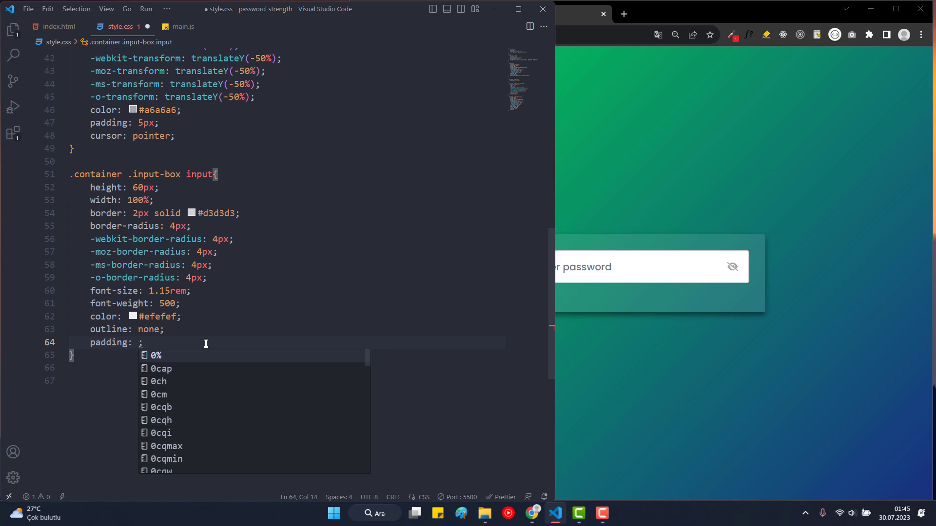
{"action": "type", "text": "0 5"}
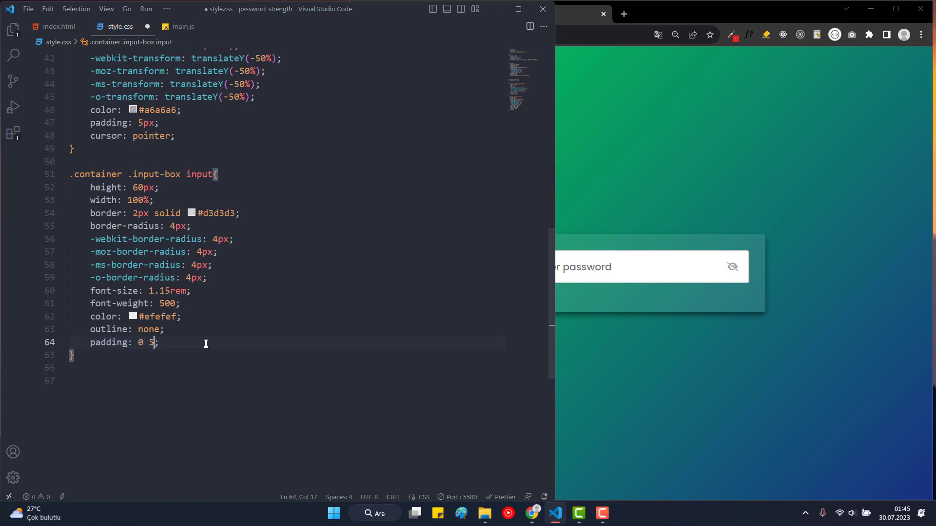
{"action": "type", "text": "0px 0"}
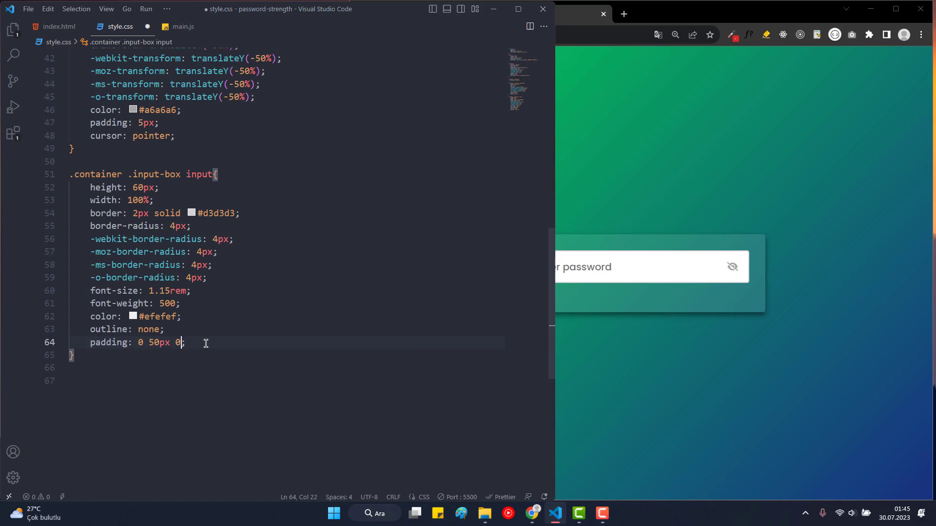
{"action": "type", "text": "16px"}
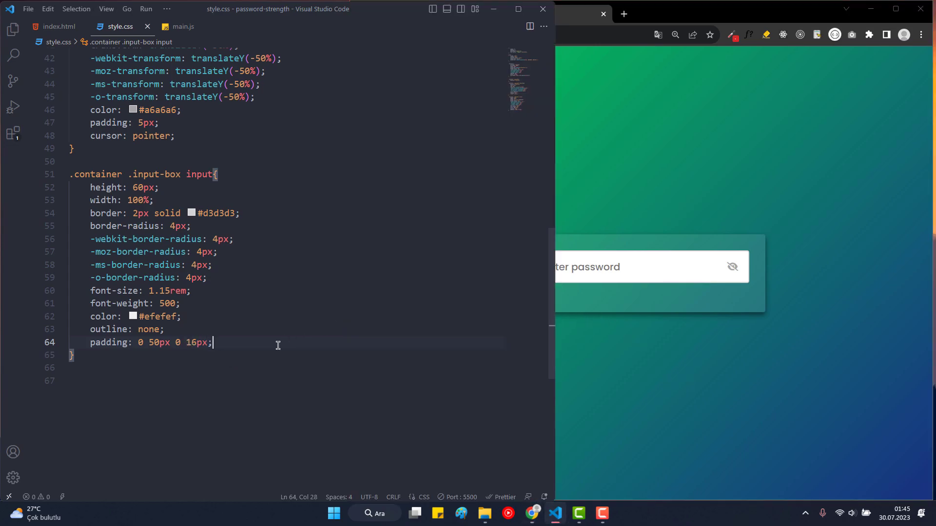
{"action": "key", "text": "Return"}
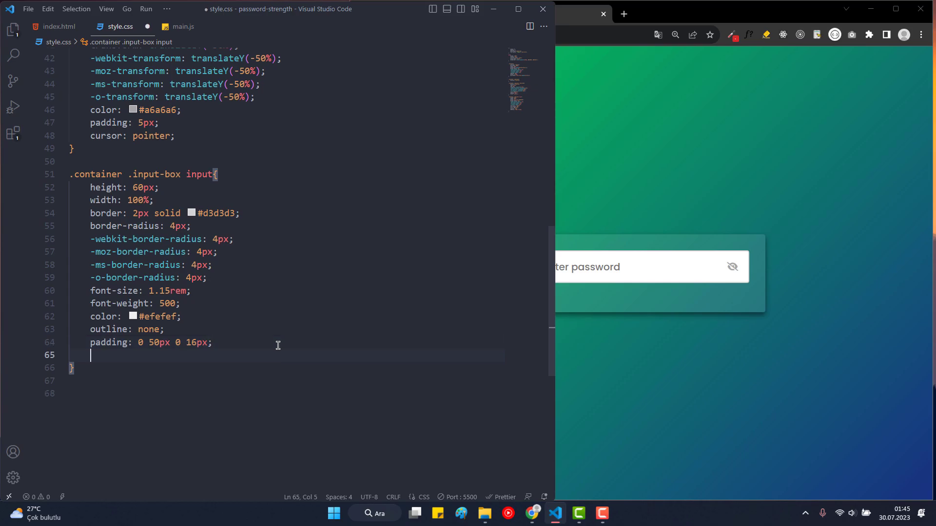
{"action": "type", "text": "bg"}
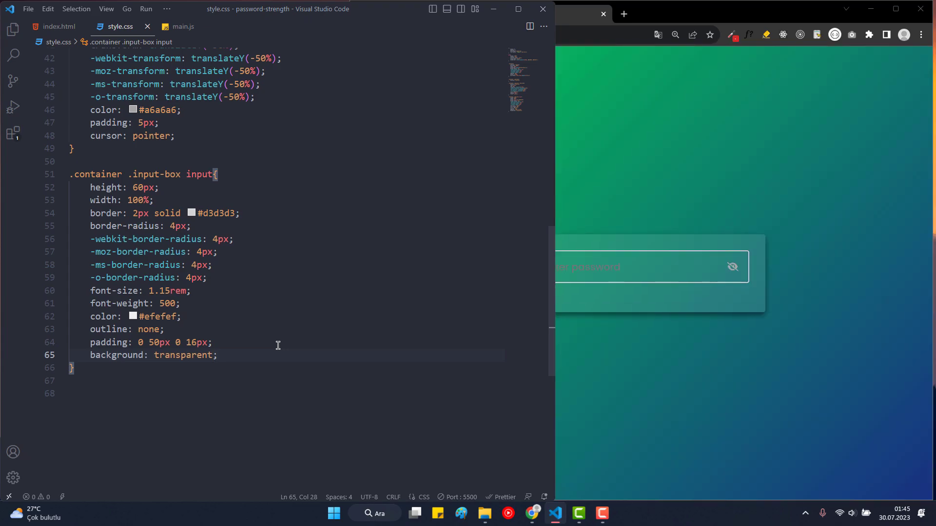
{"action": "left_click", "coordinate": [240, 368]}
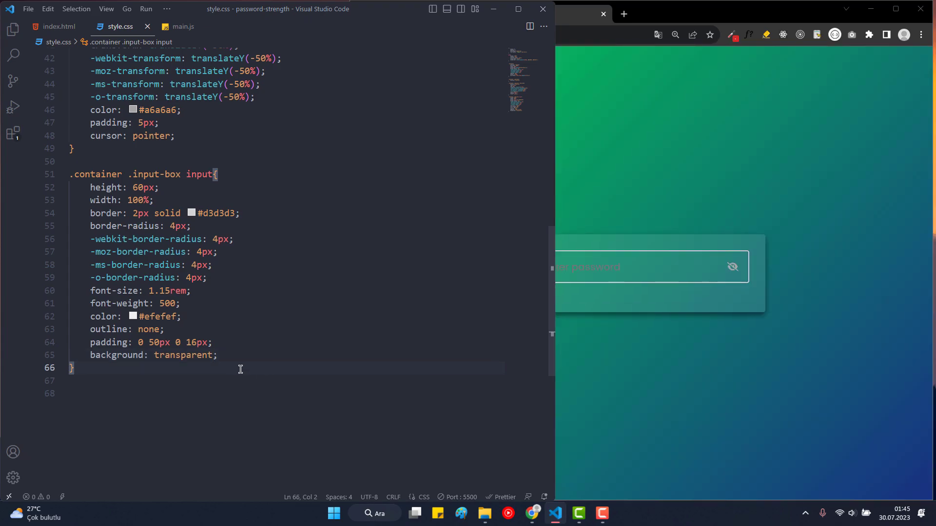
Add input::placeholder { color: #efefef; } below the input rule.
{"action": "key", "text": "enter"}
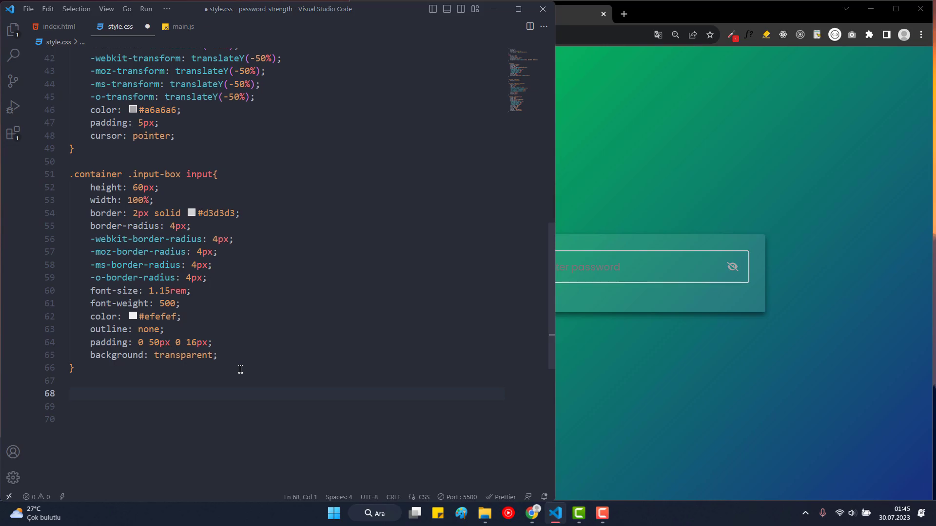
{"action": "type", "text": "input::placeholder{"}
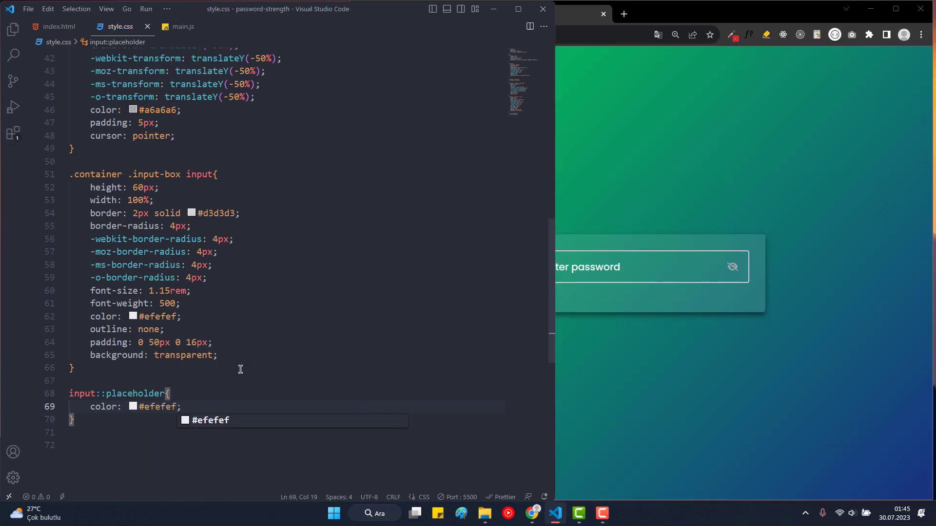
{"action": "key", "text": "enter"}
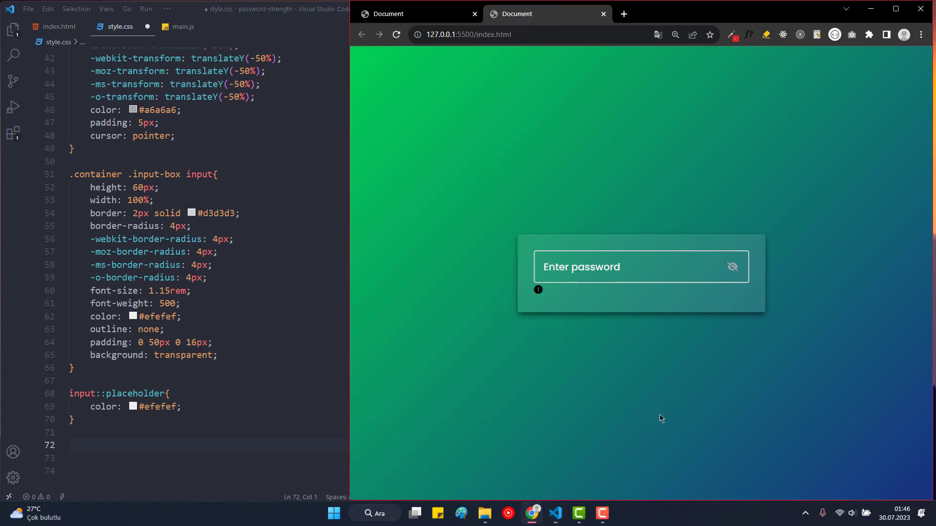
{"action": "mouse_move", "coordinate": [625, 404]}
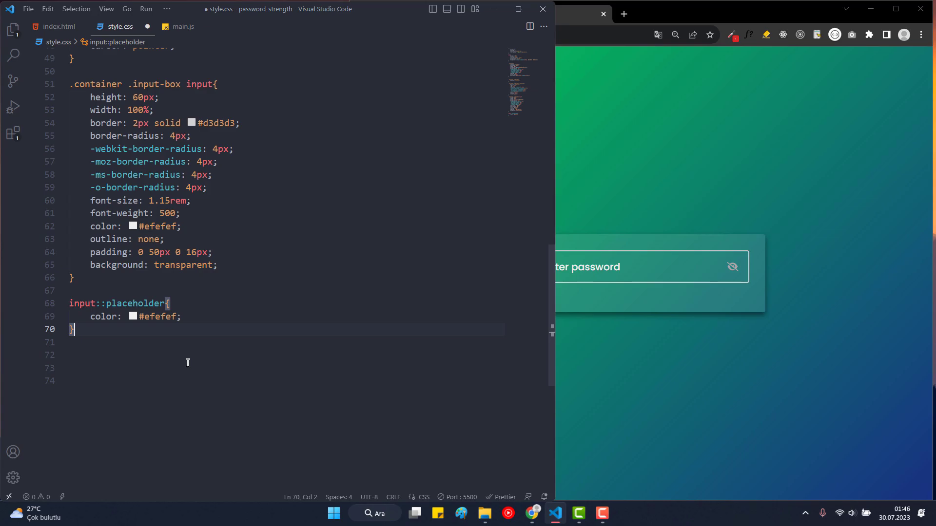
Add .container .indicator hidden by default and .indicator.active with display block, margin-top 14px.
{"action": "type", "text": ".container"}
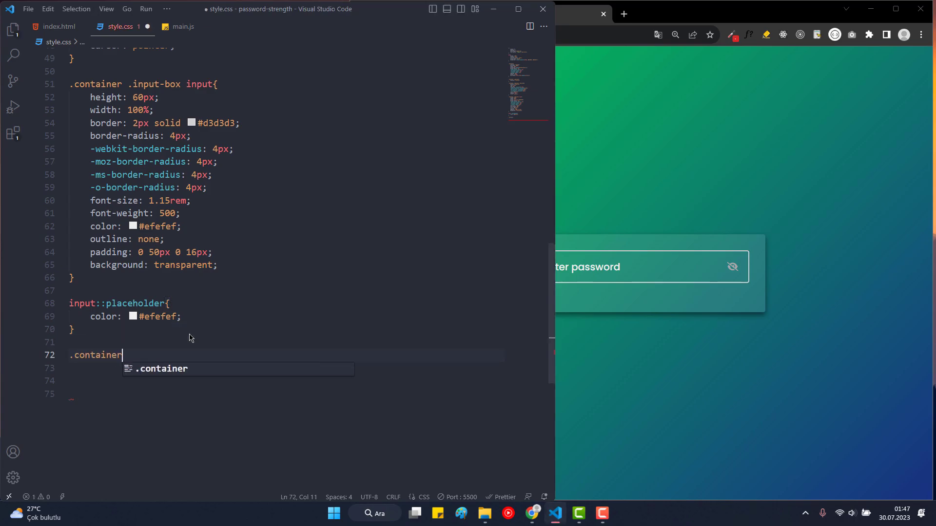
{"action": "type", "text": ".indicator{"}
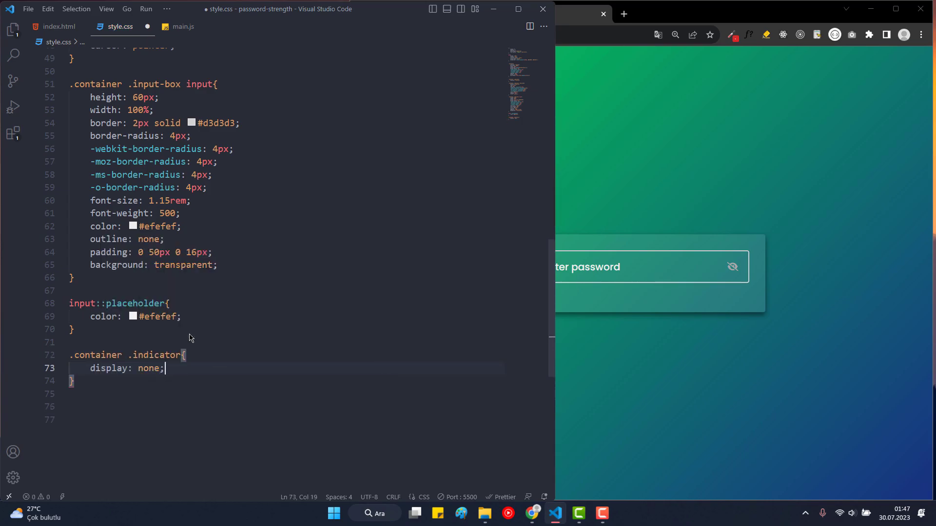
{"action": "type", "text": ".container"}
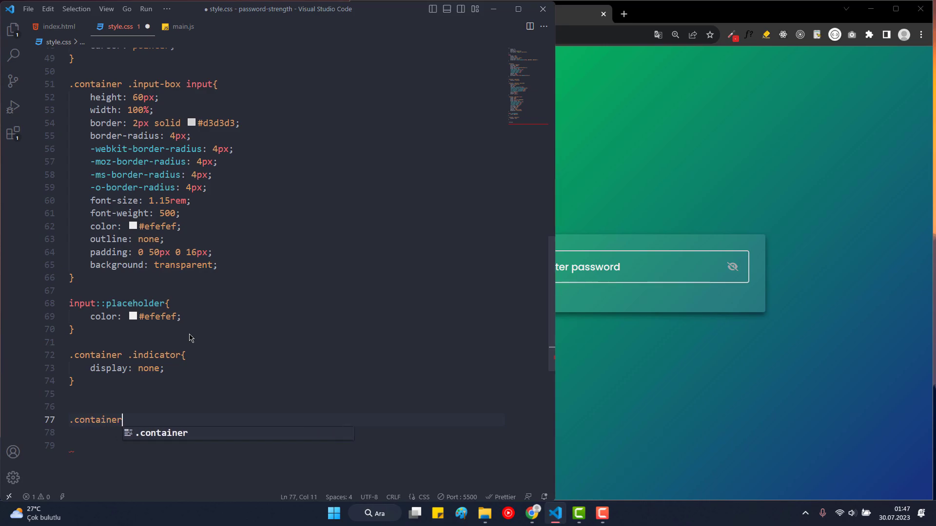
{"action": "type", "text": ".indicator.active{"}
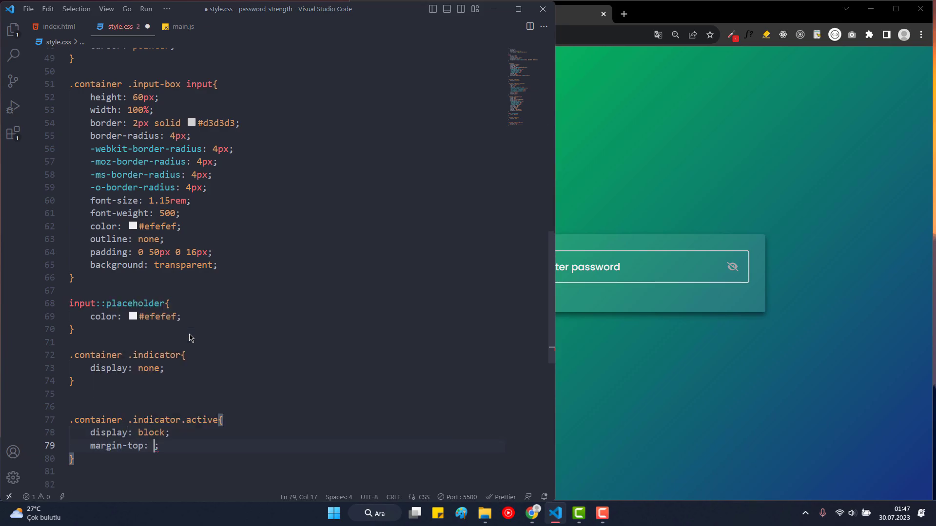
{"action": "type", "text": "14px"}
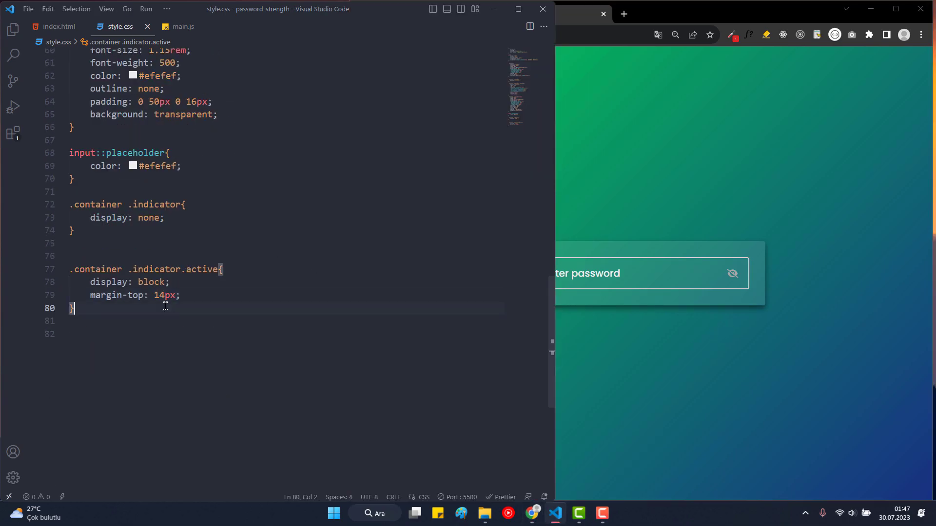
{"action": "key", "text": "Enter"}
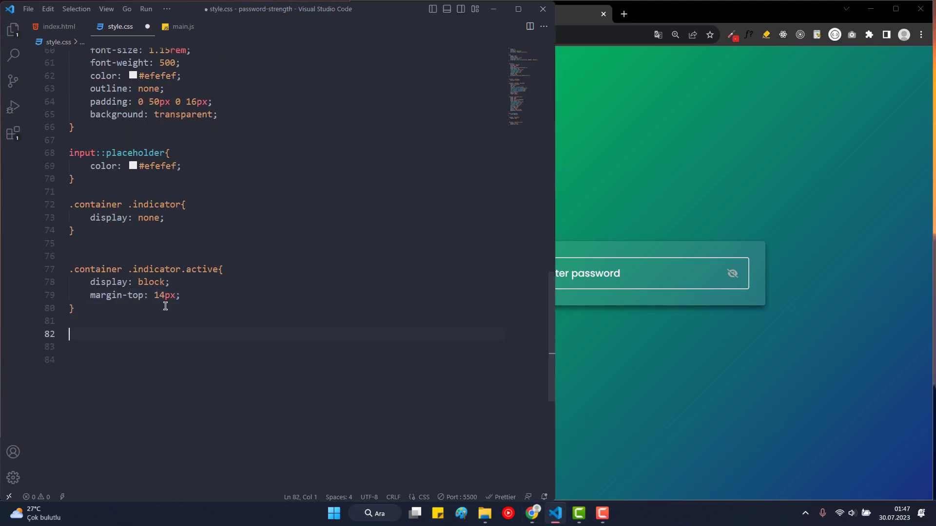
Style .container .icon-text as a flex row with centred items.
{"action": "type", "text": ".container .icon-te"}
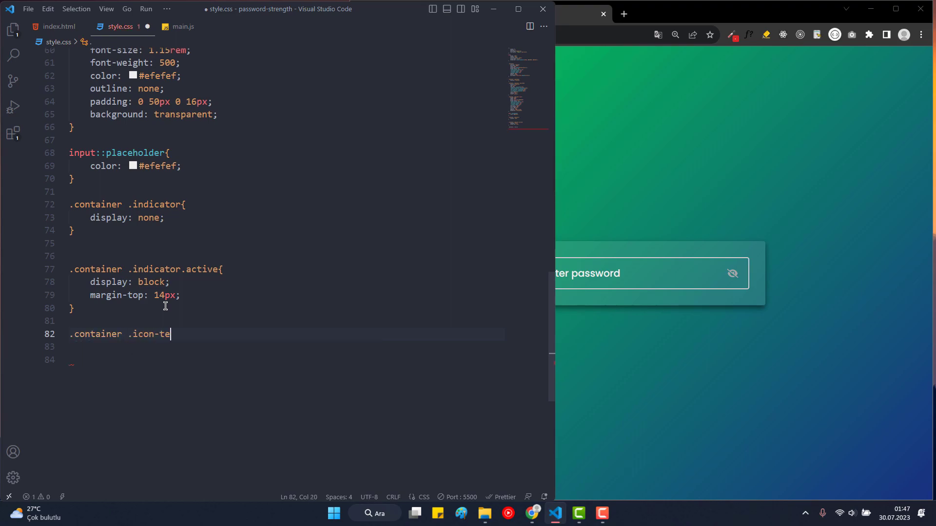
{"action": "type", "text": "xt{"}
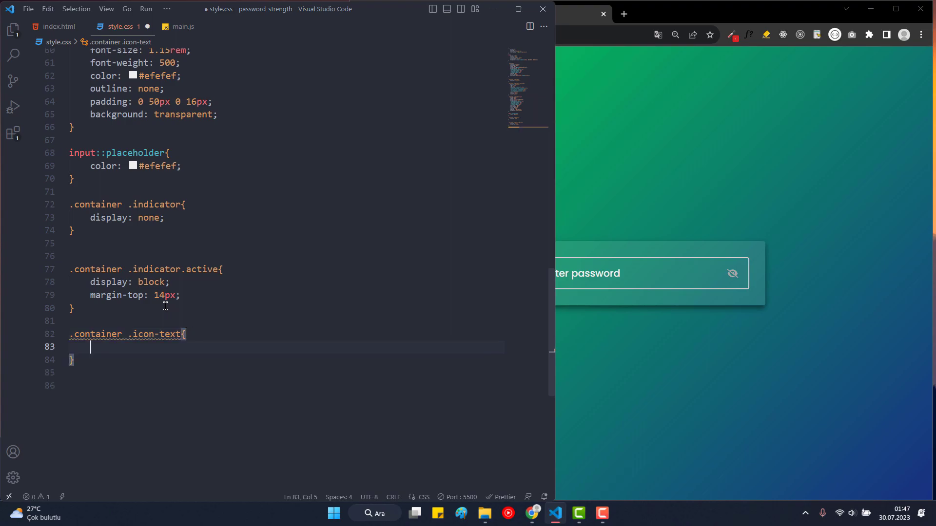
{"action": "type", "text": "display: flex;"}
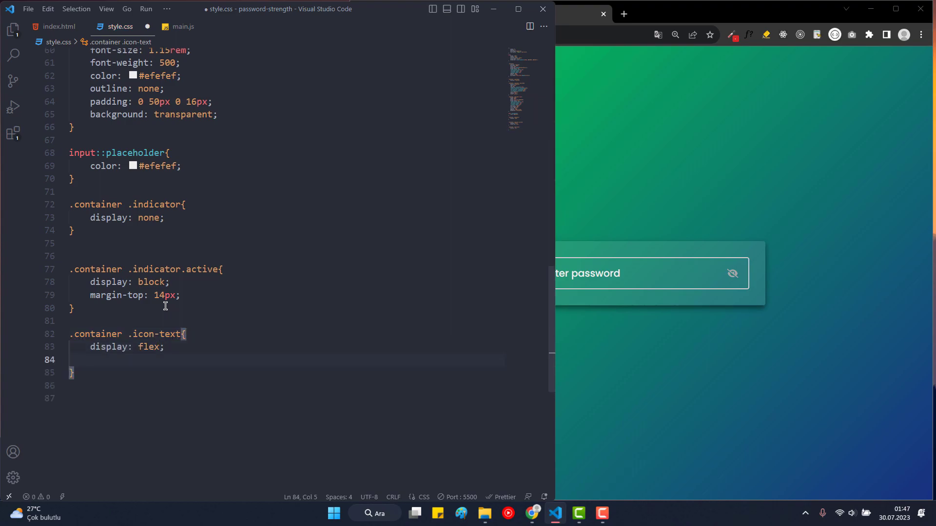
{"action": "type", "text": "align-items: center;"}
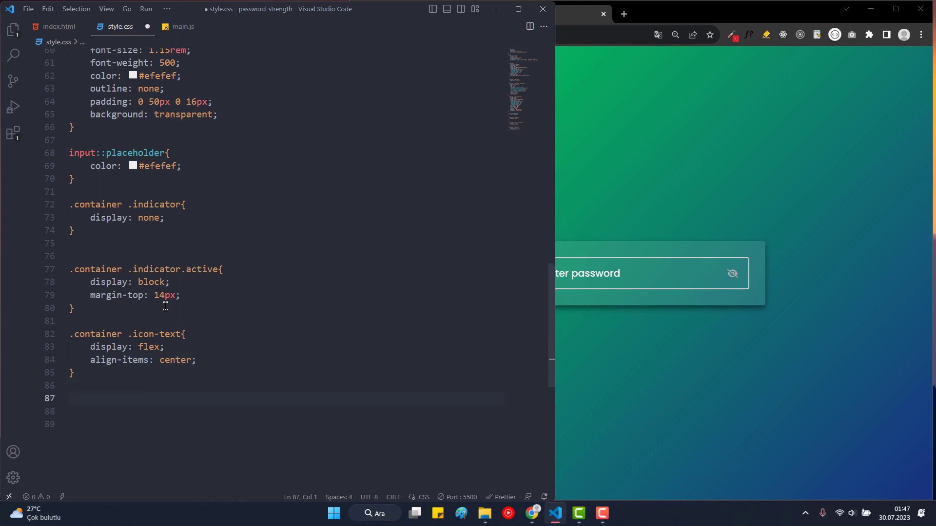
Give .icon-text .error-icon an 8px right margin.
{"action": "type", "text": ".icon-text ."}
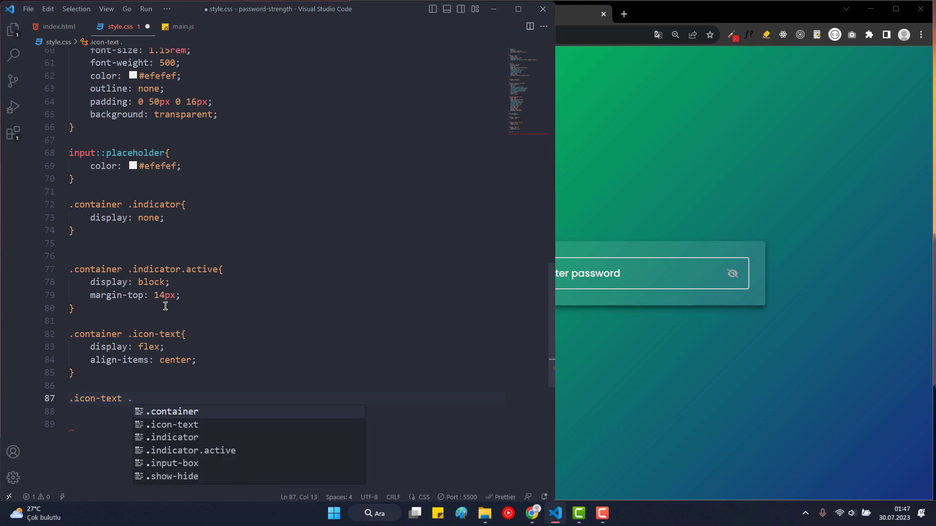
{"action": "type", "text": "error-icon"}
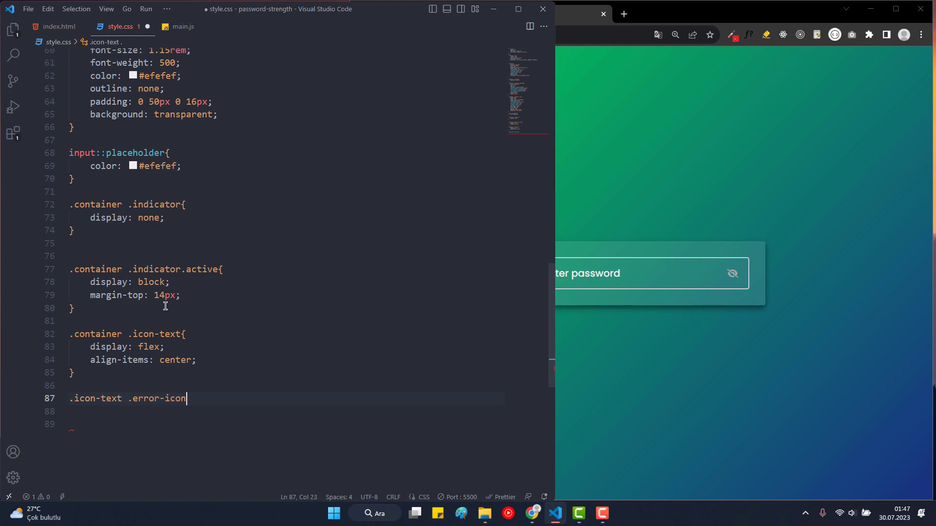
{"action": "type", "text": "{"}
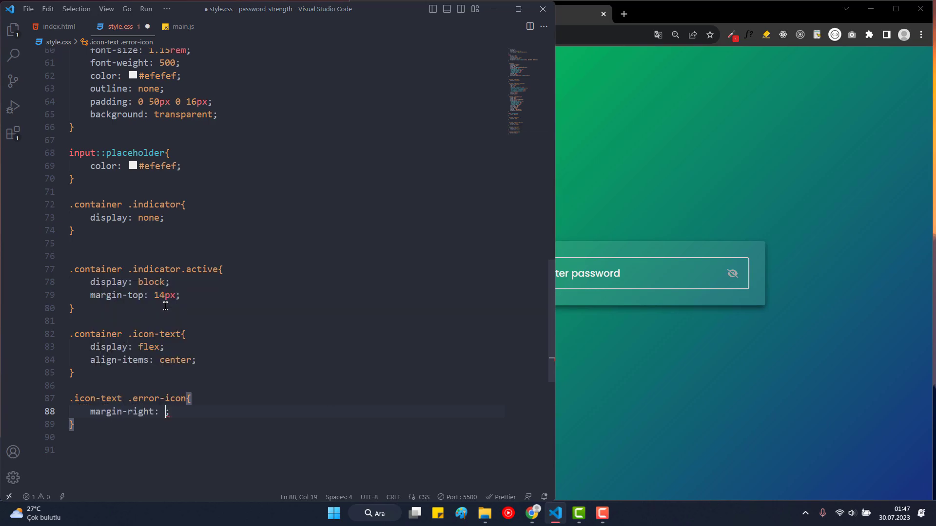
{"action": "type", "text": "8px"}
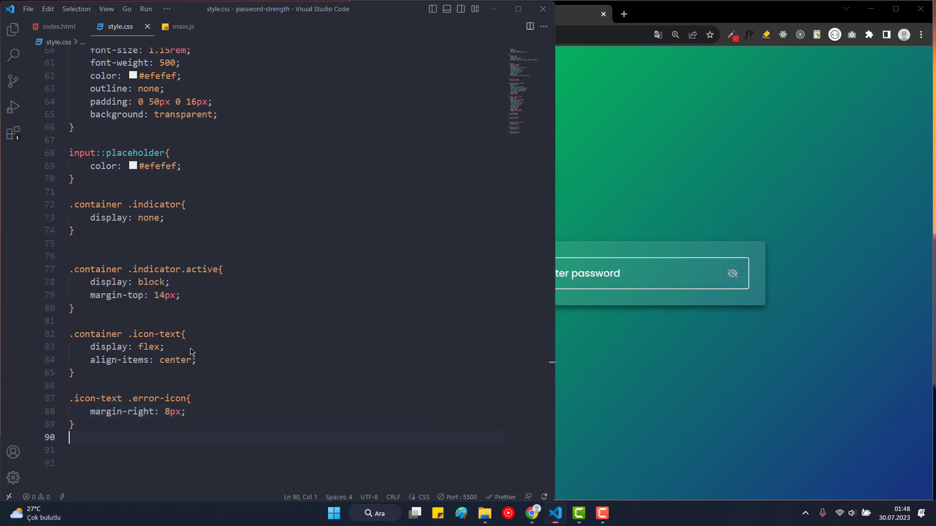
Style .icon-text .text with 14px size, 500 weight and 1px letter-spacing.
{"action": "type", "text": ".ic"}
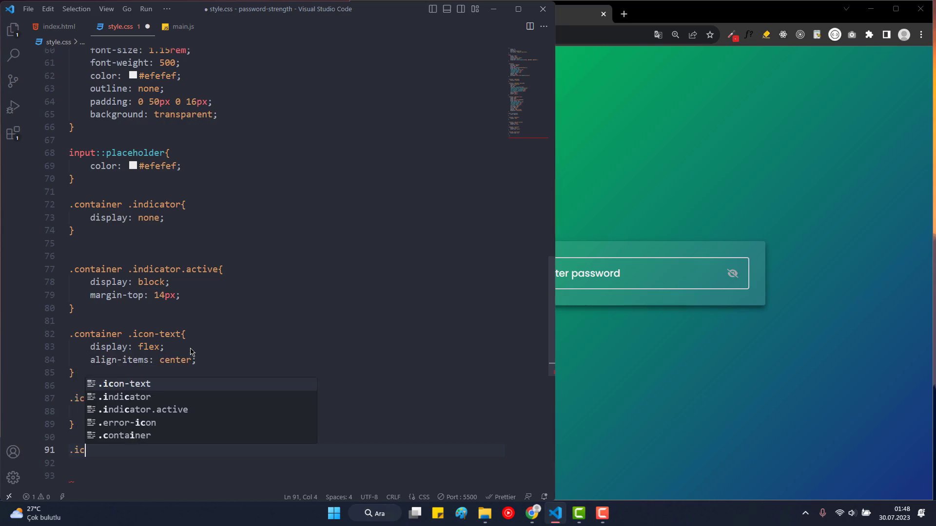
{"action": "type", "text": ".error-icon{"}
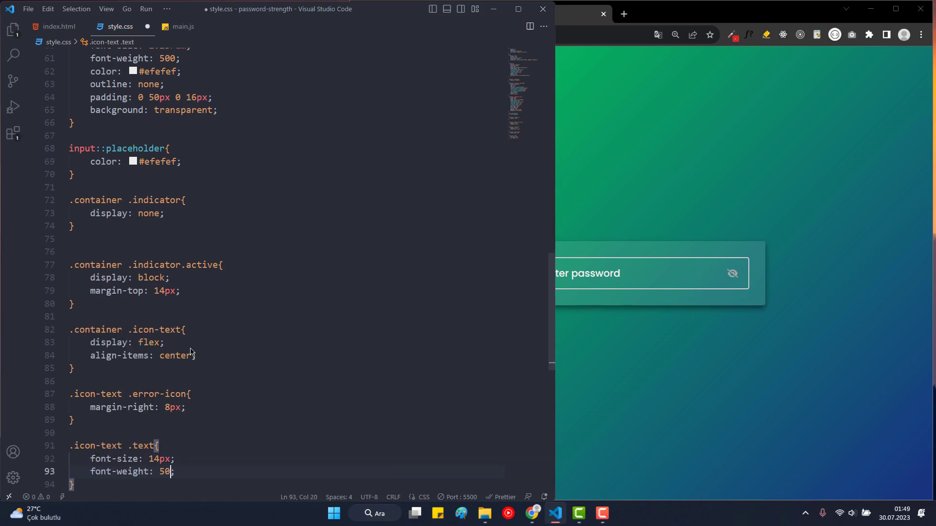
{"action": "type", "text": "0"}
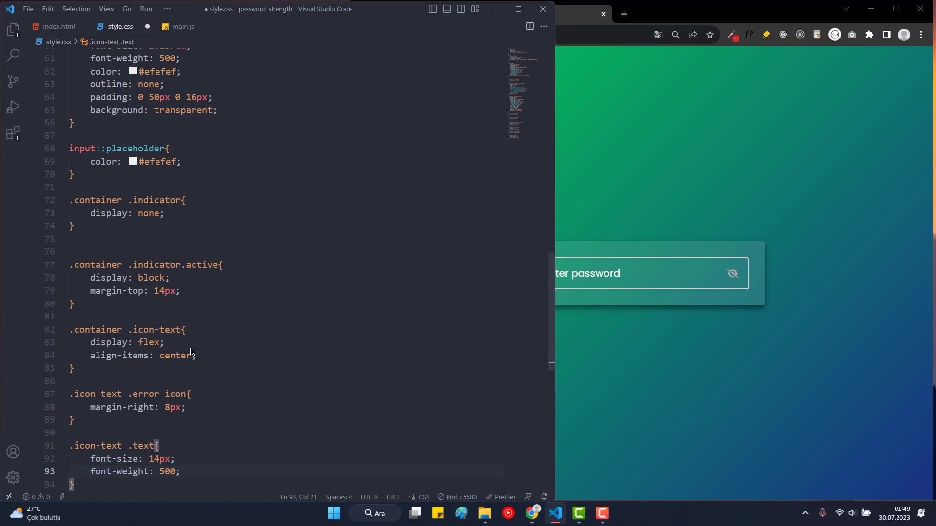
{"action": "type", "text": "letter-spacing: s"}
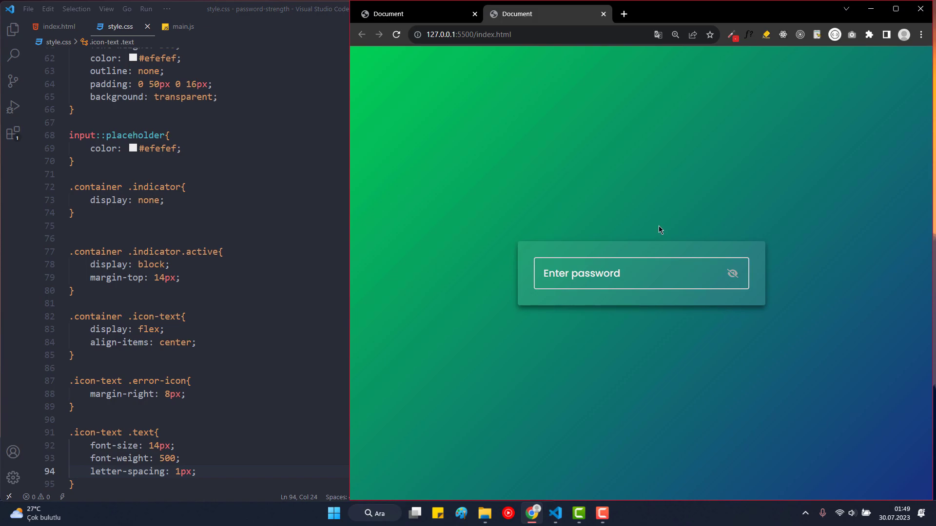
In main.js, declare input as document.querySelector("input").
{"action": "left_click", "coordinate": [183, 26]}
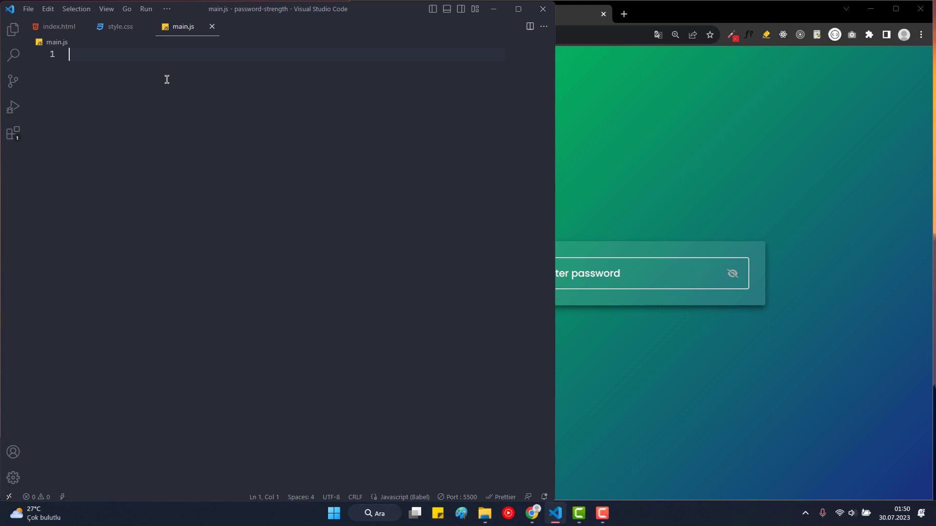
{"action": "type", "text": "const input"}
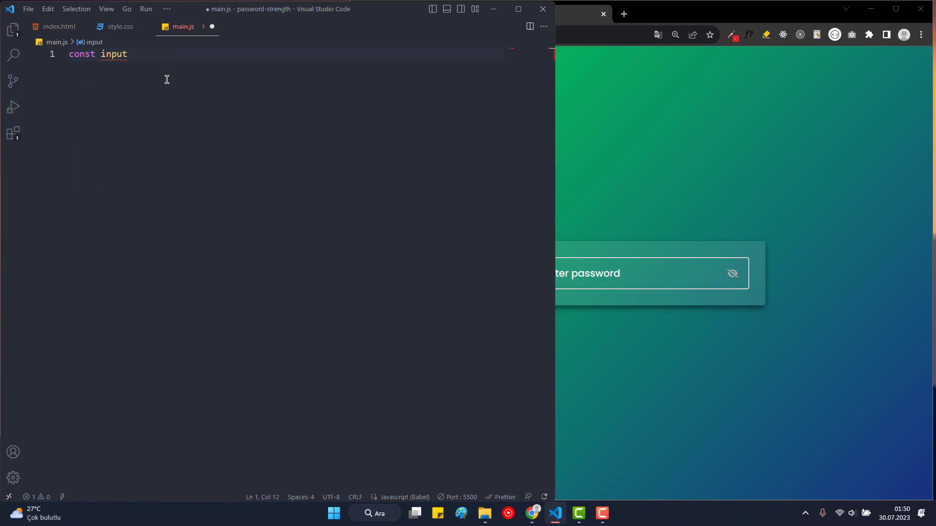
{"action": "type", "text": "= document."}
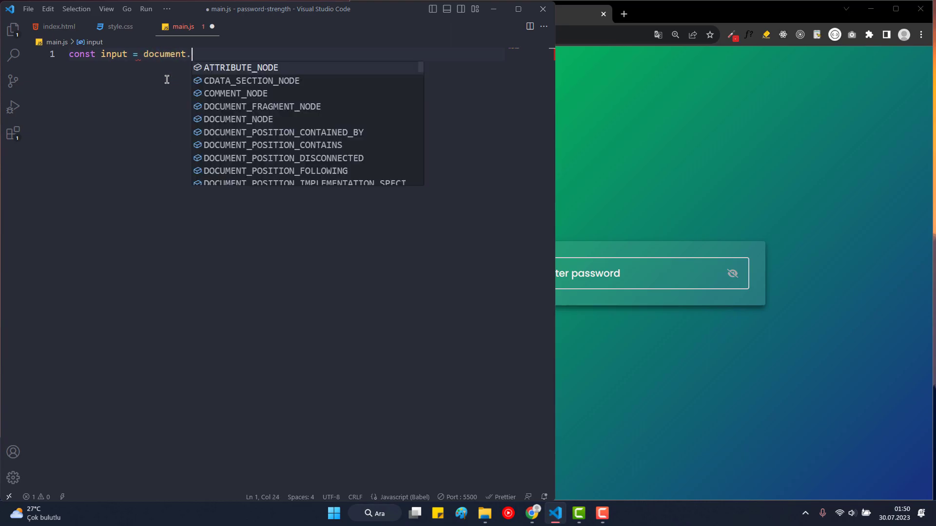
{"action": "type", "text": "querySelector("}
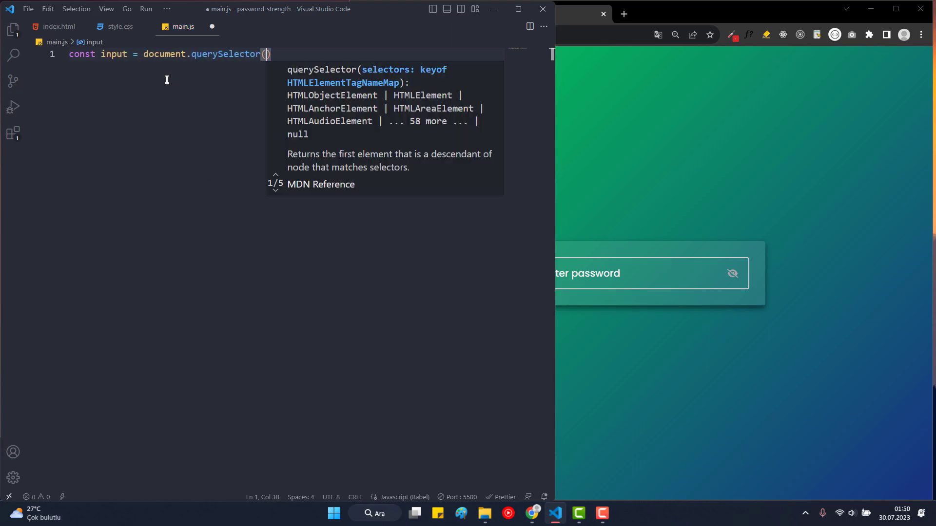
{"action": "type", "text": "\"inp\""}
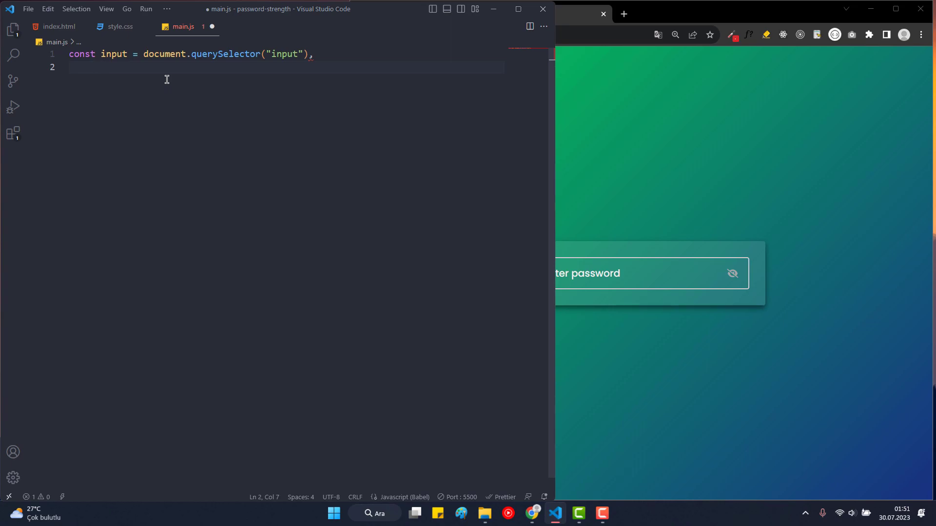
Declare showHide and indicator constants selecting .showHide and .indicator.
{"action": "type", "text": "showH"}
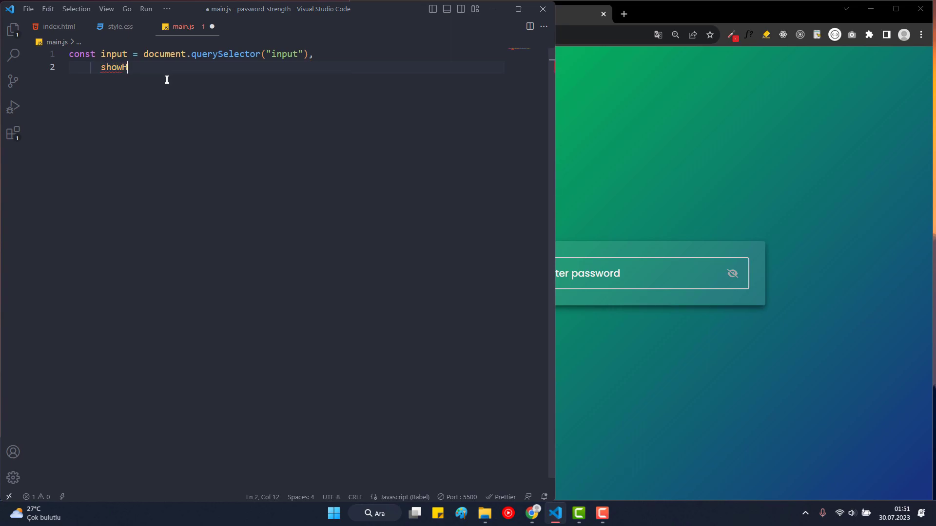
{"action": "type", "text": "ide ="}
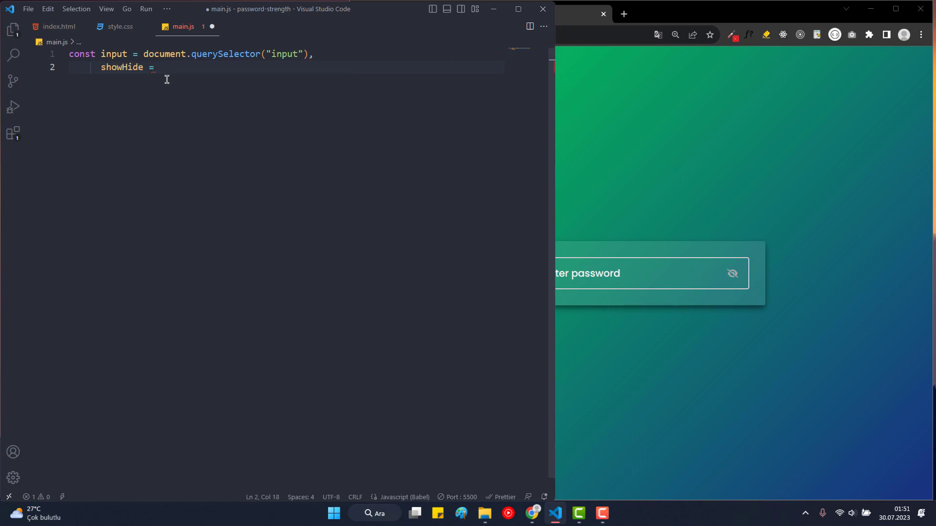
{"action": "type", "text": "document.querySelector("}
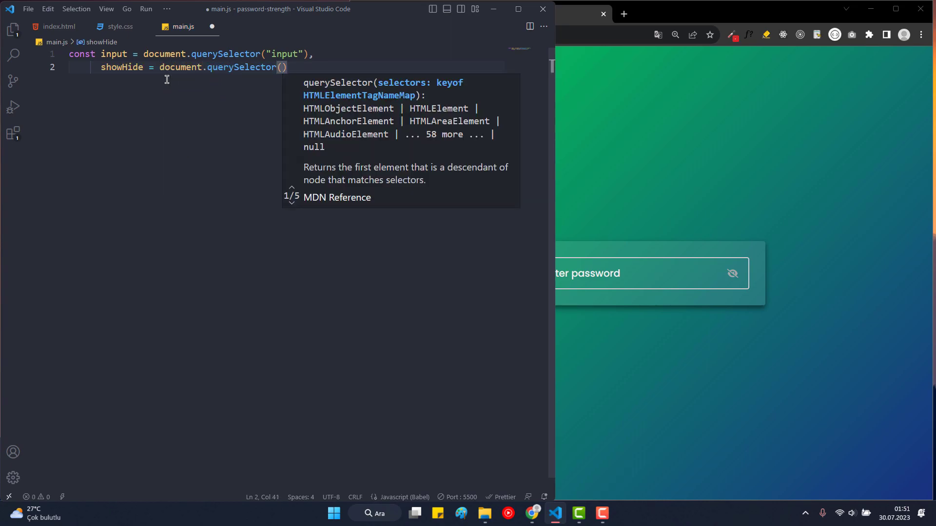
{"action": "type", "text": "."}
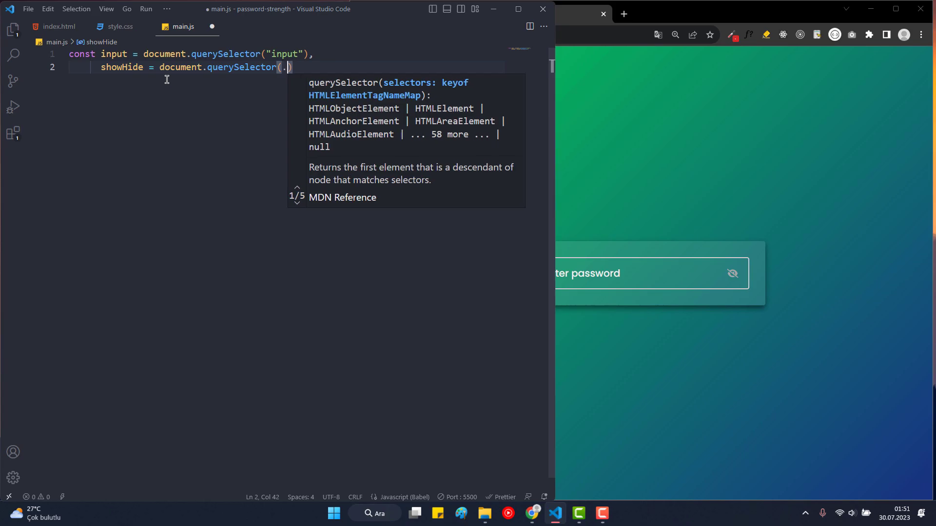
{"action": "type", "text": "sho"}
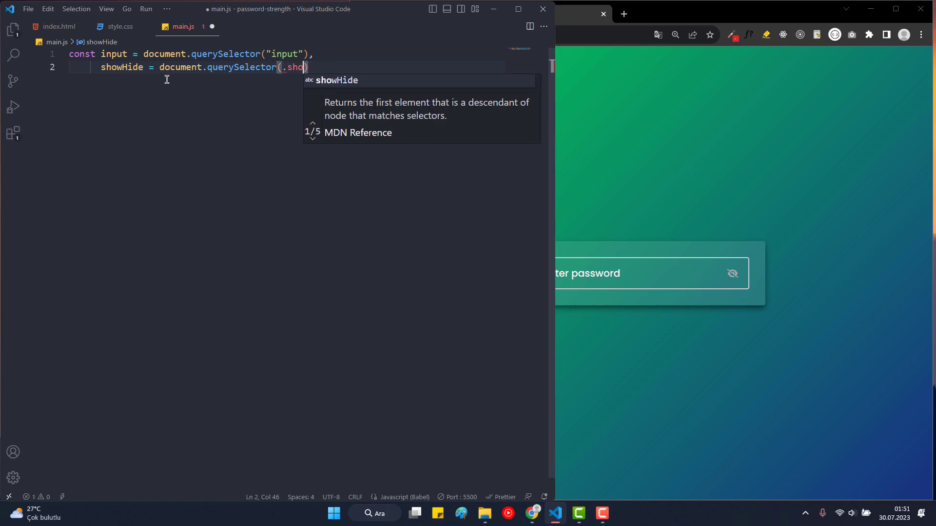
{"action": "type", "text": "wHide\""}
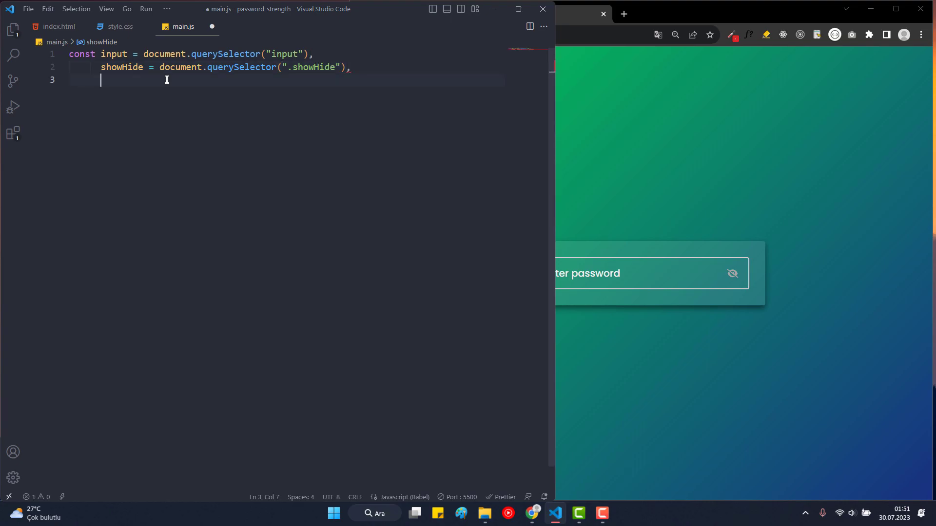
{"action": "type", "text": "indica"}
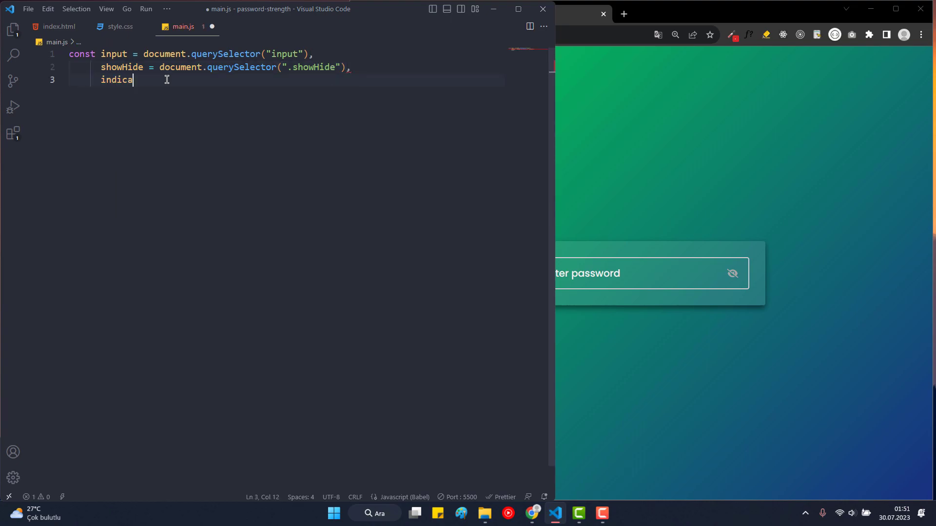
{"action": "type", "text": "tor = document."}
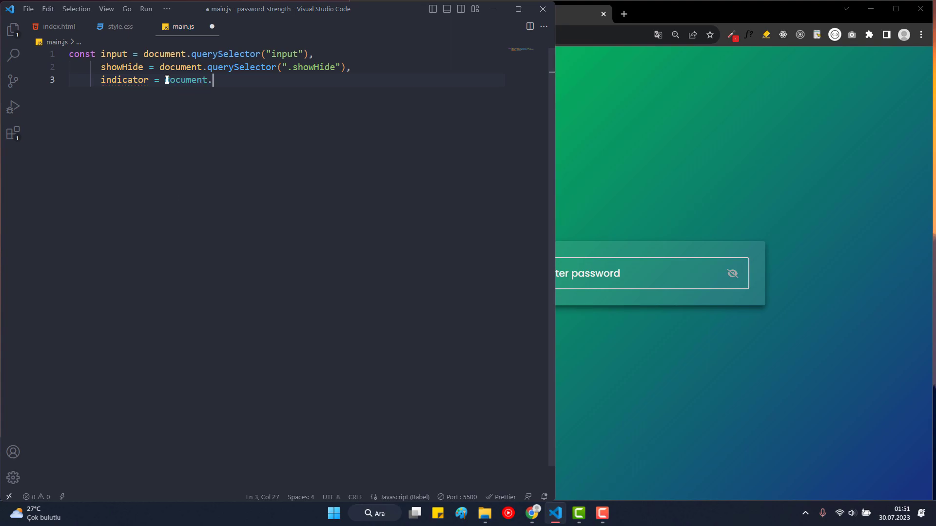
{"action": "type", "text": "querySelector(\""}
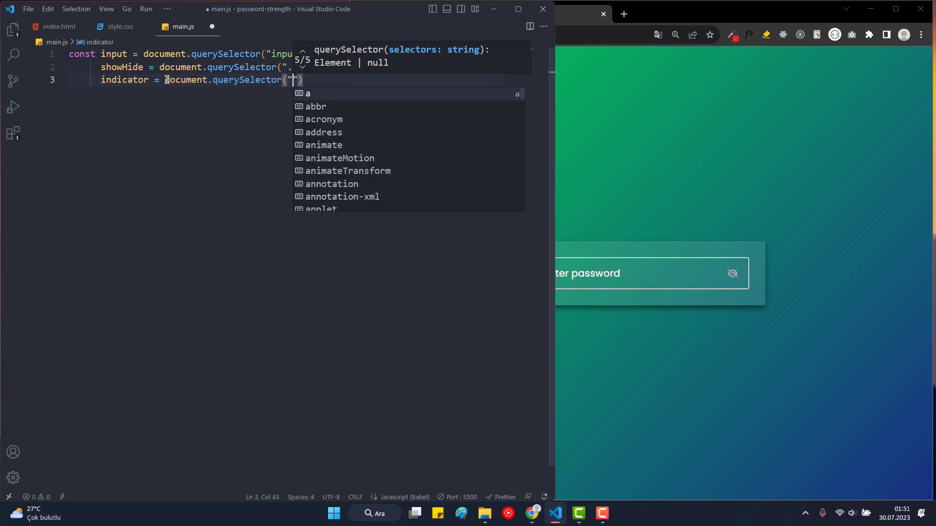
{"action": "type", "text": "indicator"}
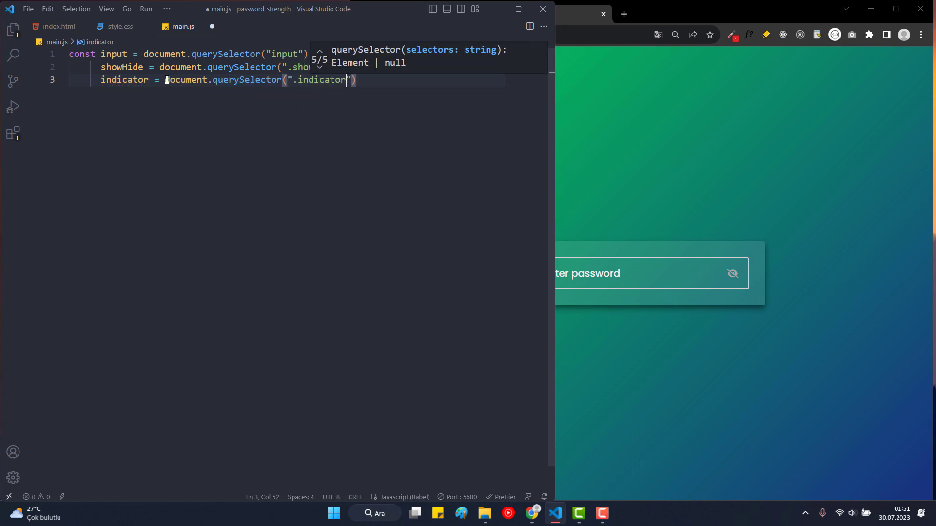
Declare iconText and text selecting .icon-text and .text, then save main.js.
{"action": "key", "text": "Enter"}
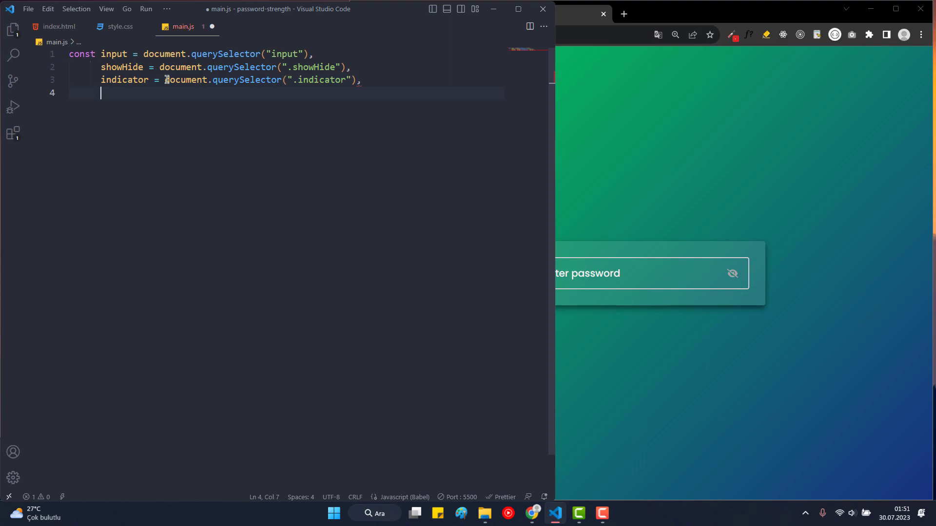
{"action": "type", "text": "iconTet"}
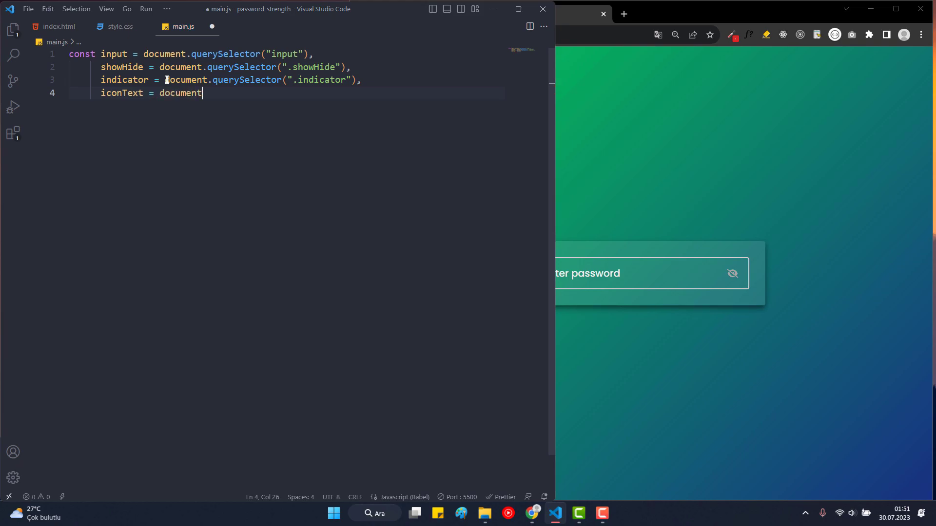
{"action": "type", "text": ".querySelector(\""}
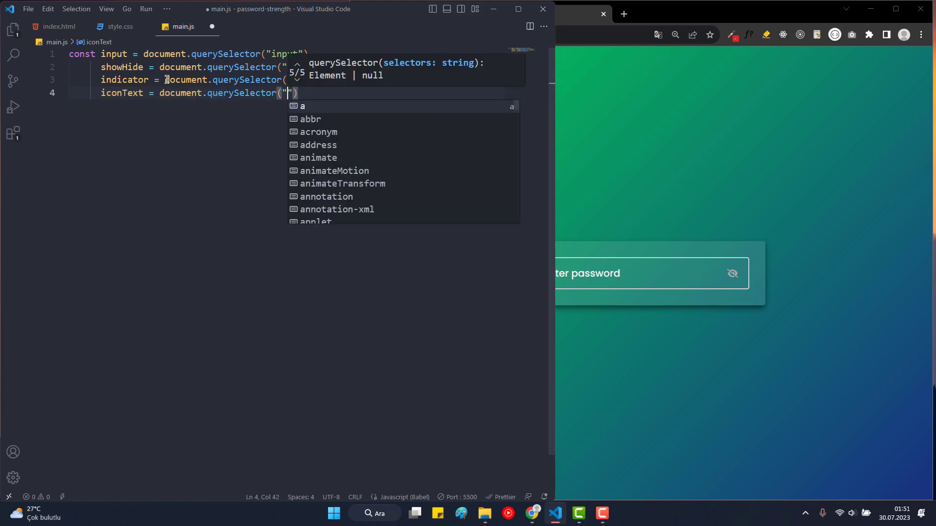
{"action": "type", "text": "icon-text"}
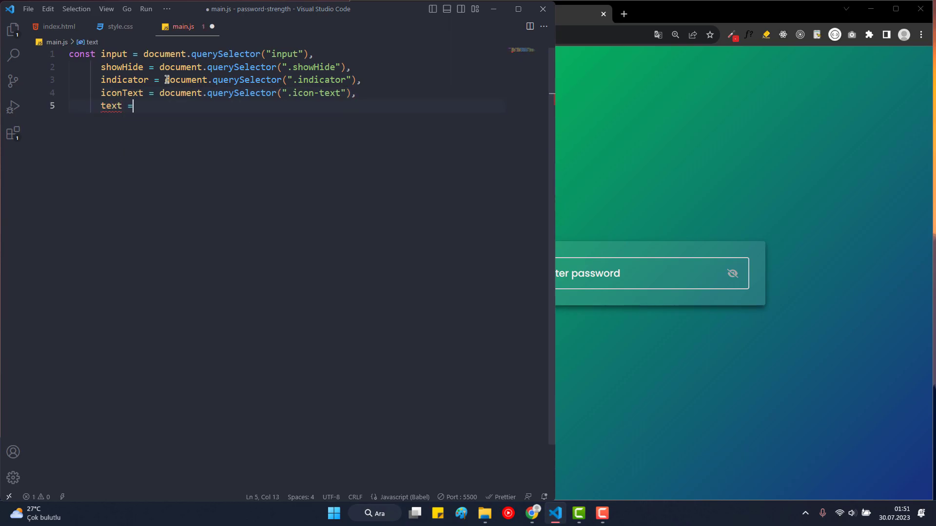
{"action": "type", "text": "document.querySelector(\".text\""}
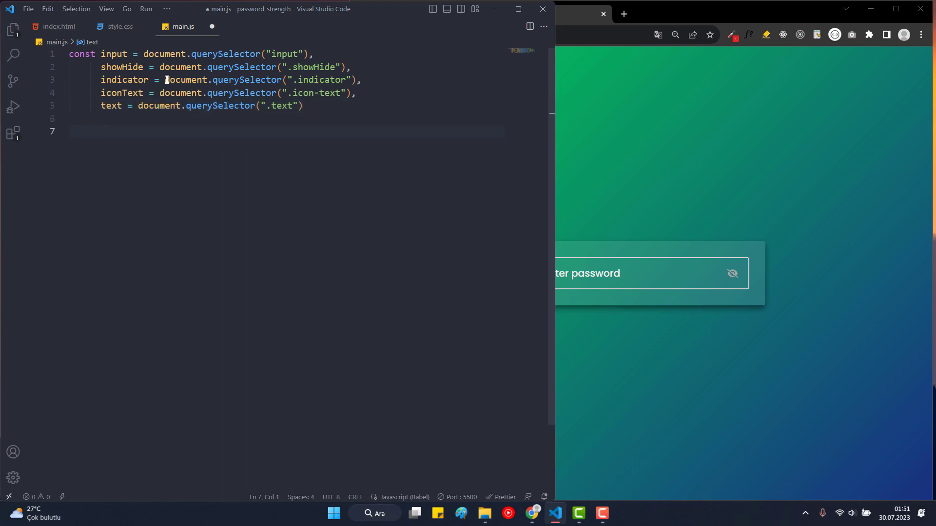
{"action": "key", "text": "ctrl+s"}
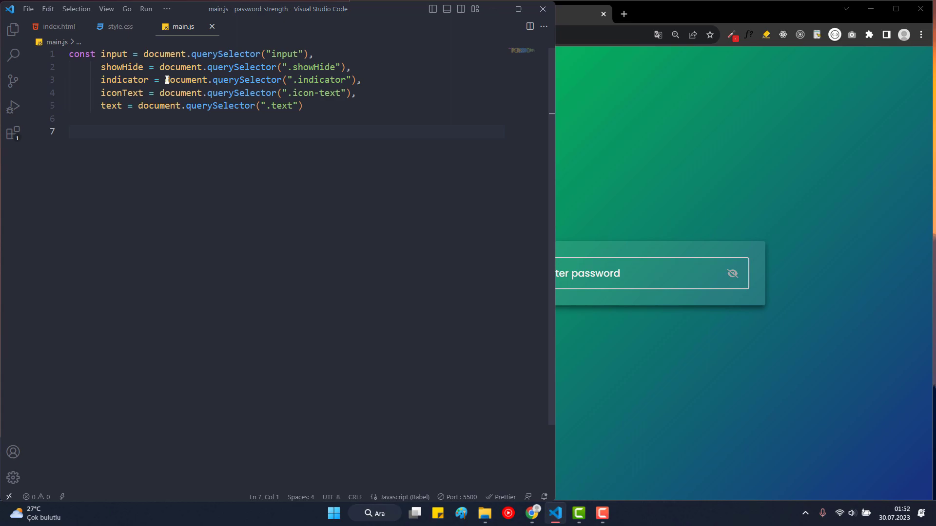
Attach a click listener with an arrow function to showHide.
{"action": "type", "text": "showHide"}
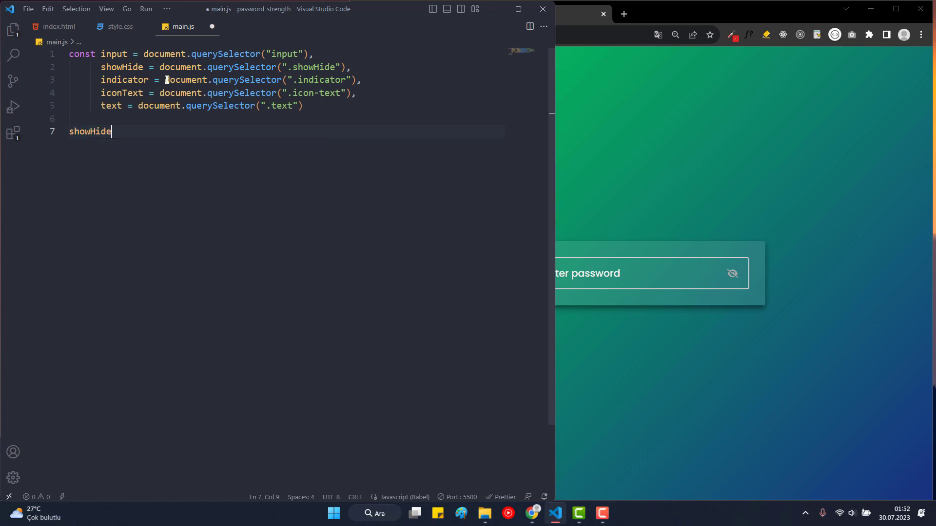
{"action": "type", "text": ".addEventListener("}
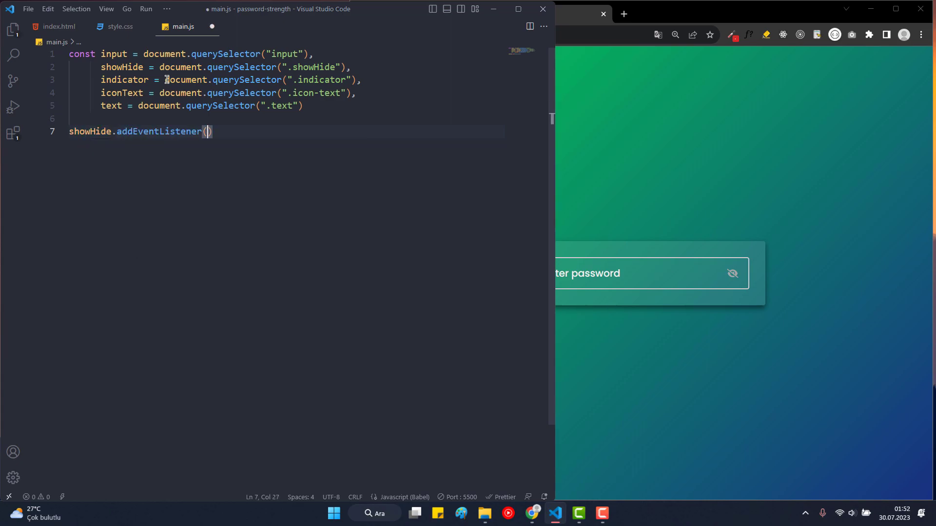
{"action": "type", "text": "\""}
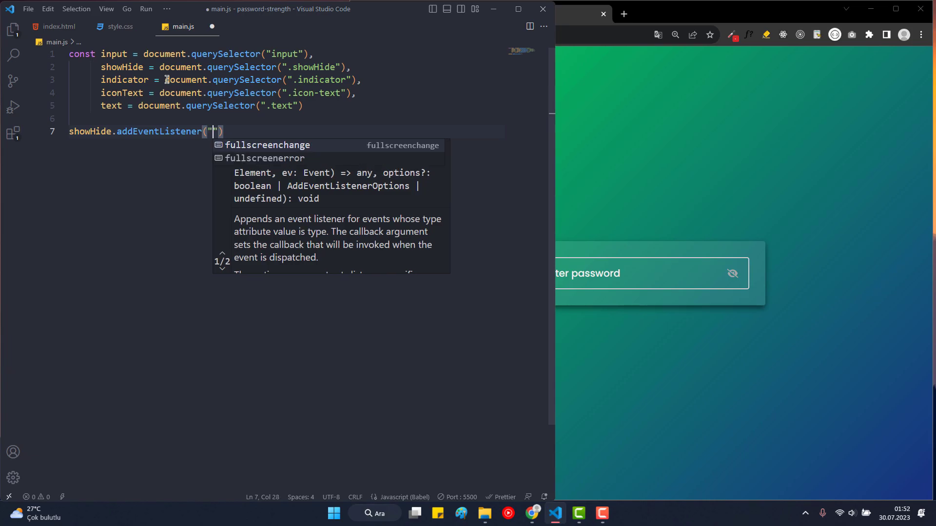
{"action": "type", "text": "click\","}
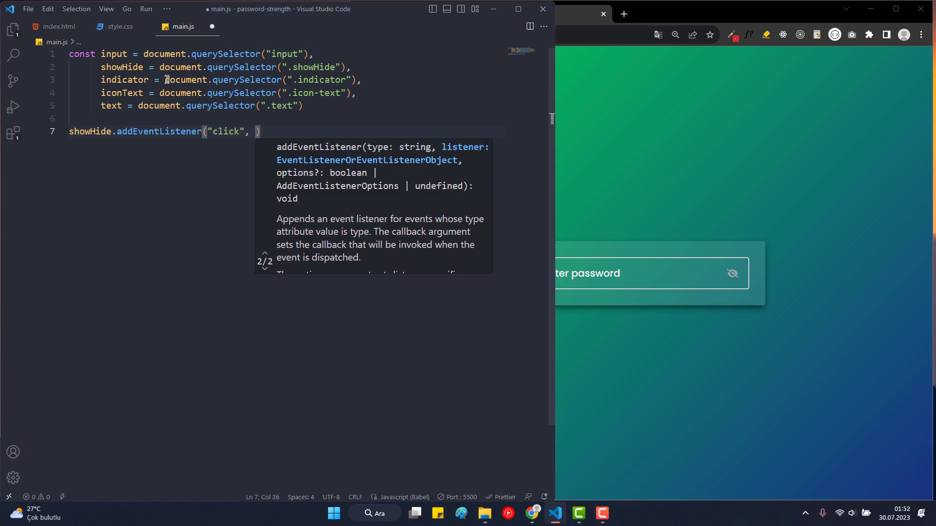
{"action": "type", "text": "() => {"}
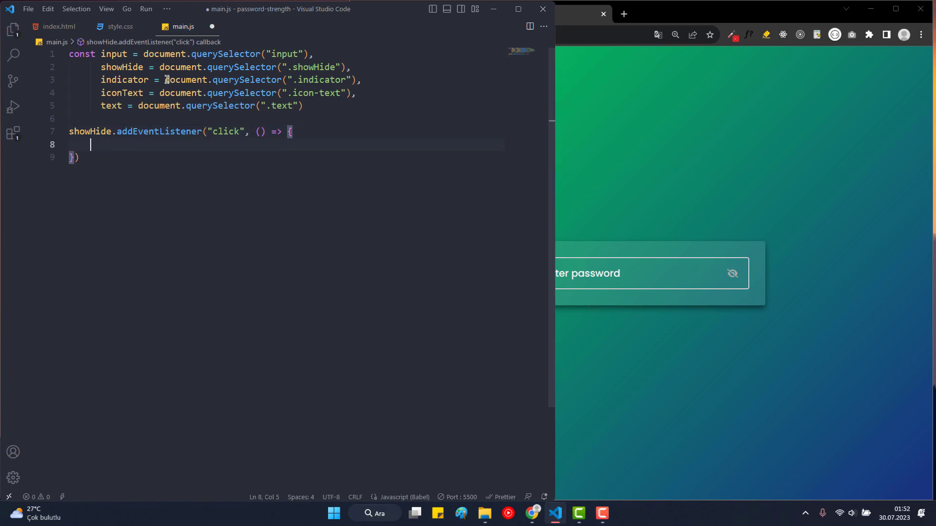
If input.type is "password", set input.type to "text".
{"action": "type", "text": "if(i"}
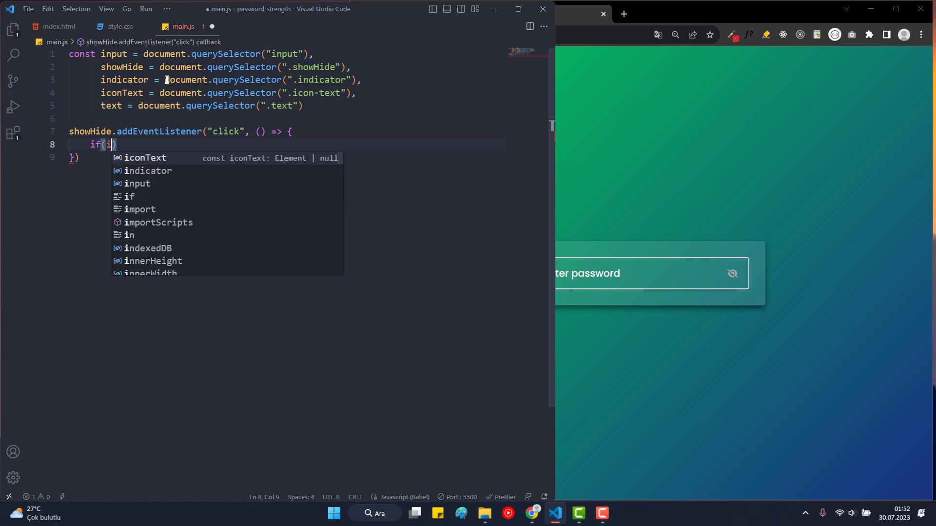
{"action": "type", "text": "nput."}
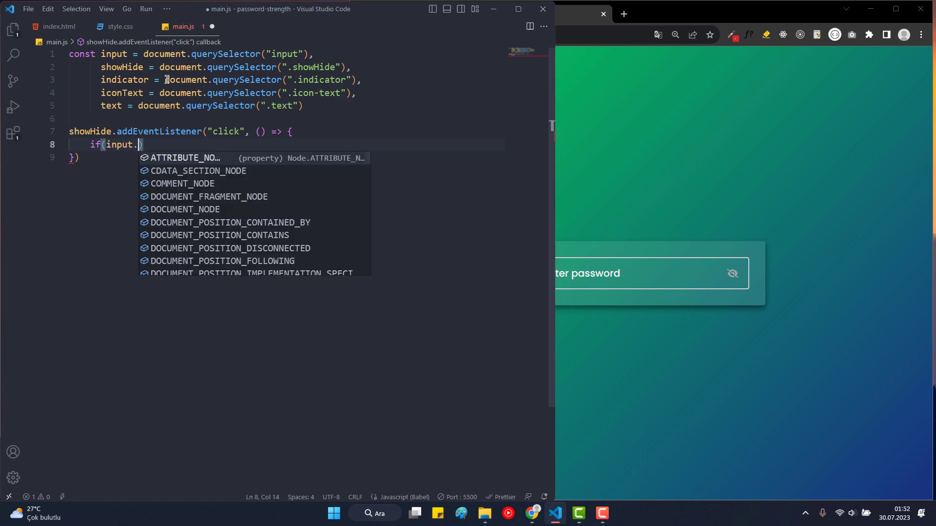
{"action": "type", "text": "type === \"passw"}
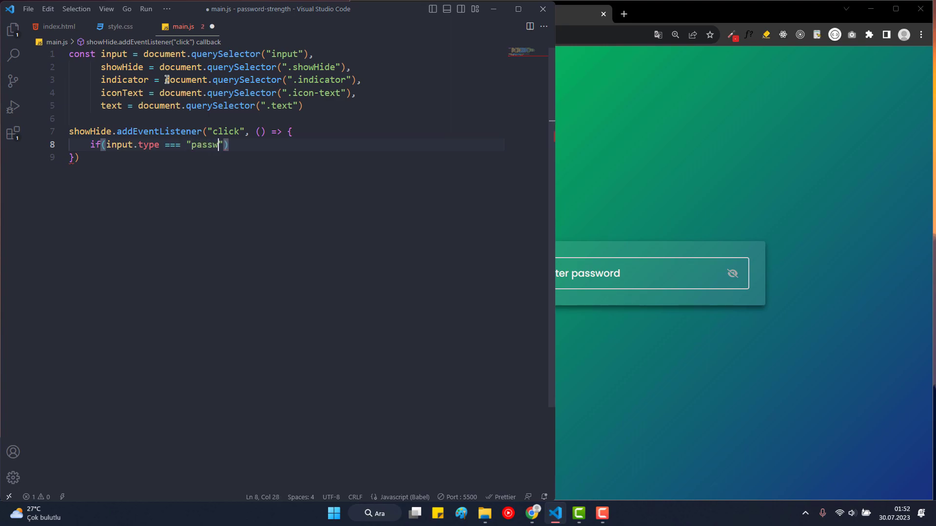
{"action": "type", "text": "ord"}
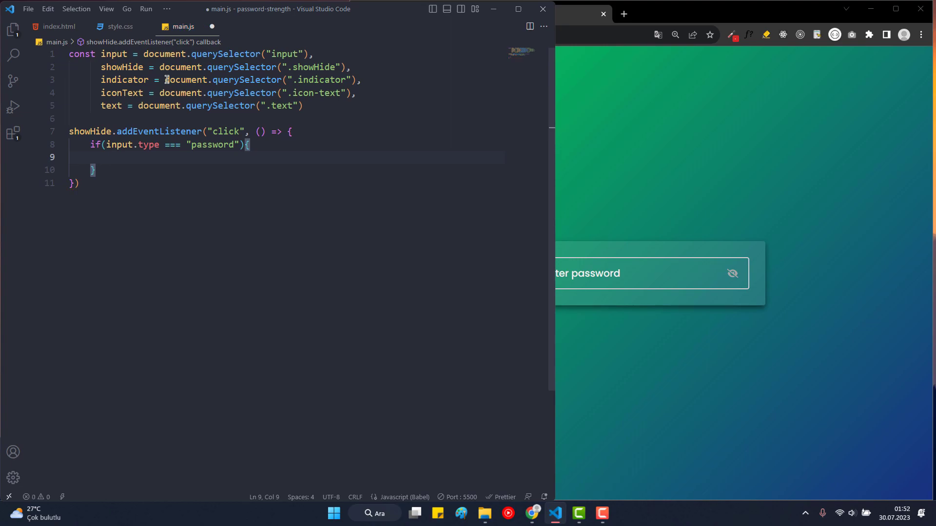
{"action": "type", "text": "input.type"}
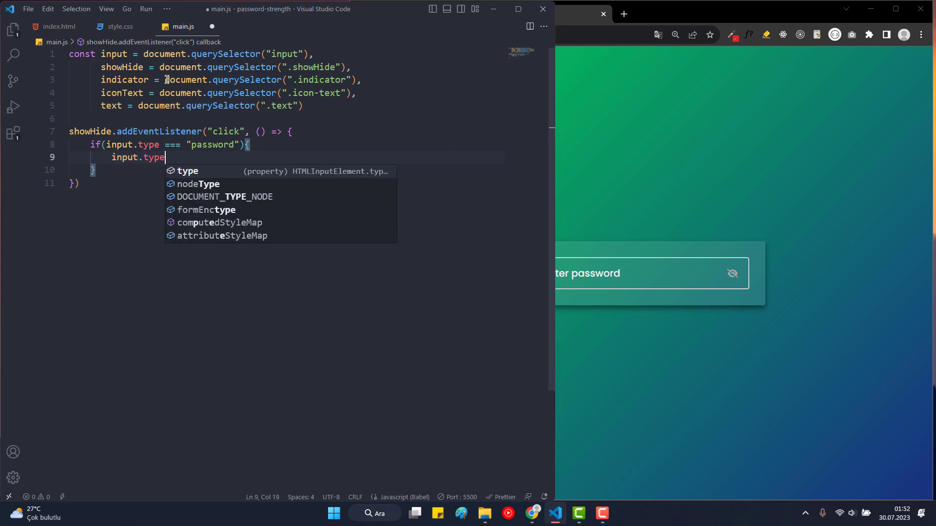
{"action": "type", "text": "= r"}
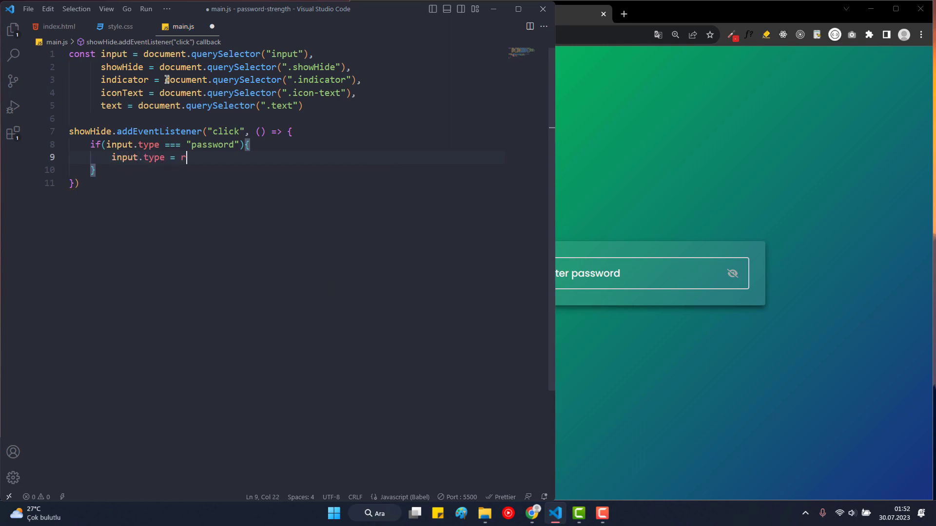
{"action": "type", "text": "\"text\""}
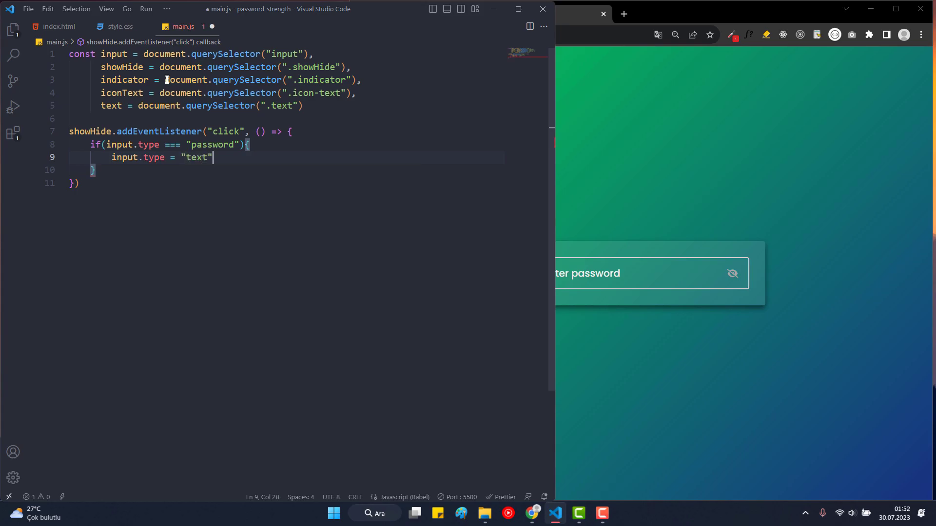
{"action": "key", "text": "Enter"}
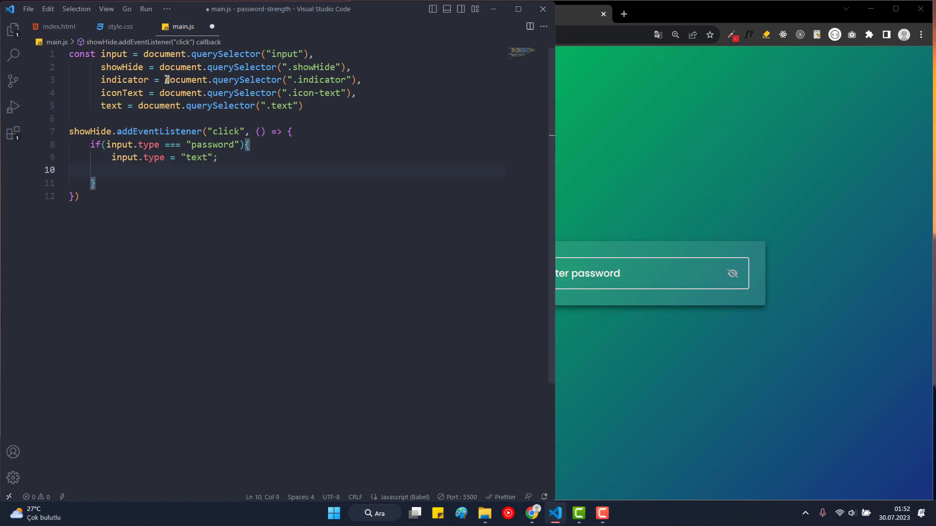
In the if block, replace the fa-eye-slash class with fa-eye on showHide.
{"action": "type", "text": "text.s"}
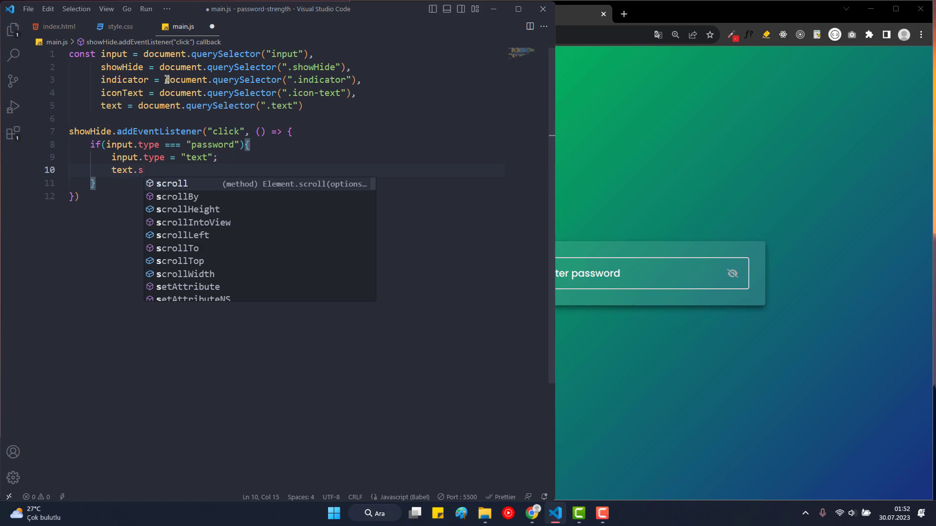
{"action": "type", "text": "ho"}
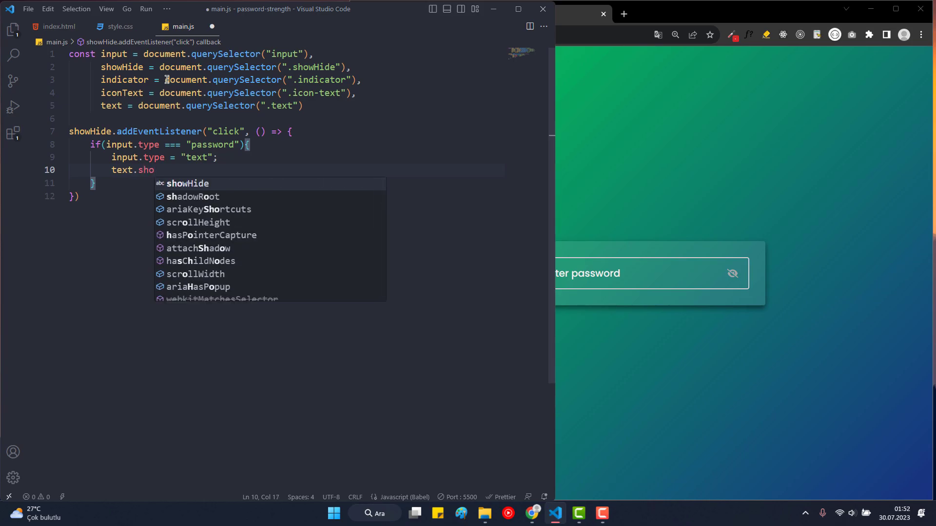
{"action": "key", "text": "BackSpace"}
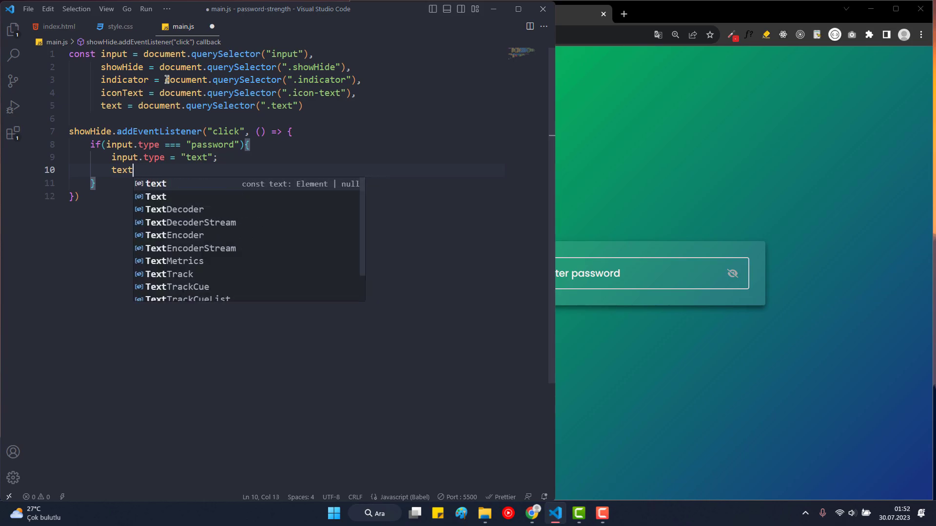
{"action": "type", "text": "showHide"}
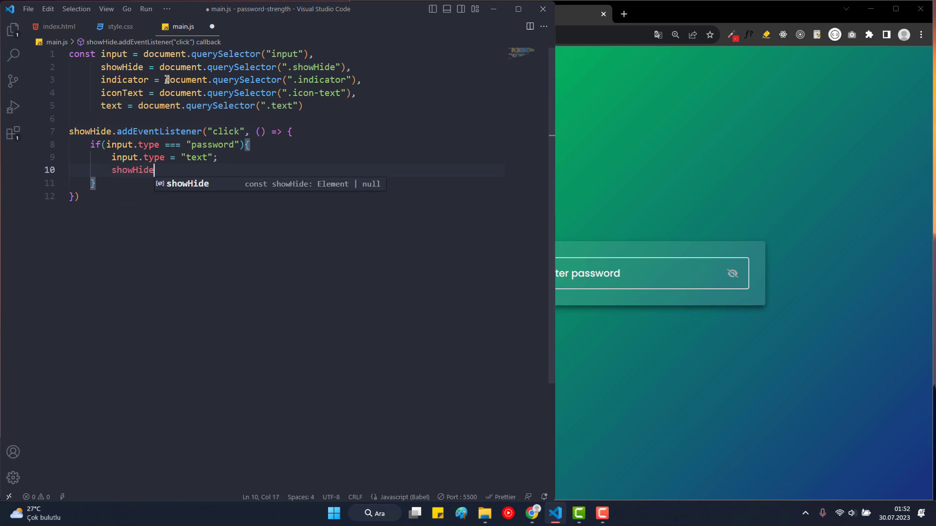
{"action": "type", "text": ".classList"}
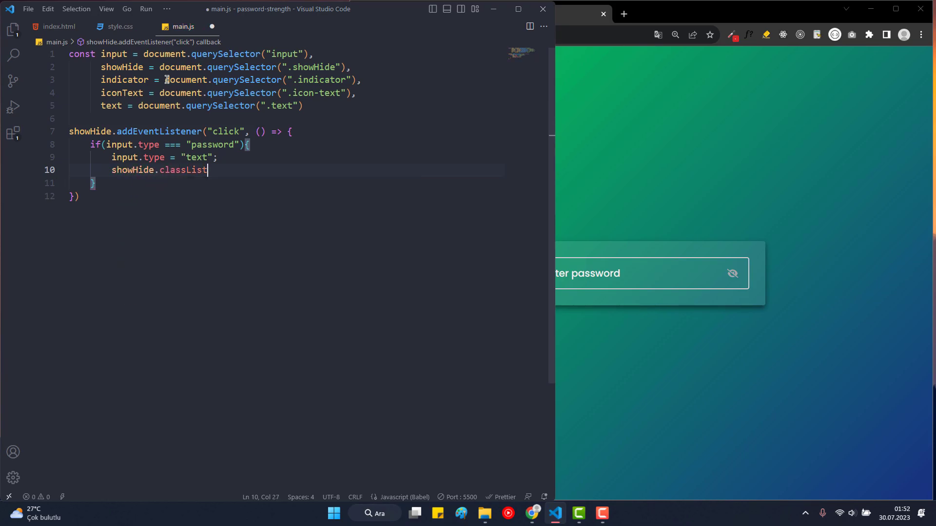
{"action": "type", "text": "repl"}
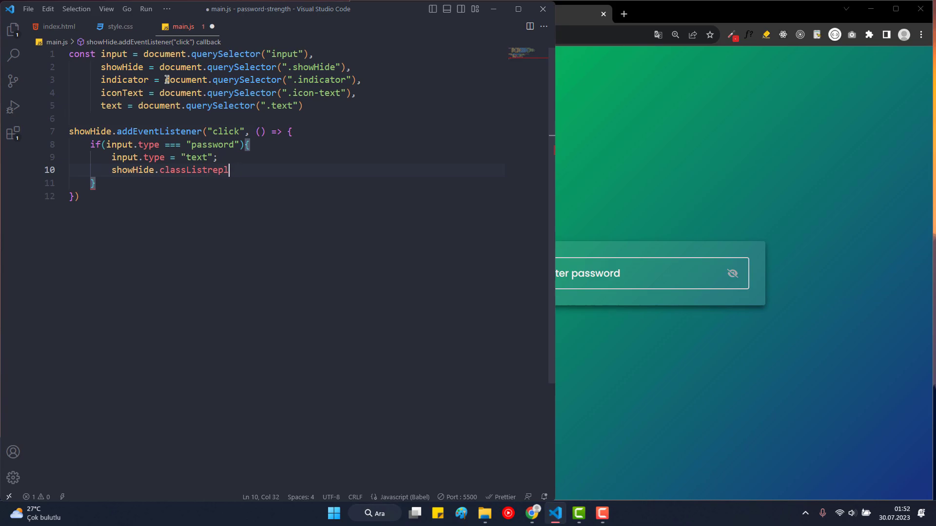
{"action": "type", "text": ".replace("}
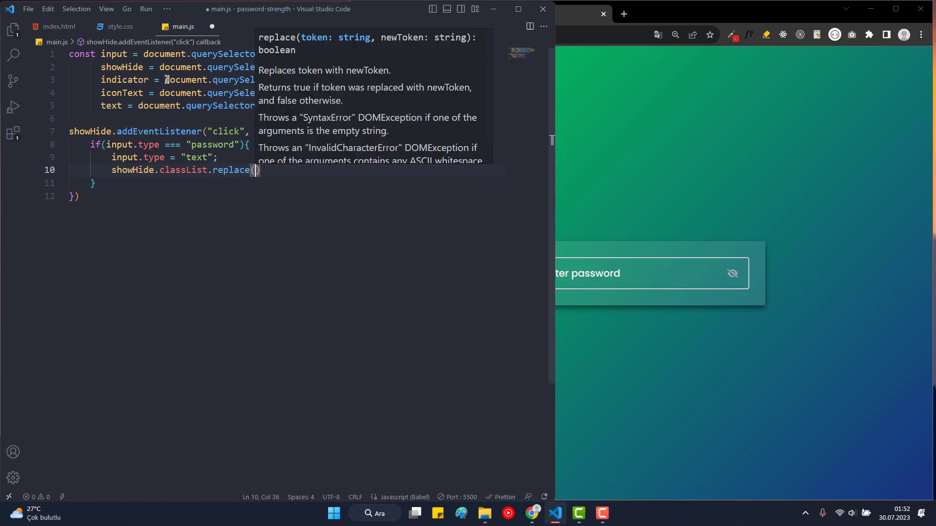
{"action": "type", "text": "\"fa-"}
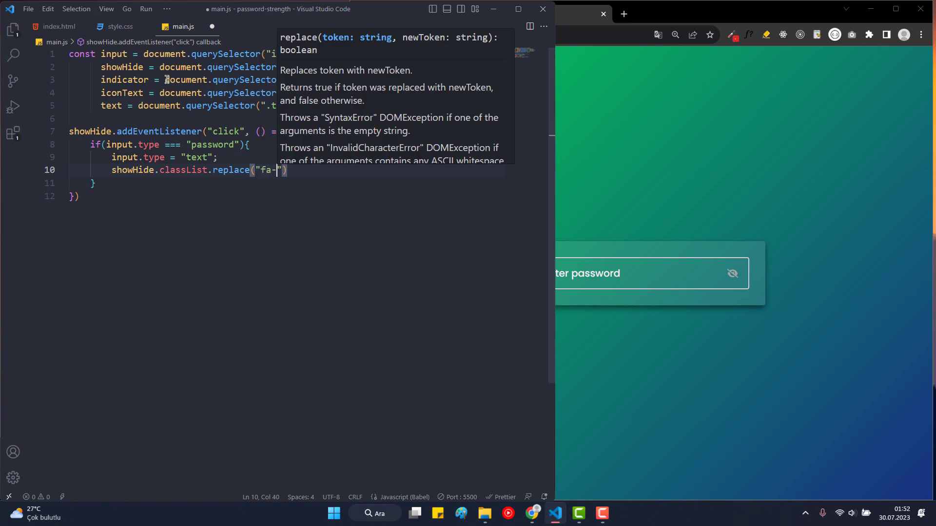
{"action": "type", "text": "eye-slah"}
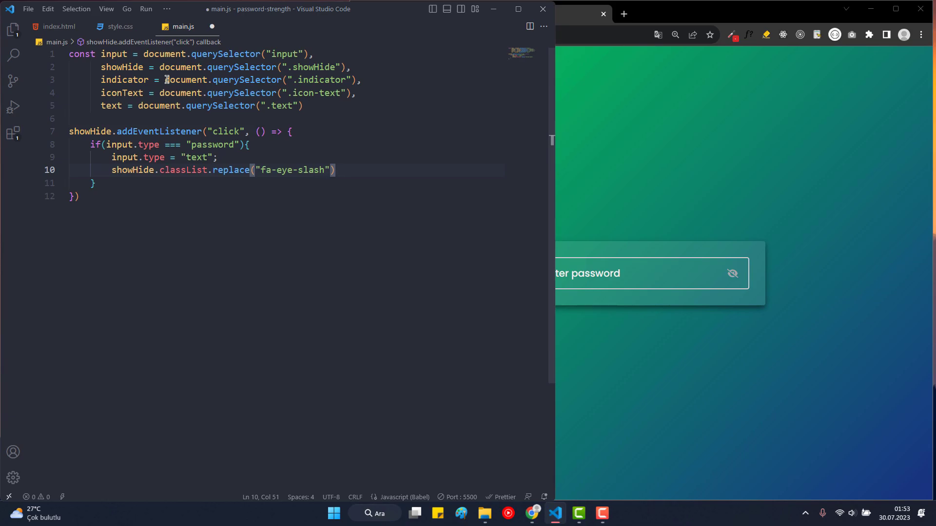
{"action": "type", "text": ",\"\""}
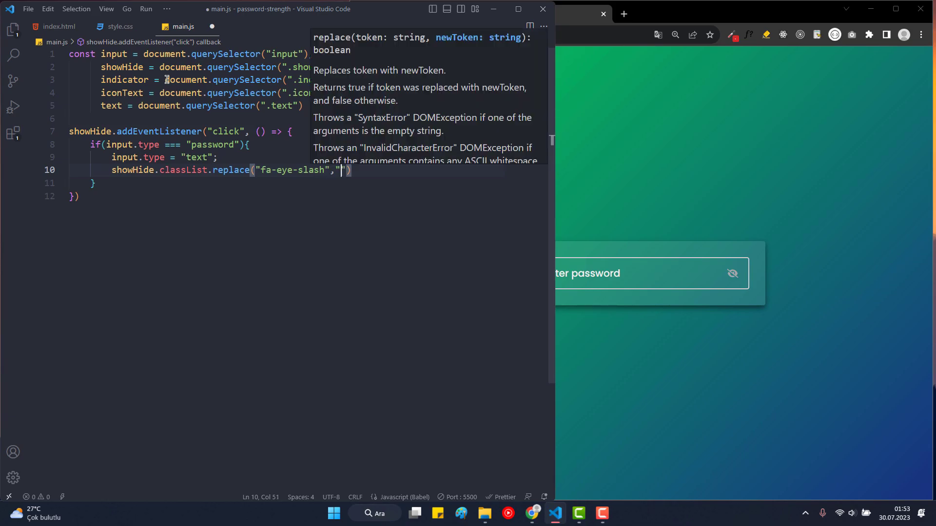
{"action": "type", "text": "fa-ete"}
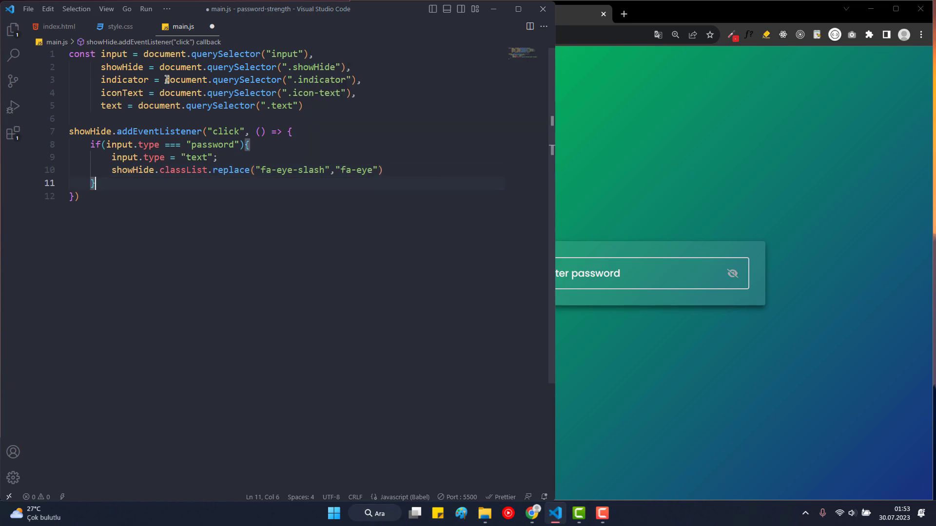
Add the else branch restoring type "password" and fa-eye-slash, and rename the selector to .show-hide.
{"action": "type", "text": "else{"}
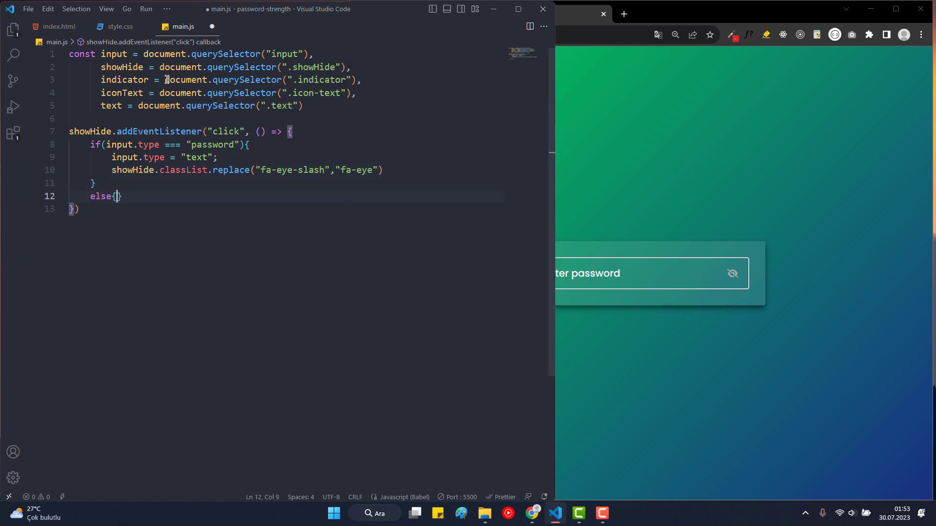
{"action": "type", "text": "input"}
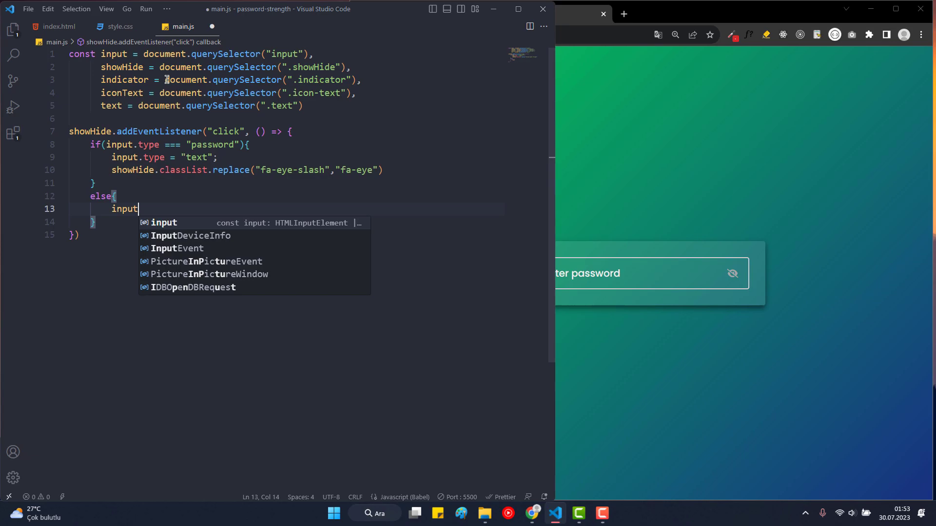
{"action": "type", "text": ".type ="}
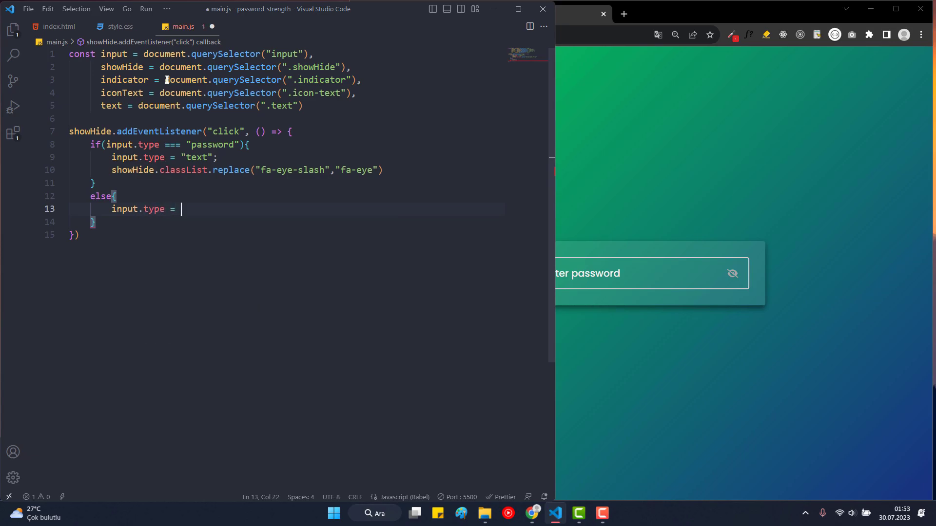
{"action": "type", "text": "\"password\";"}
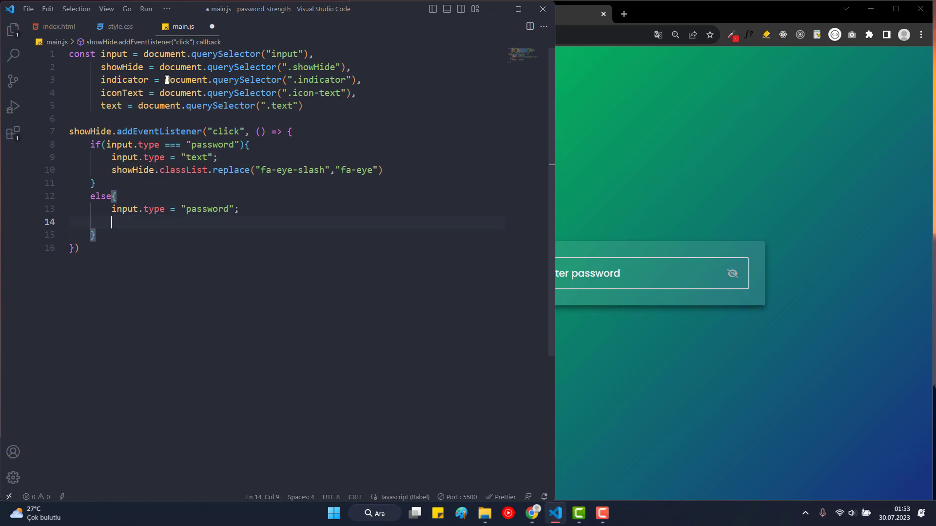
{"action": "type", "text": "showHide.classList.replace("}
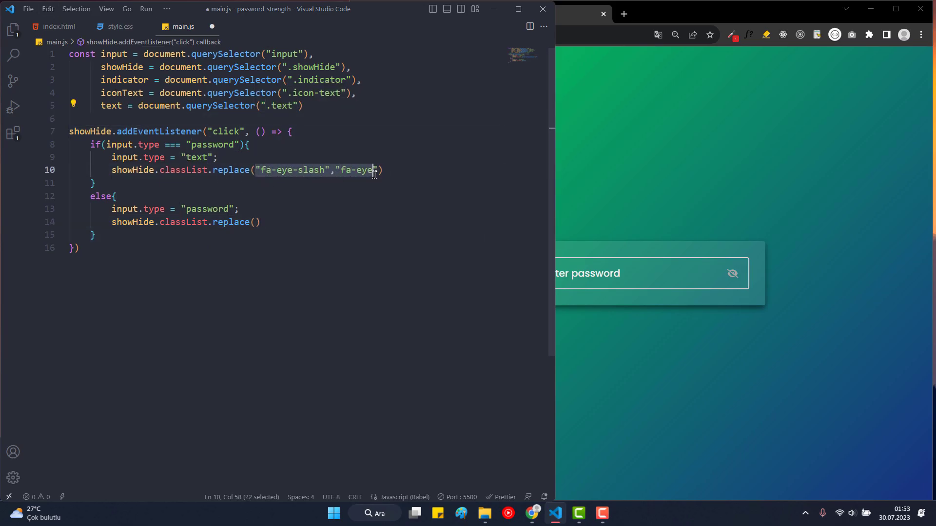
{"action": "type", "text": "\"fa-eye-slash\",\"fa-eye\""}
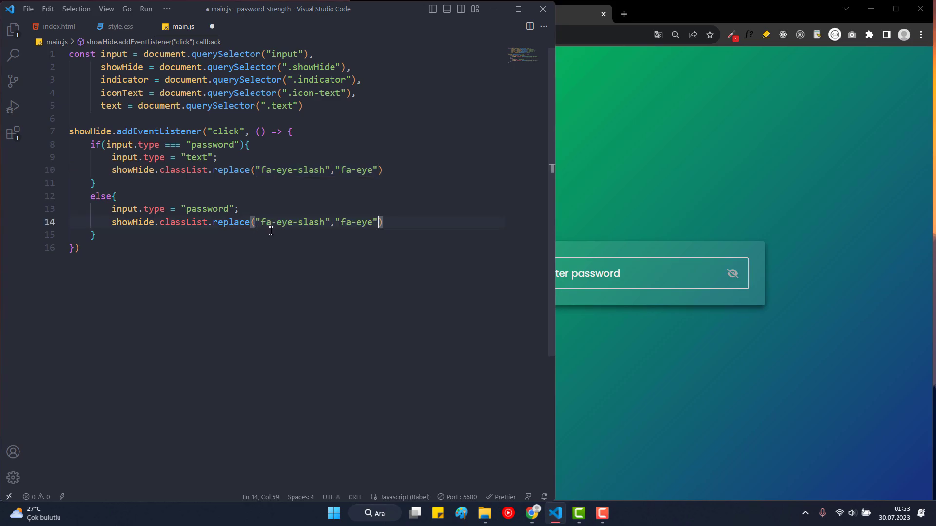
{"action": "double_click", "coordinate": [291, 222]}
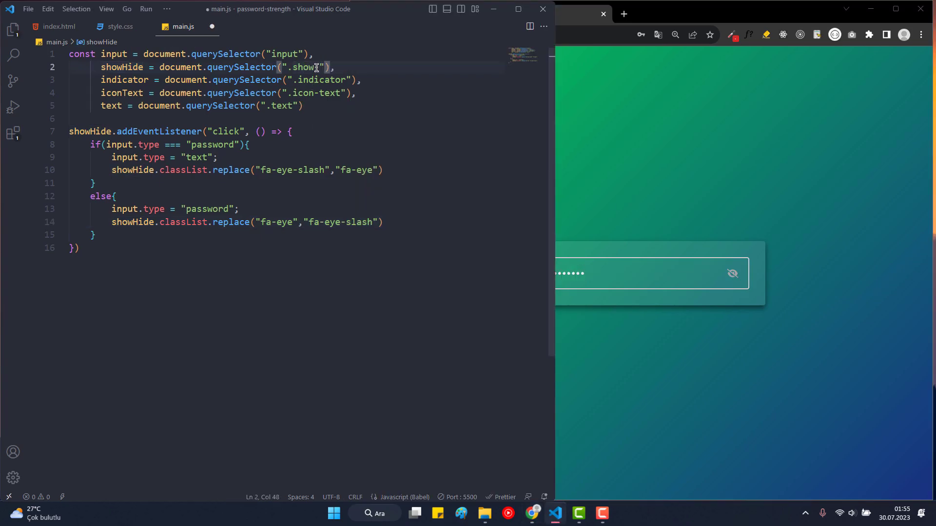
{"action": "type", "text": "hide"}
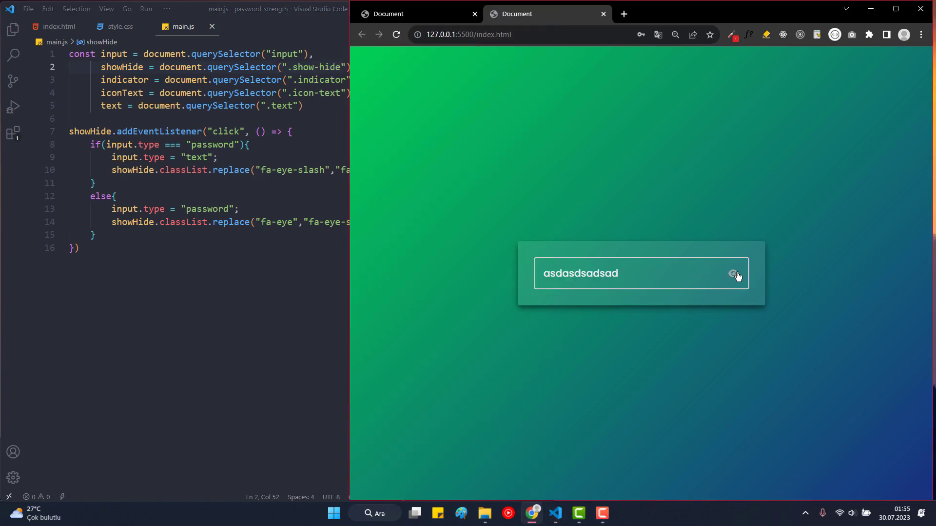
Toggle the eye icon in Chrome so the typed password shows as plain text.
{"action": "triple_click", "coordinate": [579, 272]}
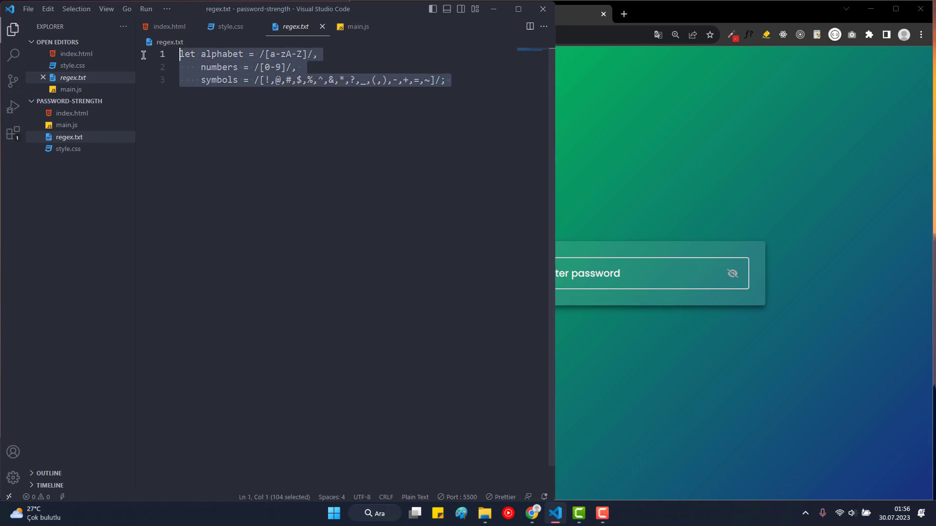
Return to main.js to paste the alphabet, numbers and symbols regex patterns.
{"action": "left_click", "coordinate": [357, 26]}
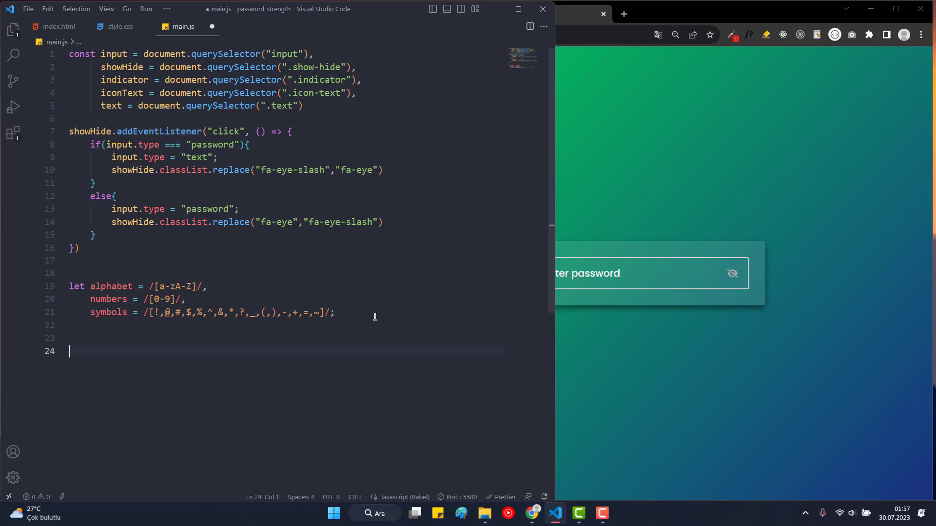
Add a keyup listener on input that activates the indicator and reads val = input.value.
{"action": "type", "text": "input.addEventListener"}
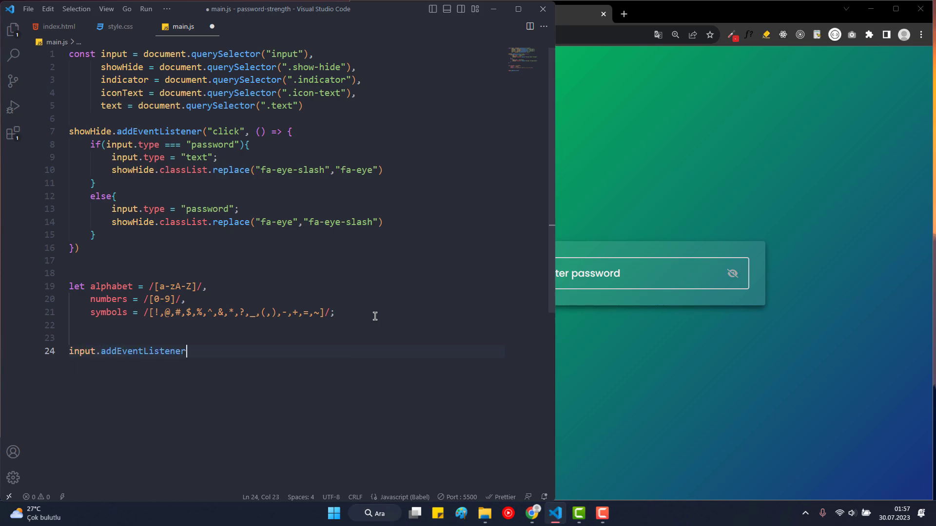
{"action": "type", "text": "(\"keyup\","}
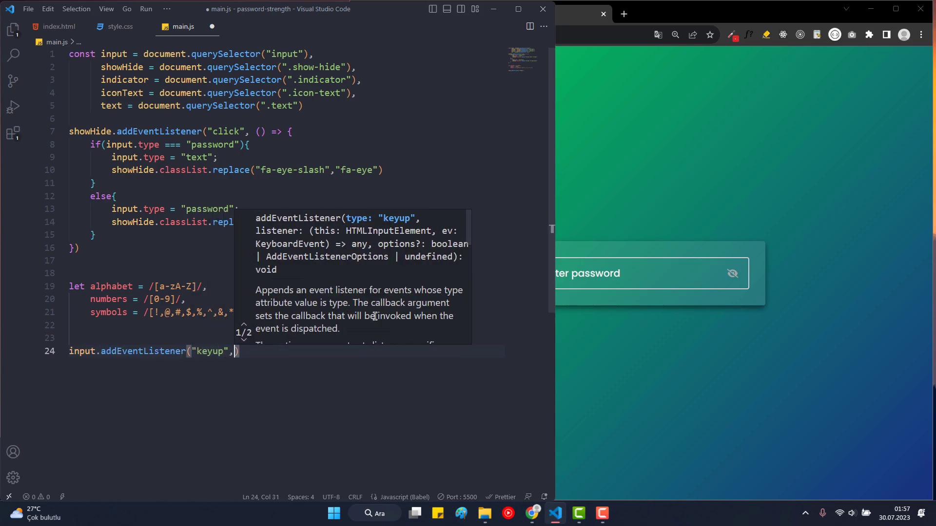
{"action": "type", "text": "() => {"}
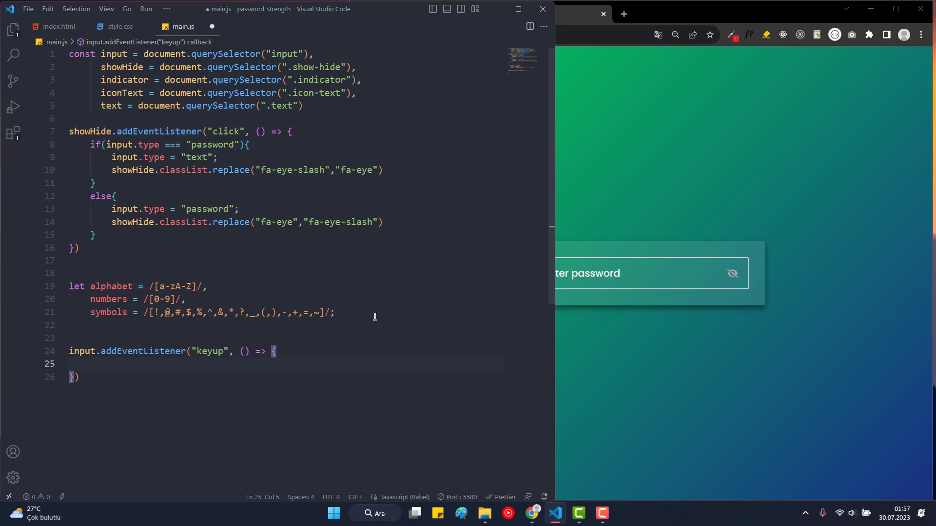
{"action": "type", "text": "indicator.classList.add(\"active"}
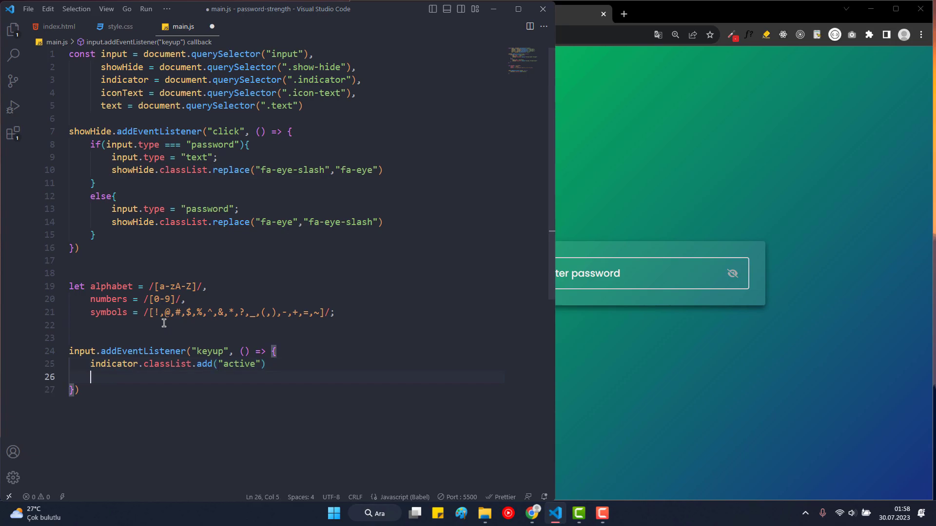
{"action": "type", "text": "let val ="}
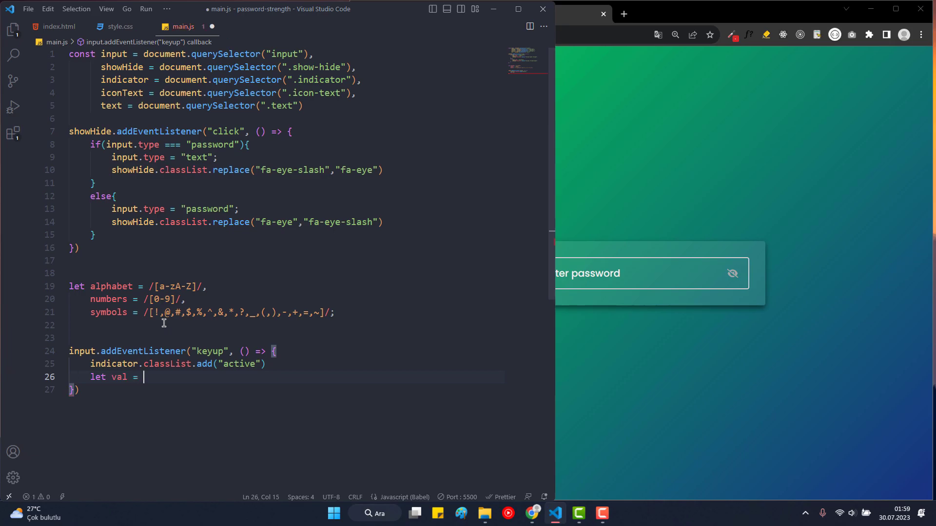
{"action": "type", "text": "input.value"}
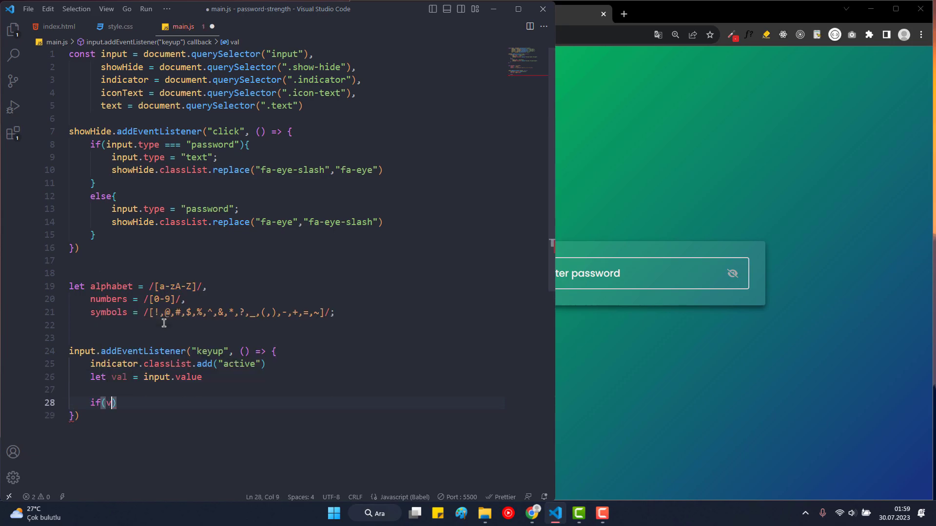
Add an if checking val matches alphabet, numbers or symbols.
{"action": "type", "text": "al.match"}
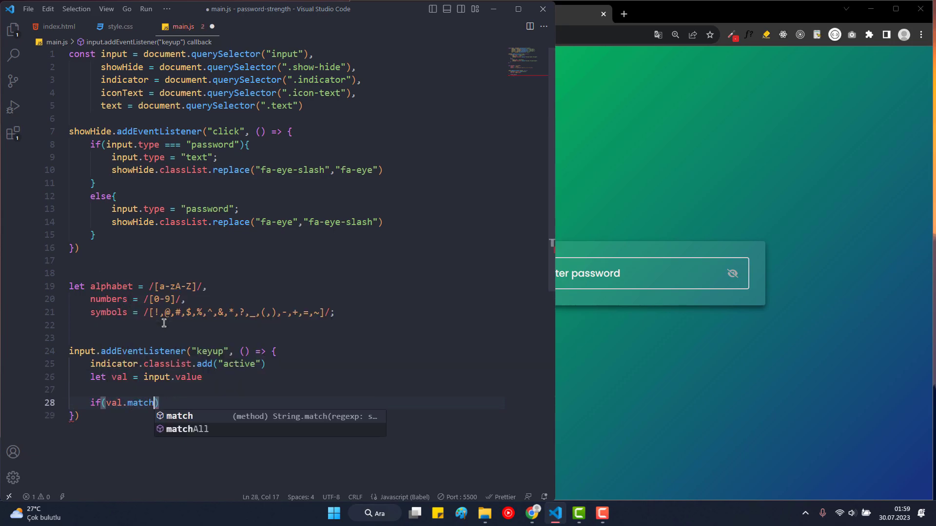
{"action": "type", "text": "(alphabet"}
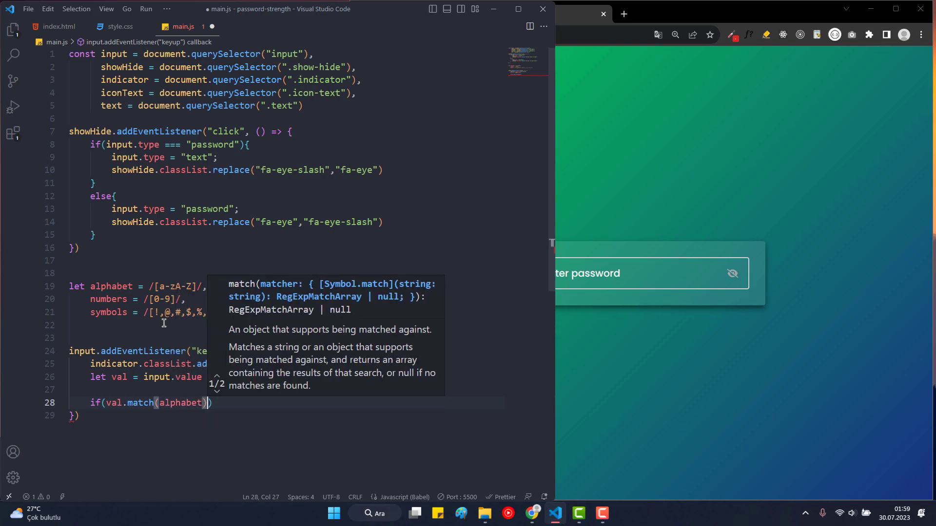
{"action": "type", "text": "|"}
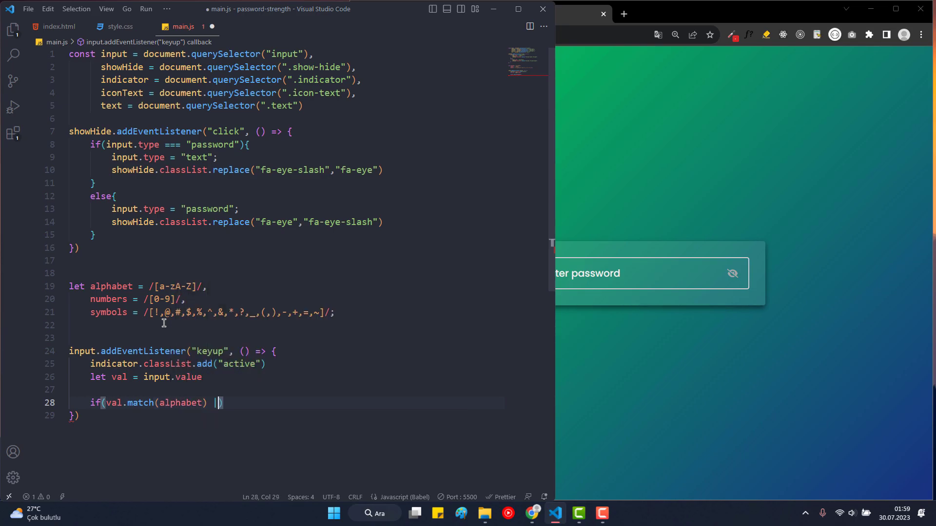
{"action": "type", "text": "|"}
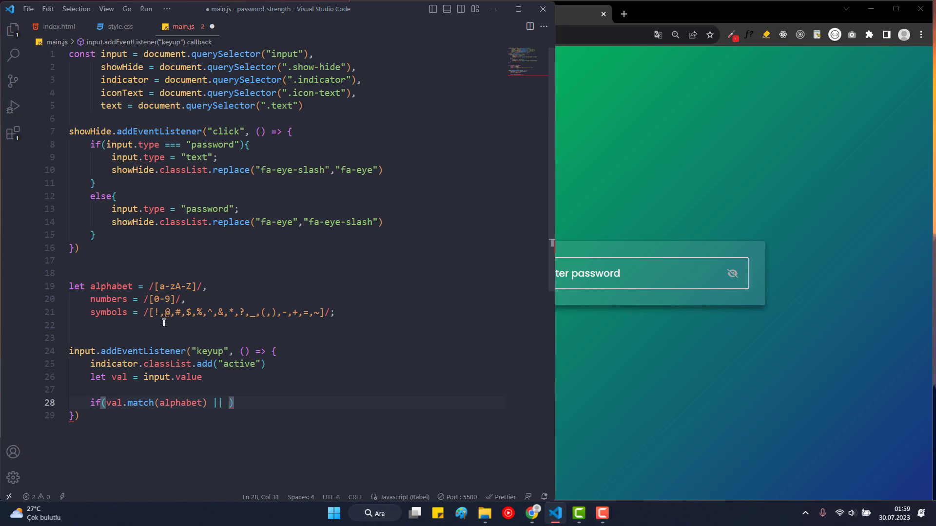
{"action": "type", "text": "val"}
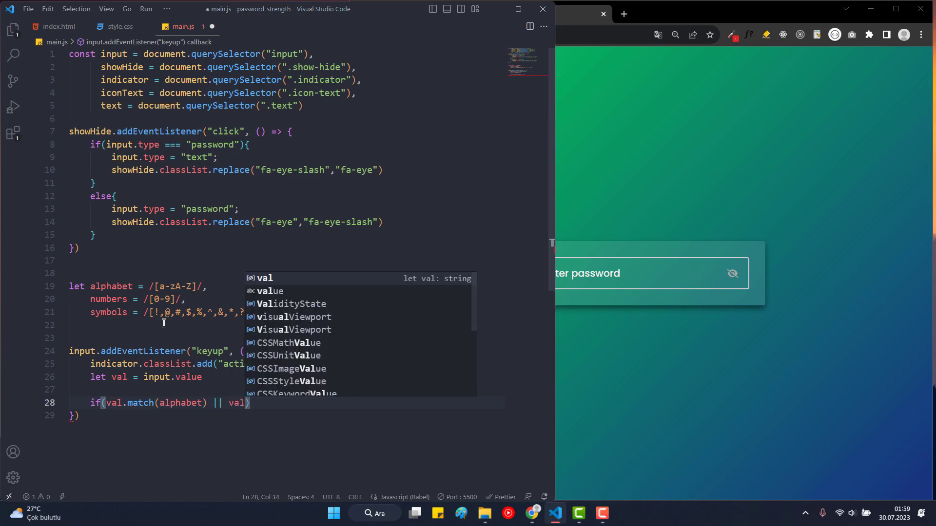
{"action": "type", "text": ".mar"}
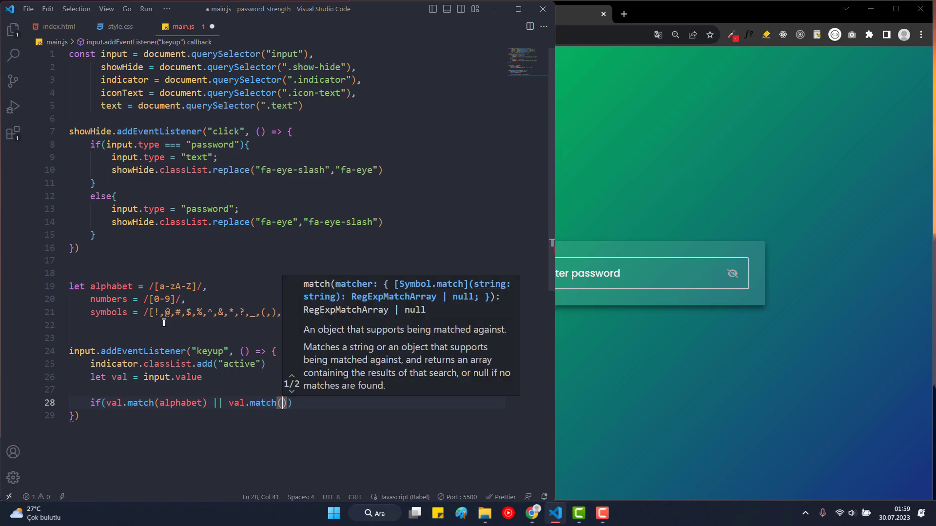
{"action": "type", "text": "numbers"}
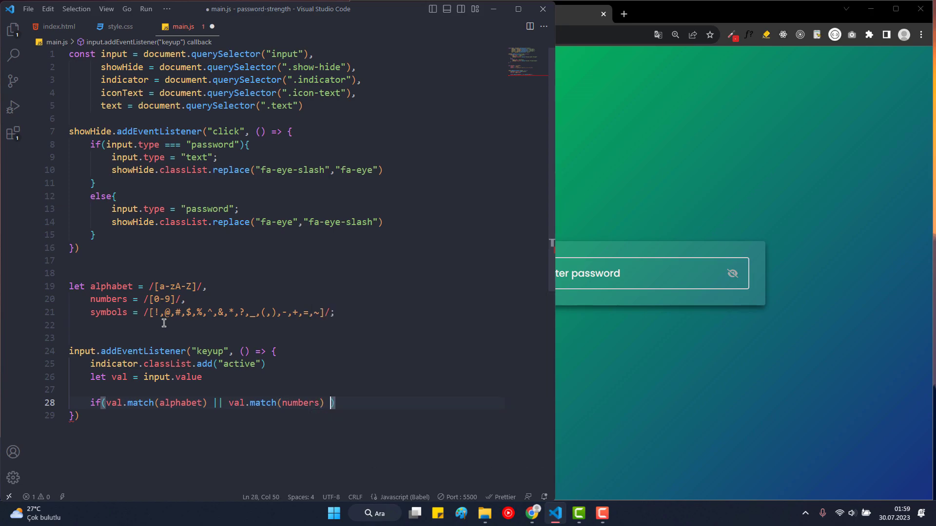
{"action": "type", "text": "|| val."}
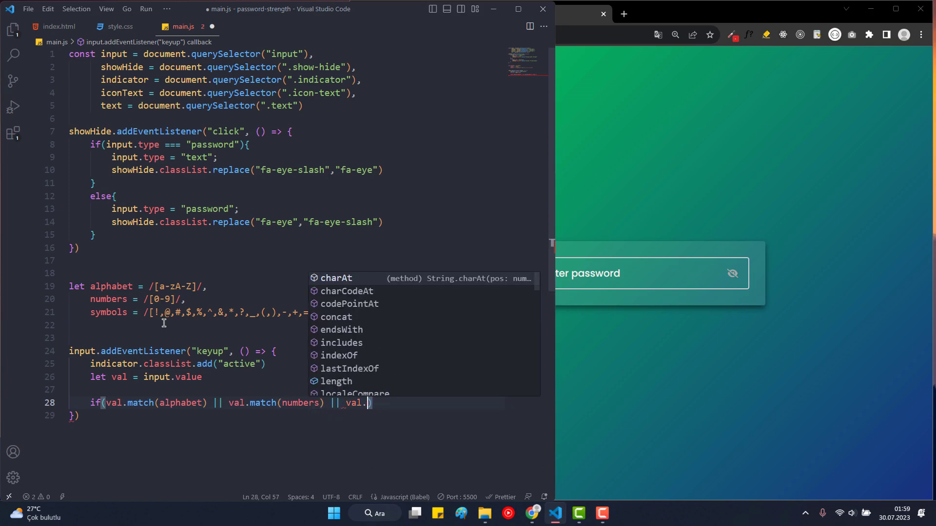
{"action": "type", "text": "match("}
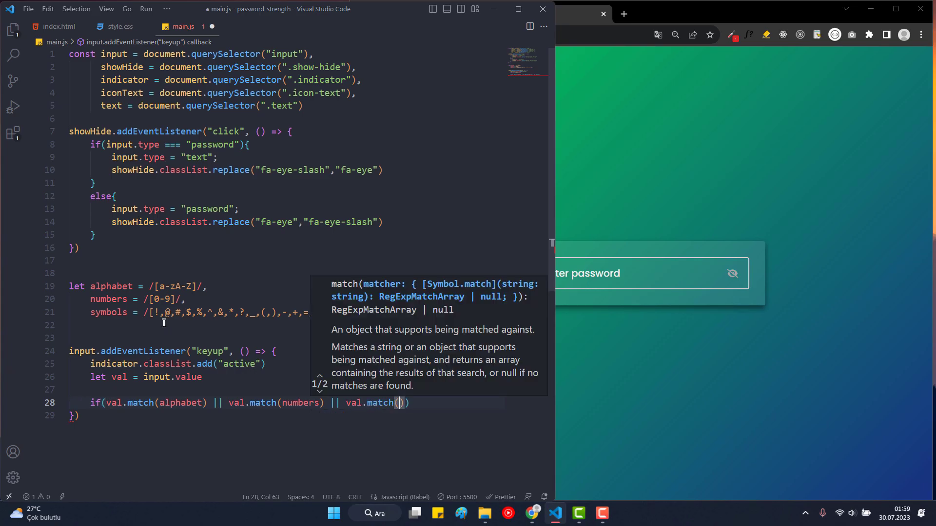
{"action": "type", "text": "symbols"}
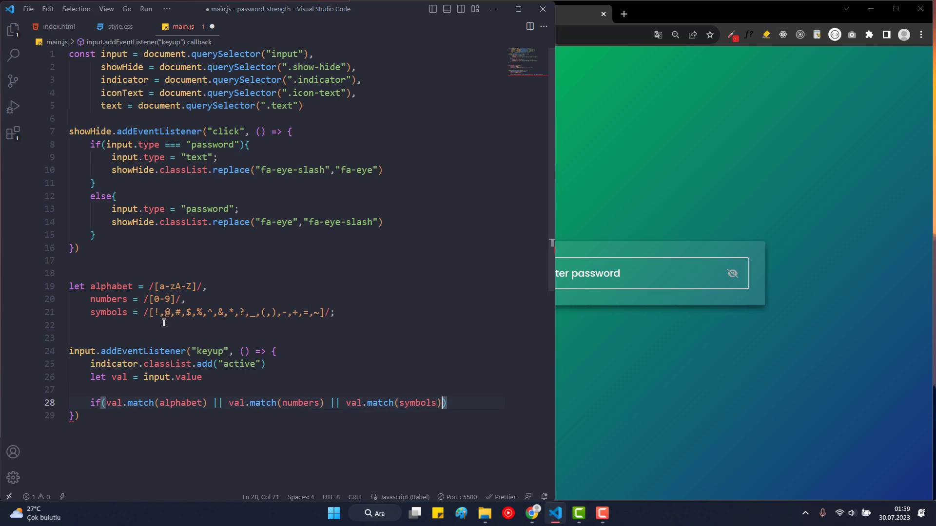
{"action": "type", "text": "{"}
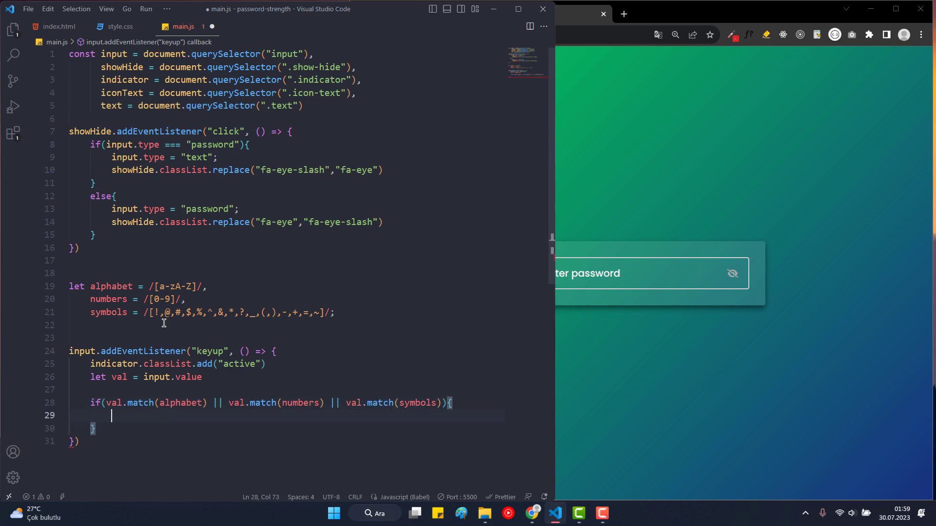
Set text.textContent to "Password is weak" inside that branch.
{"action": "type", "text": "text.textContent"}
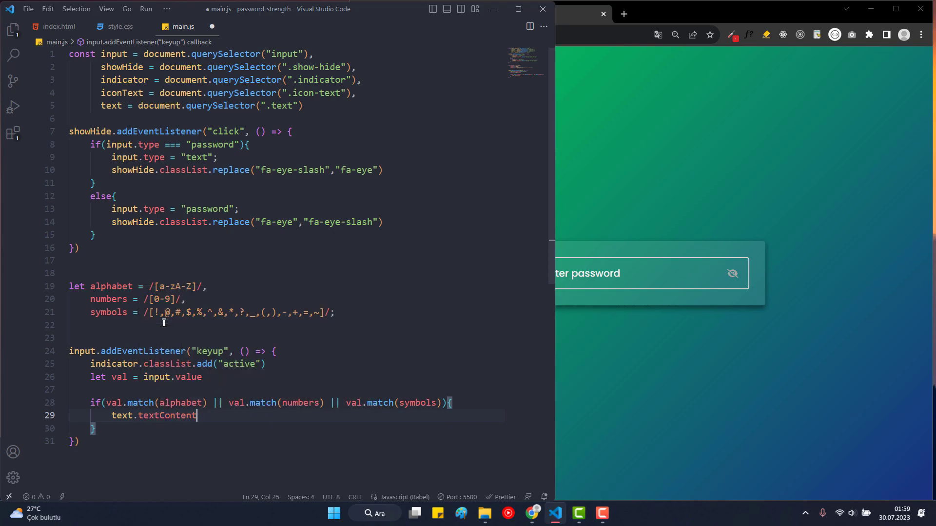
{"action": "type", "text": "= \"p"}
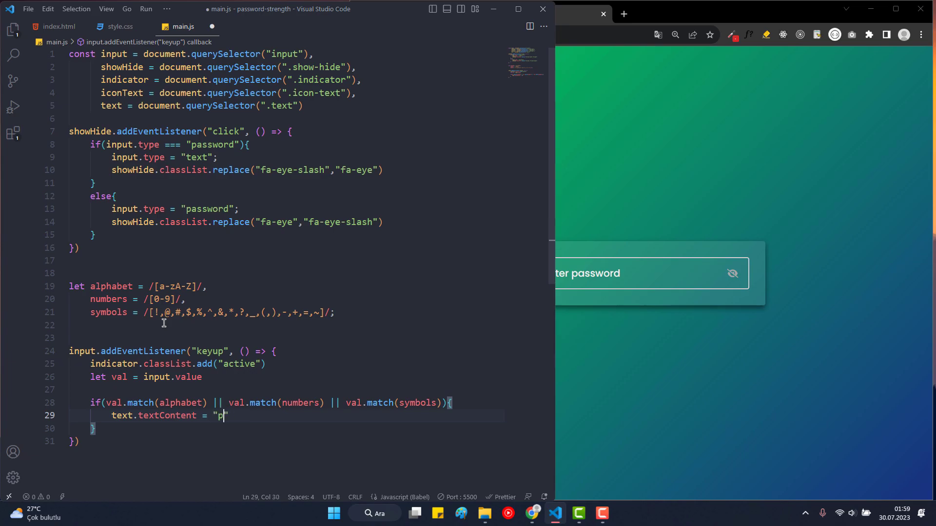
{"action": "type", "text": "assword"}
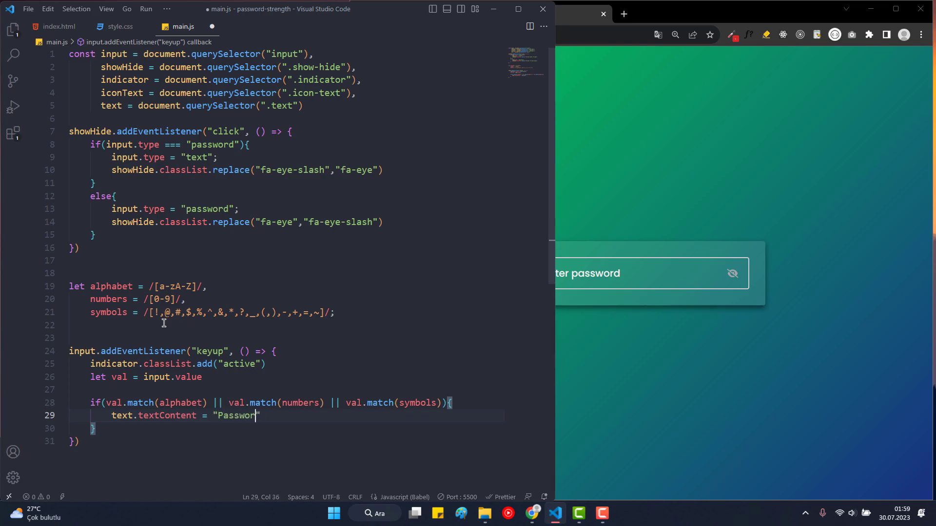
{"action": "type", "text": "is we"}
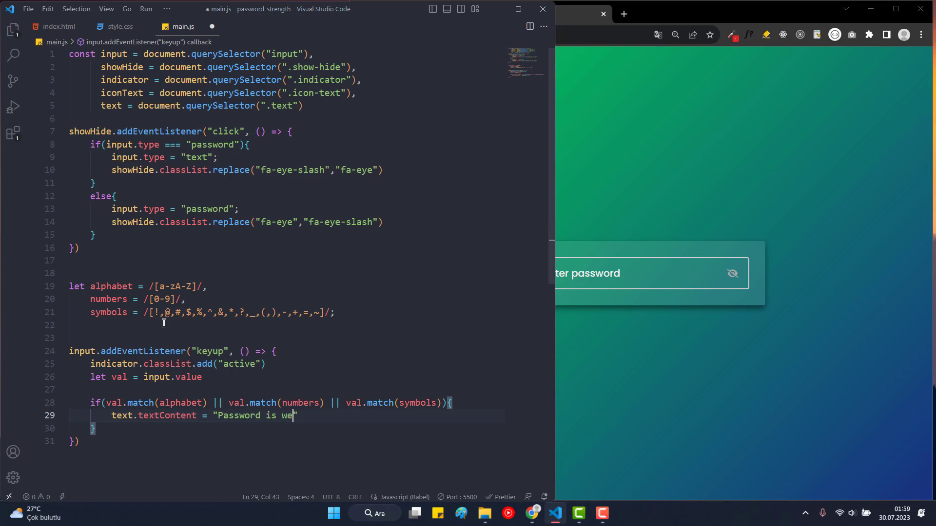
{"action": "type", "text": "ak"}
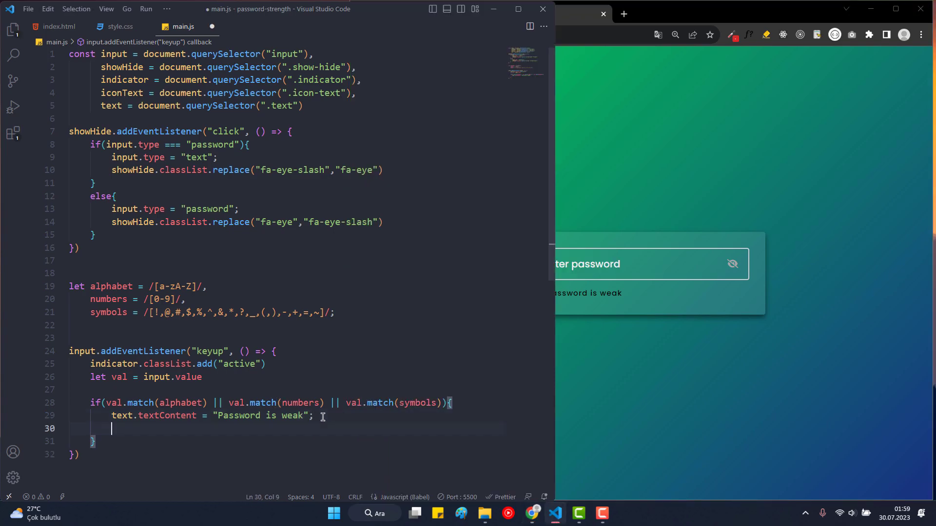
Colour the input border, showHide icon and iconText #ff3333 in the weak branch.
{"action": "type", "text": "input.style.border"}
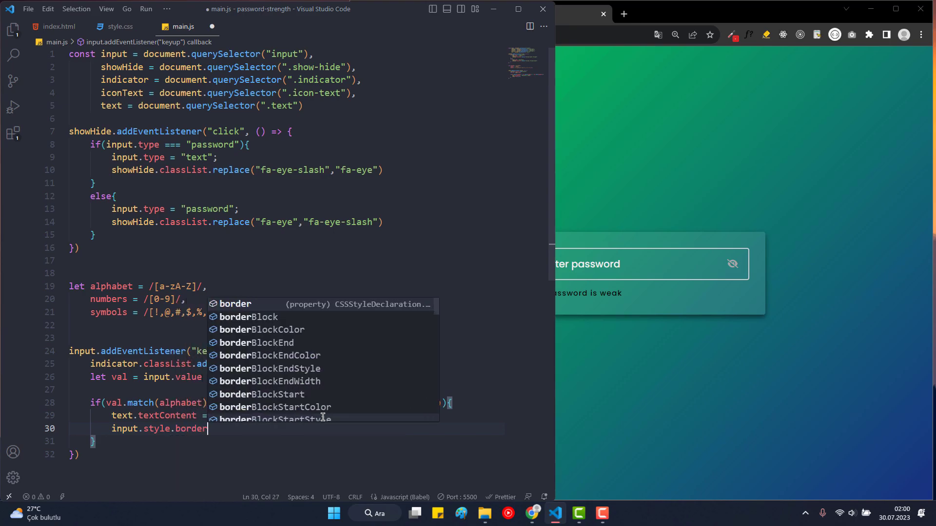
{"action": "type", "text": "Color ="}
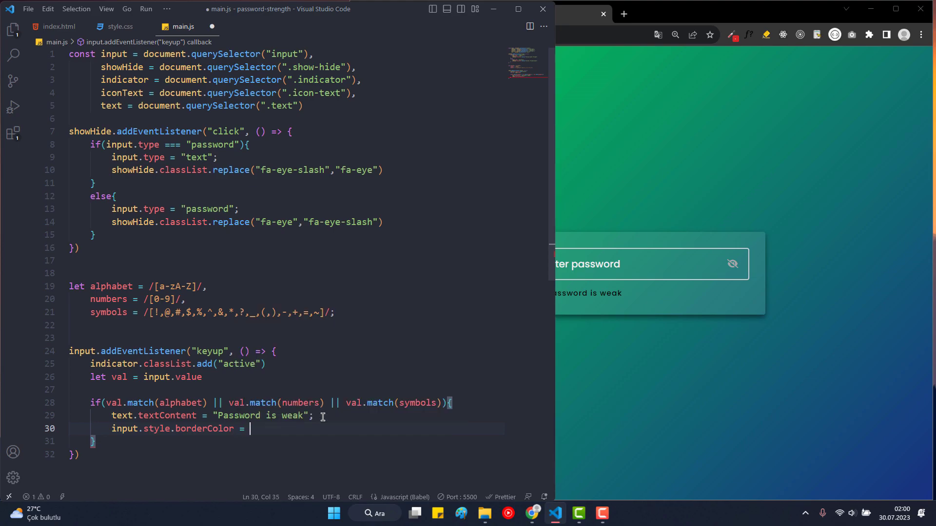
{"action": "type", "text": "\"\""}
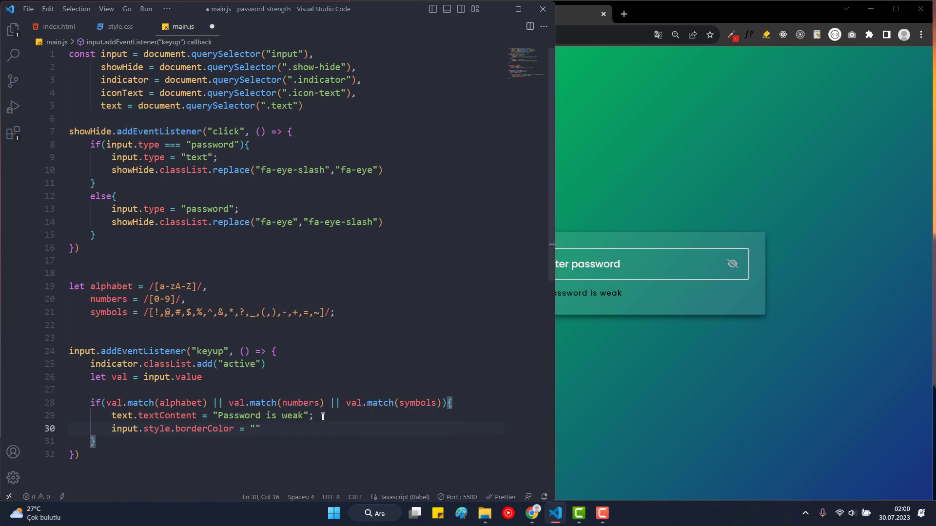
{"action": "type", "text": "#ff3333"}
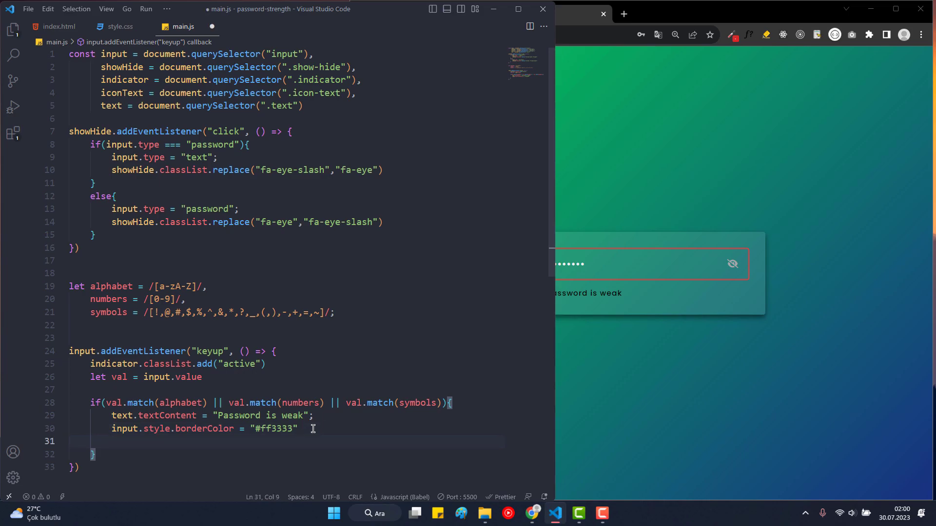
{"action": "type", "text": "showHide"}
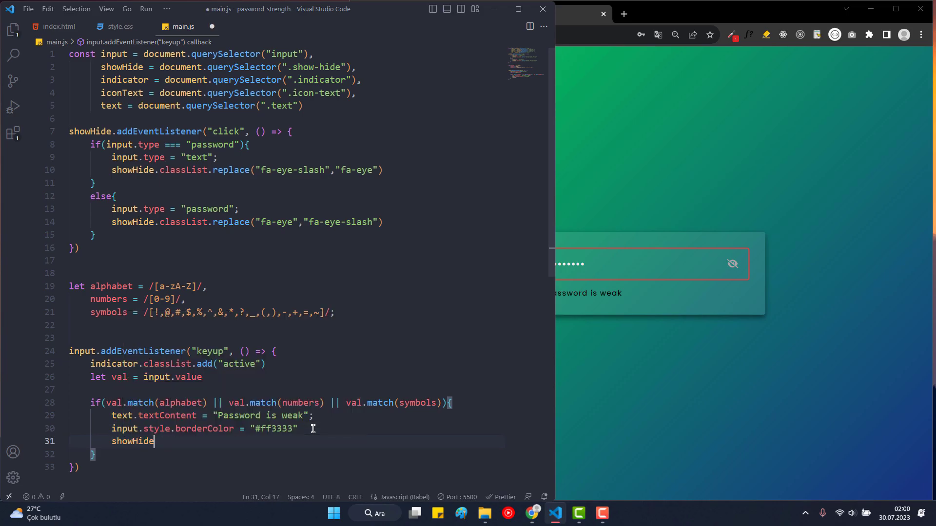
{"action": "type", "text": ".style.color = \"#\""}
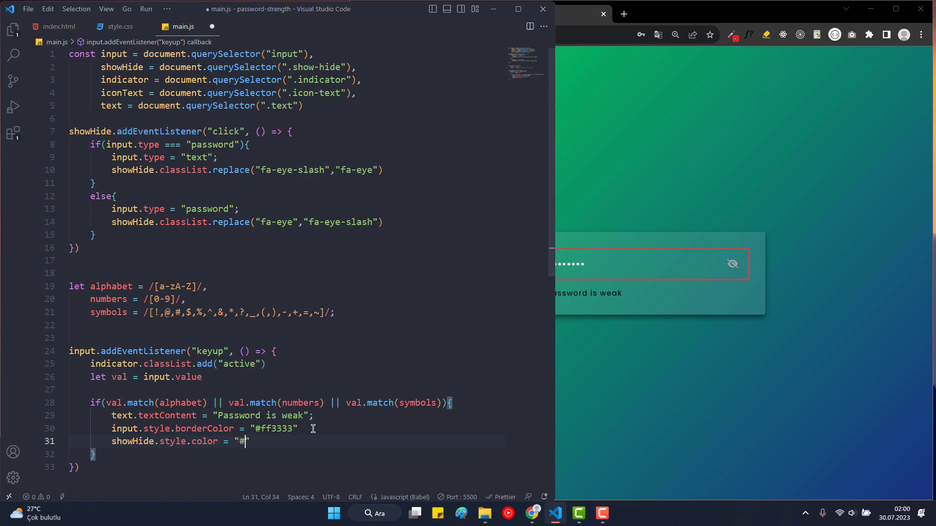
{"action": "type", "text": "ff333\""}
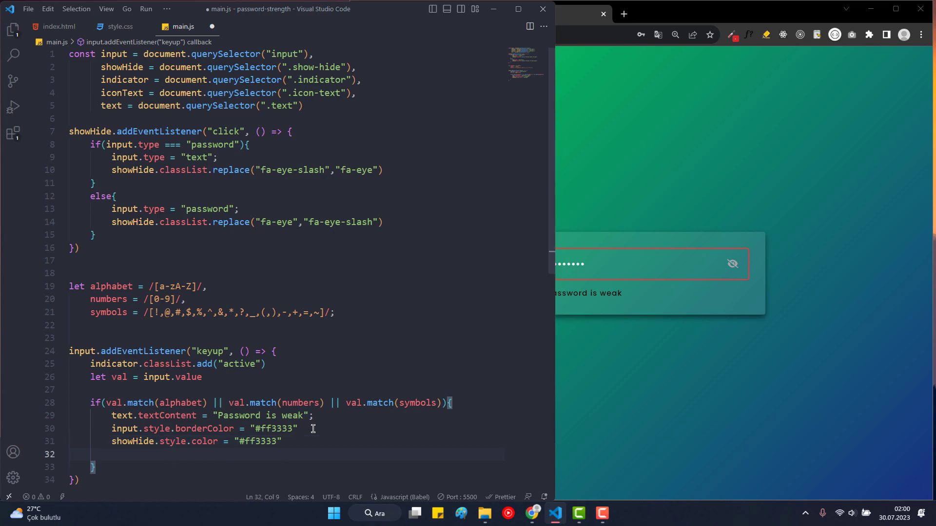
{"action": "type", "text": "iconText"}
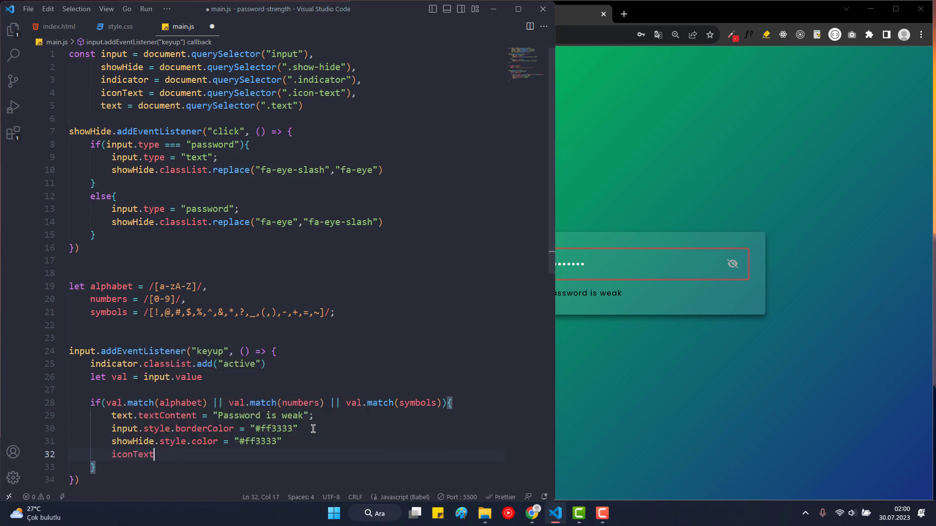
{"action": "type", "text": ".style.color"}
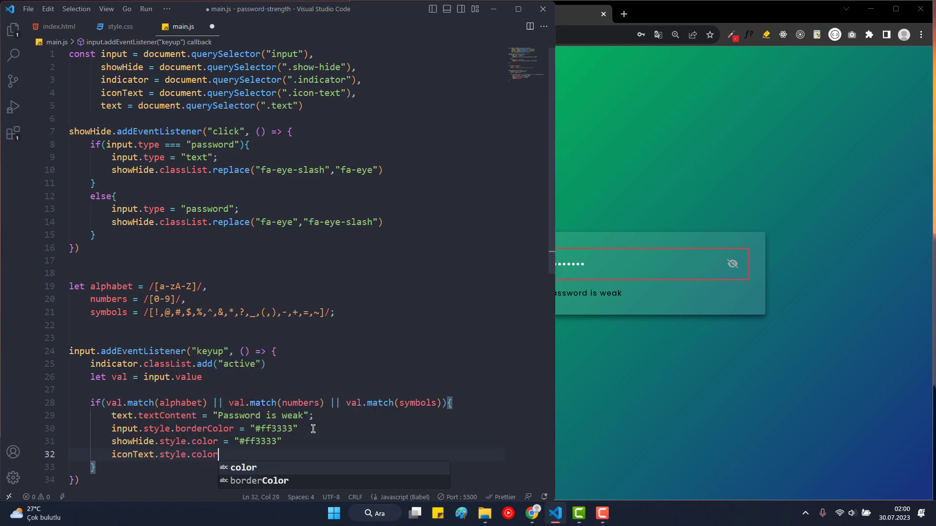
{"action": "type", "text": "= \"#ff"}
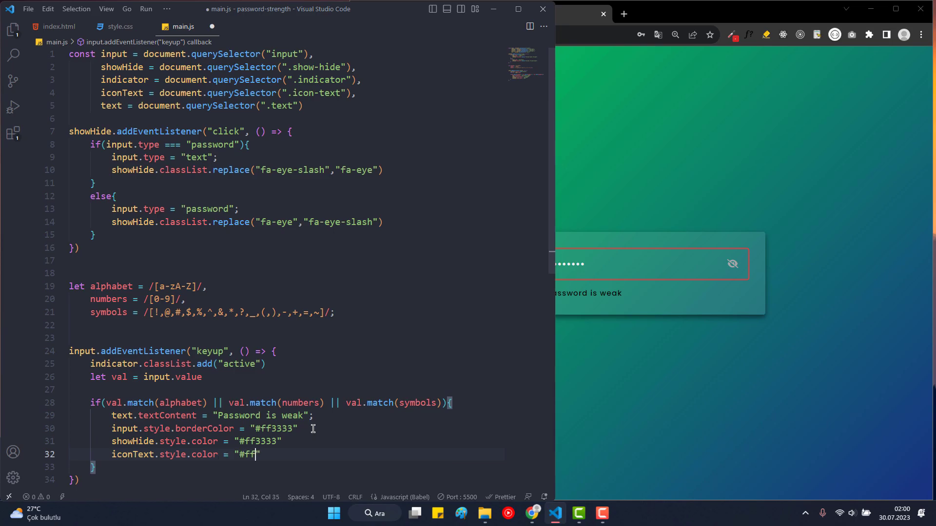
{"action": "type", "text": "3333"}
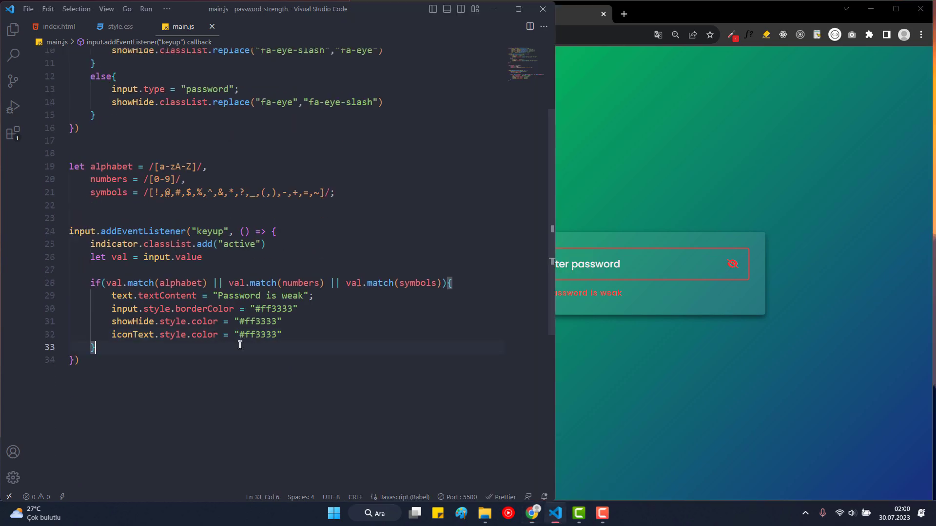
Start a medium branch requiring val to match both alphabet and numbers.
{"action": "key", "text": "enter"}
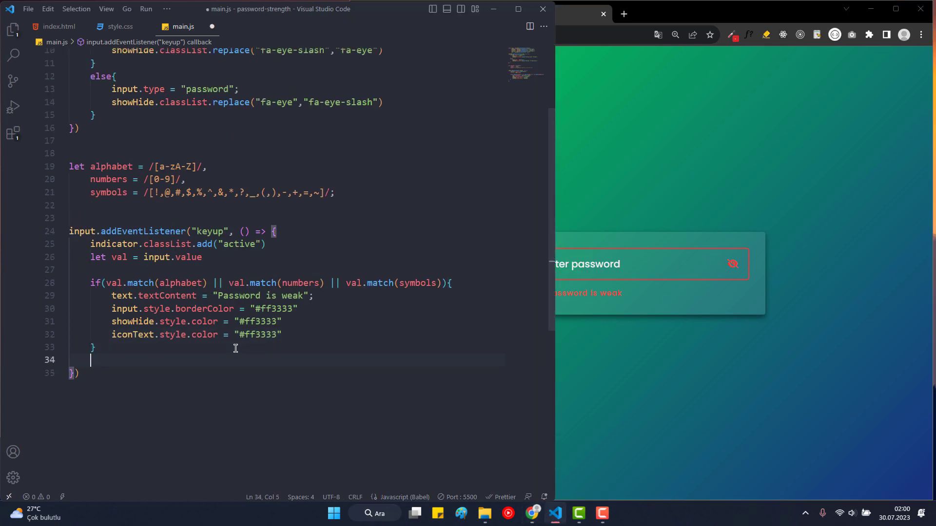
{"action": "type", "text": "if("}
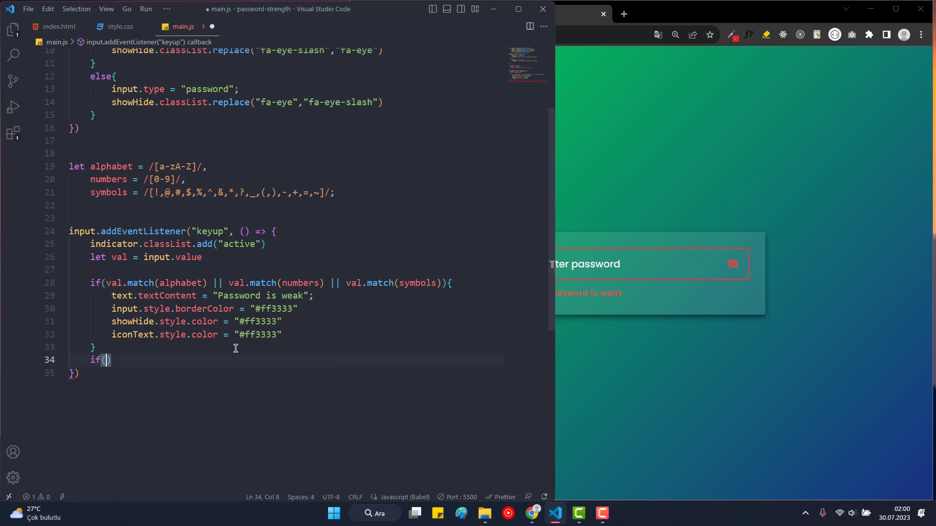
{"action": "type", "text": "val.matvh(a"}
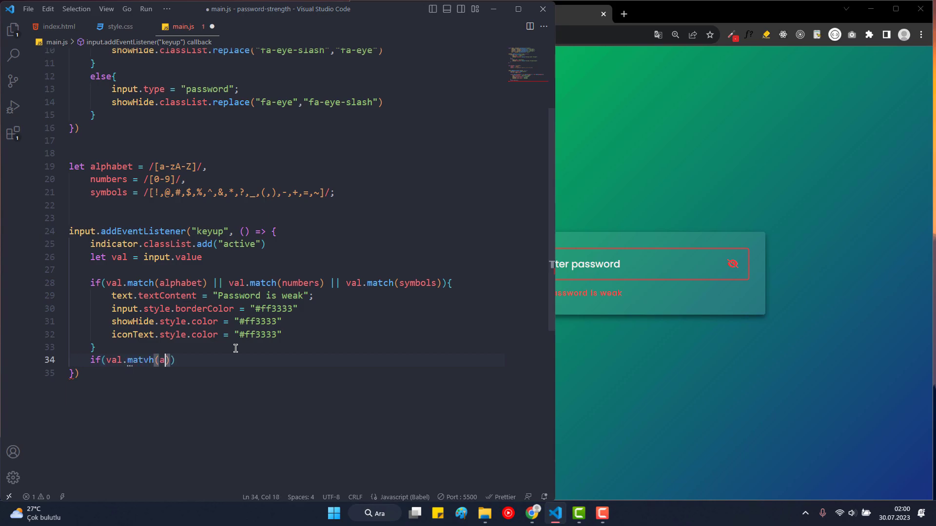
{"action": "type", "text": "lphabet)"}
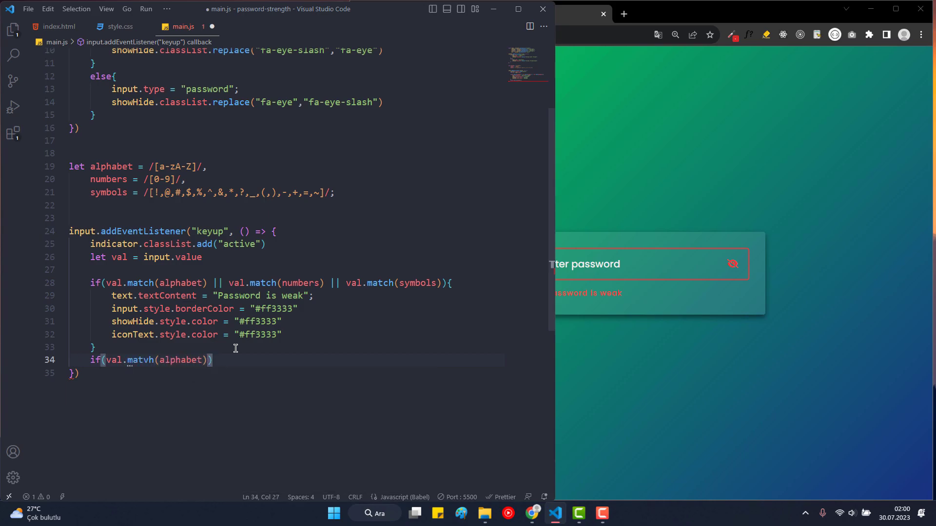
{"action": "type", "text": "&&"}
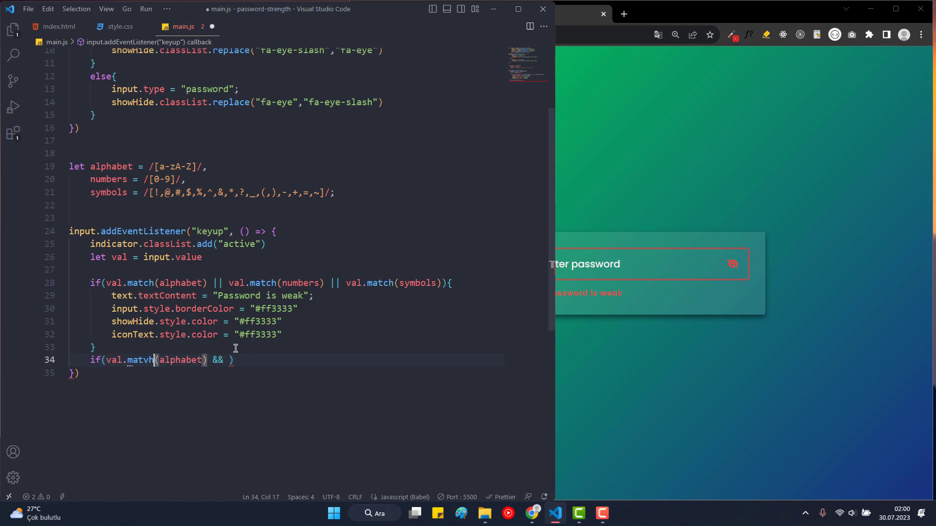
{"action": "type", "text": "match"}
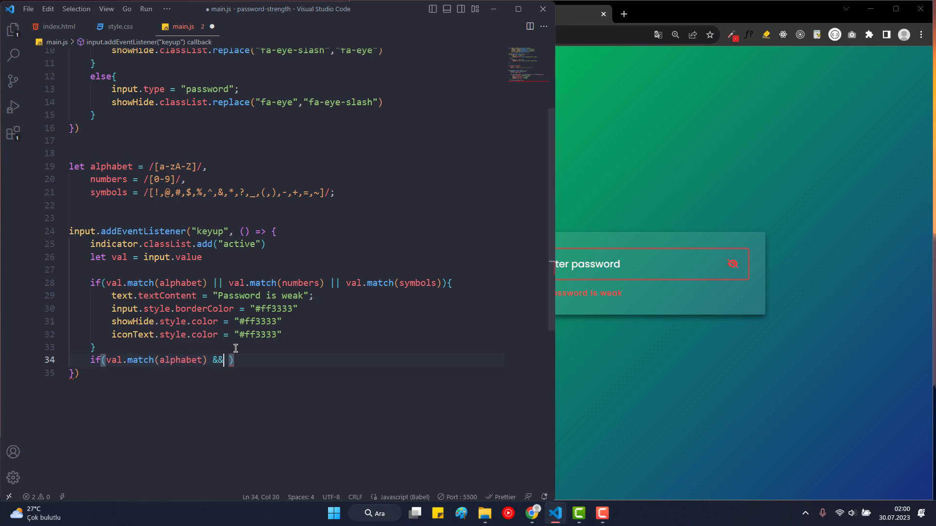
{"action": "type", "text": "val.match("}
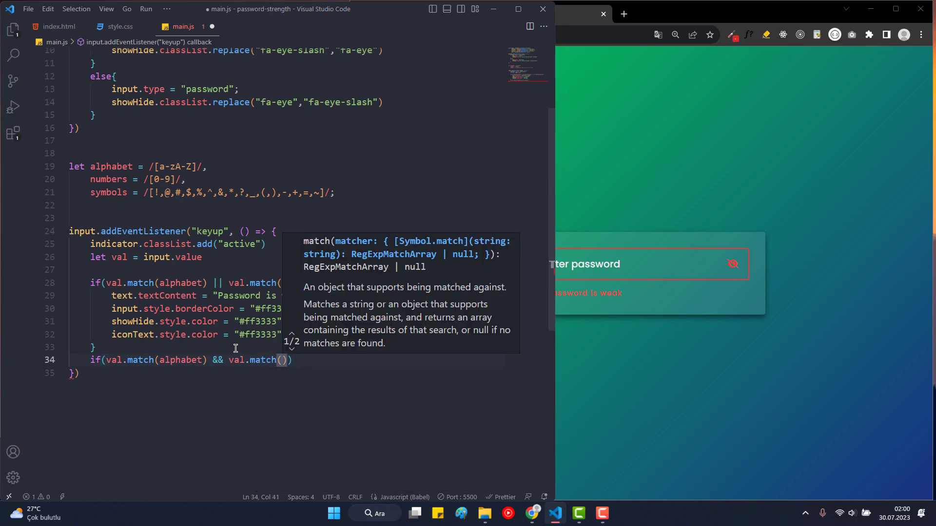
{"action": "type", "text": "numbers"}
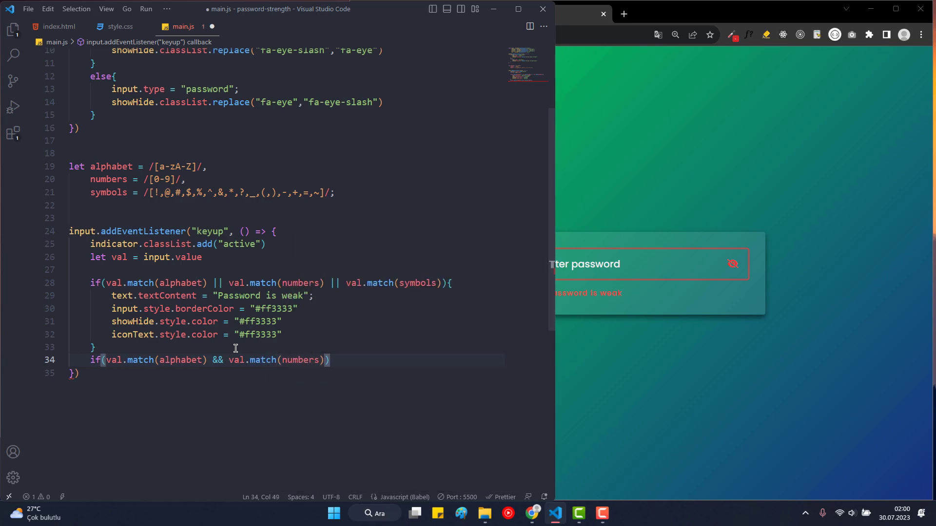
Require val.length >= 6 and show "Password is medium" with #d98e02 colours.
{"action": "type", "text": "&&"}
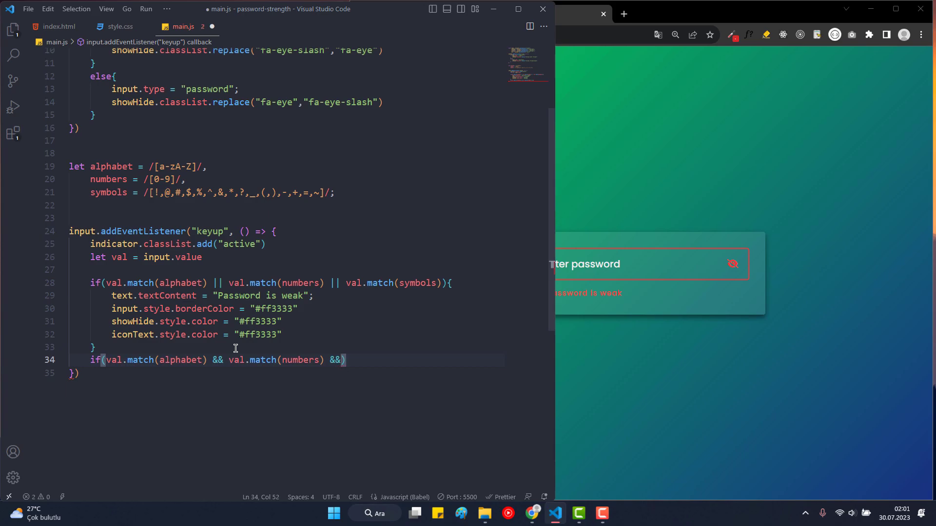
{"action": "type", "text": "val.length >"}
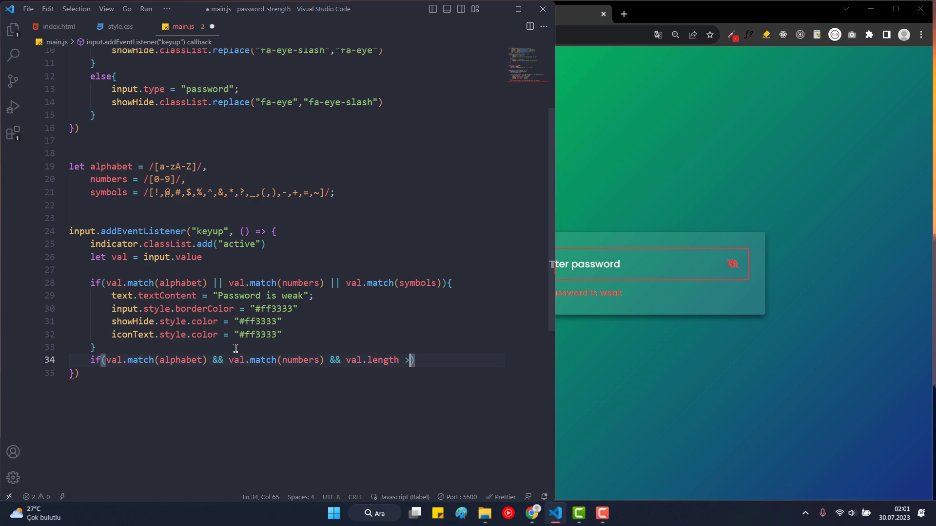
{"action": "type", "text": "="}
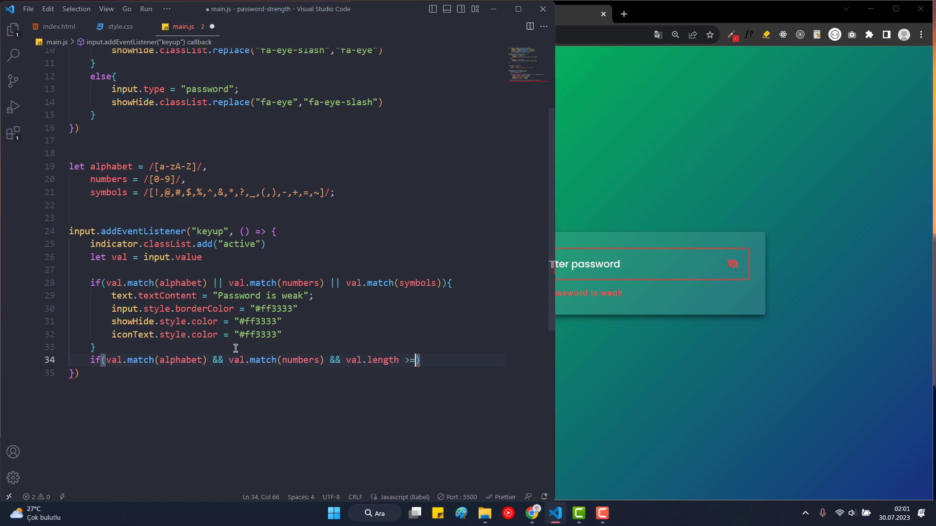
{"action": "type", "text": "6)"}
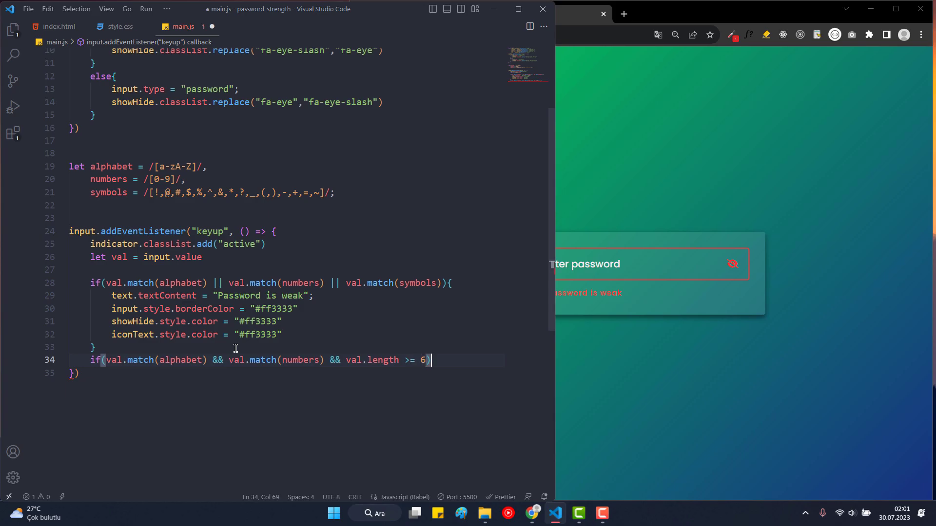
{"action": "type", "text": "te"}
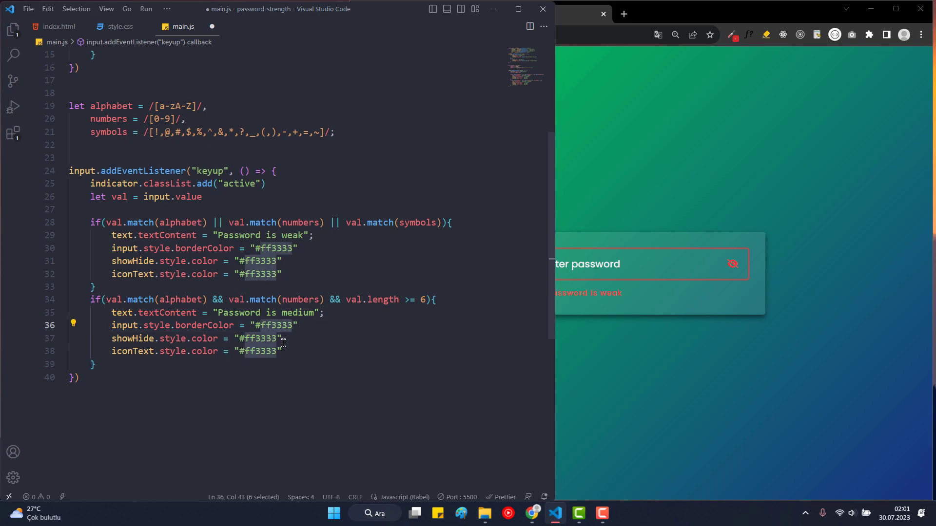
{"action": "type", "text": "#d98e02"}
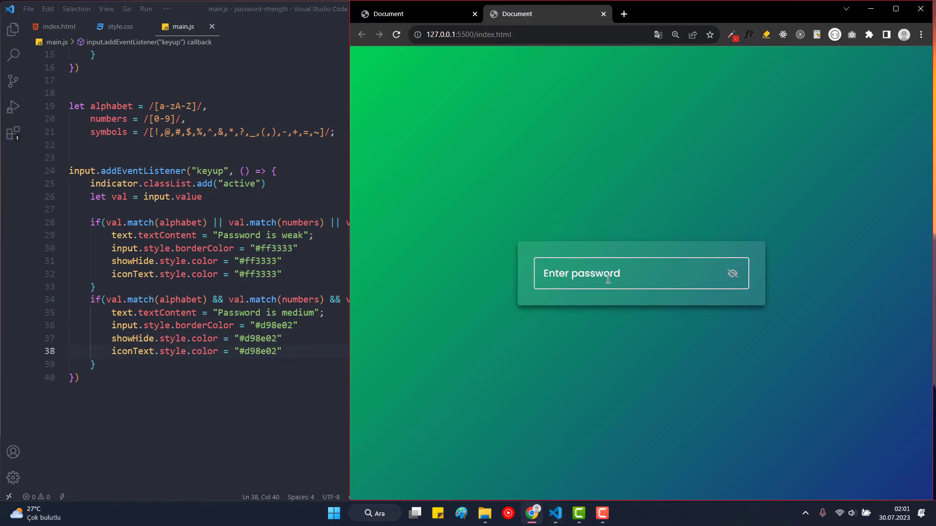
Type a test password in Chrome to confirm the yellow 'Password is medium' indicator.
{"action": "type", "text": "abc"}
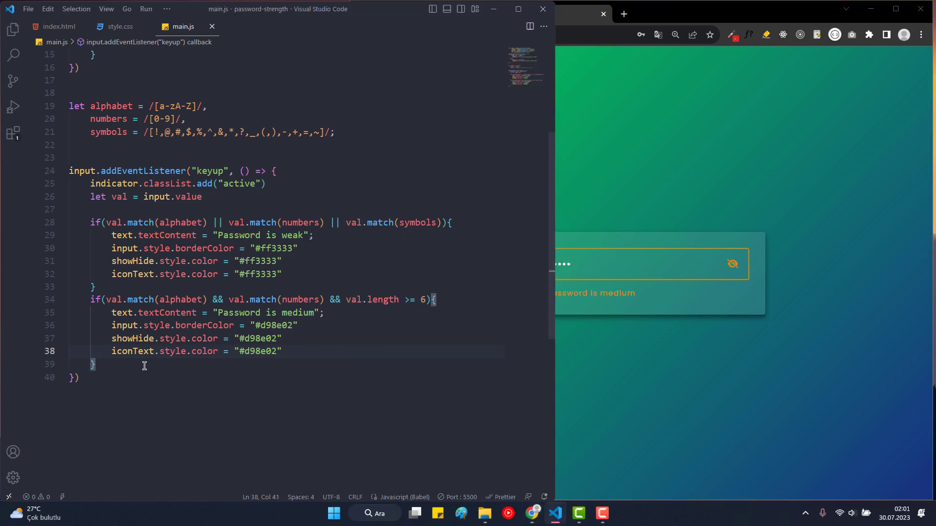
Start a strong branch requiring val to match alphabet, numbers and symbols.
{"action": "key", "text": "Enter"}
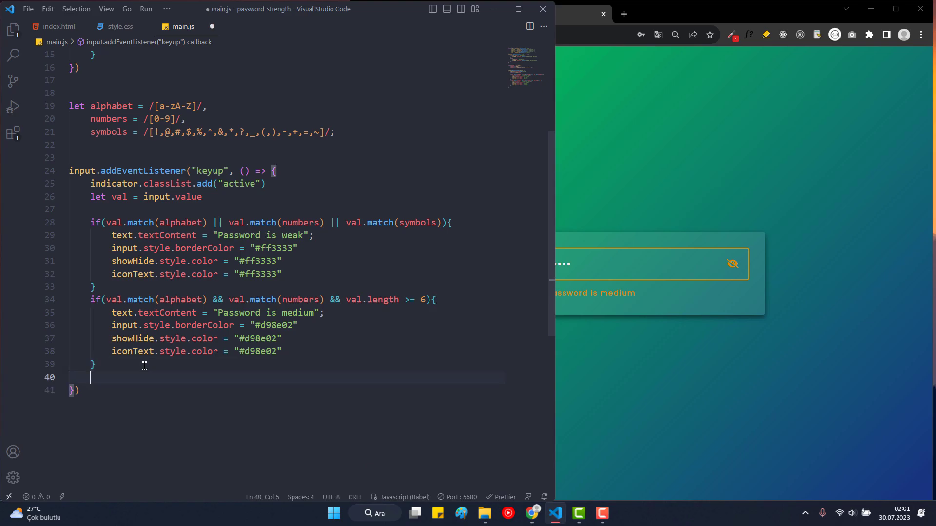
{"action": "type", "text": "if(val.match("}
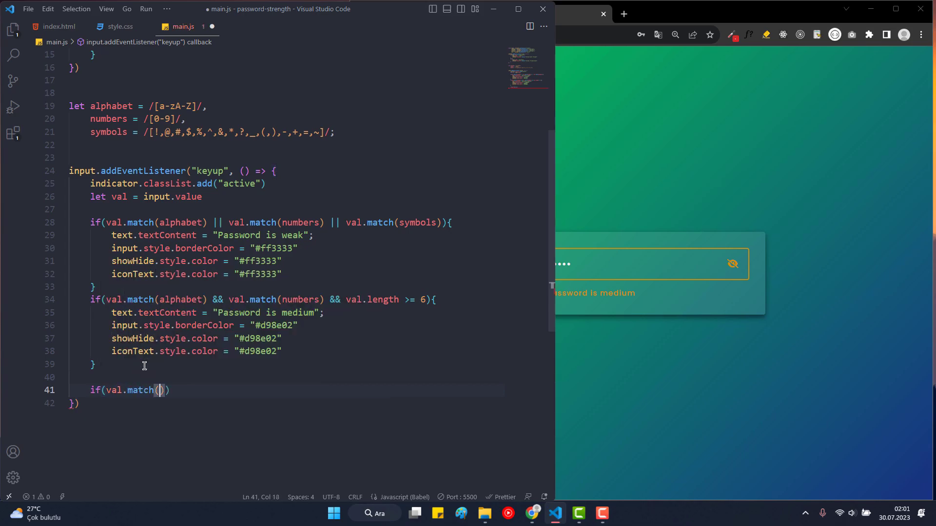
{"action": "type", "text": "alphabet"}
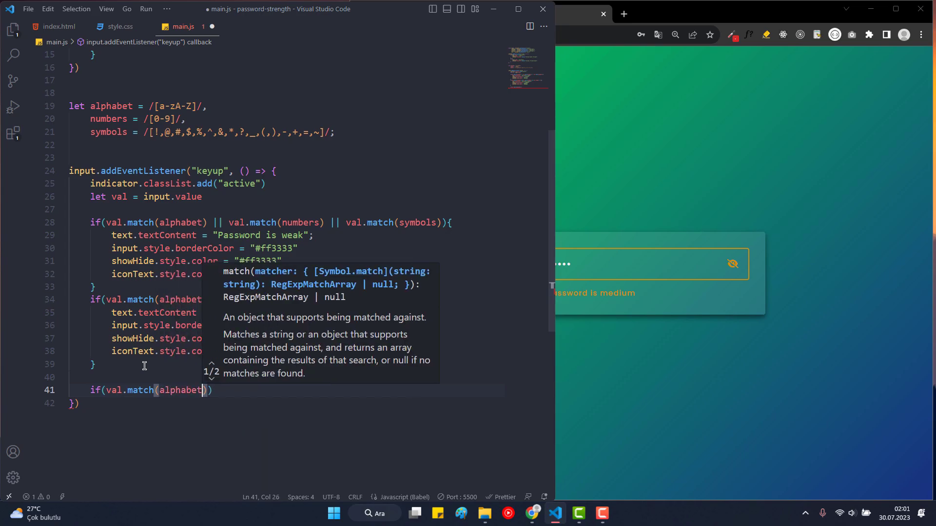
{"action": "type", "text": "&& va"}
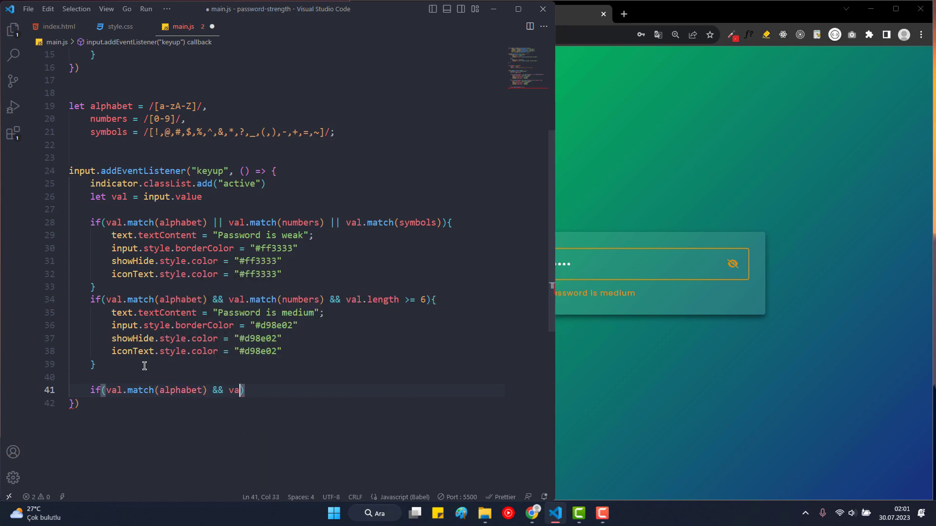
{"action": "type", "text": ".match("}
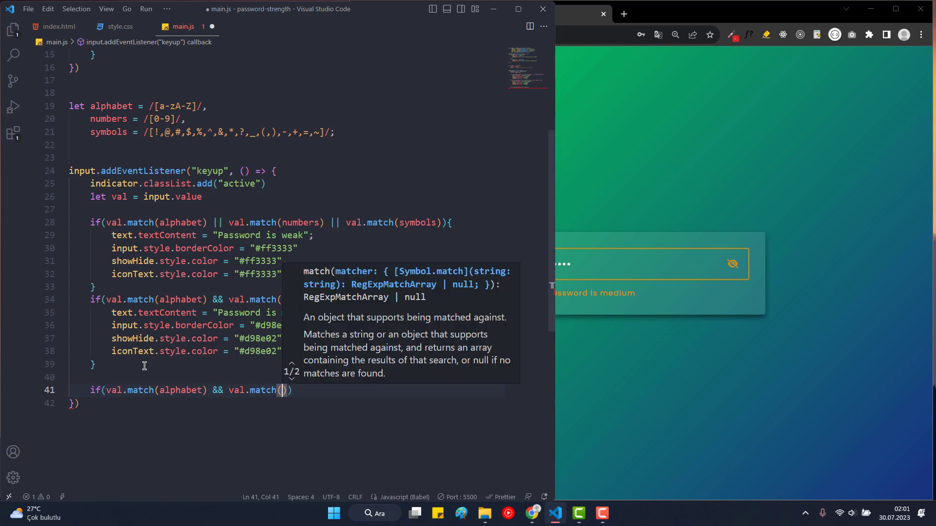
{"action": "type", "text": "numbers"}
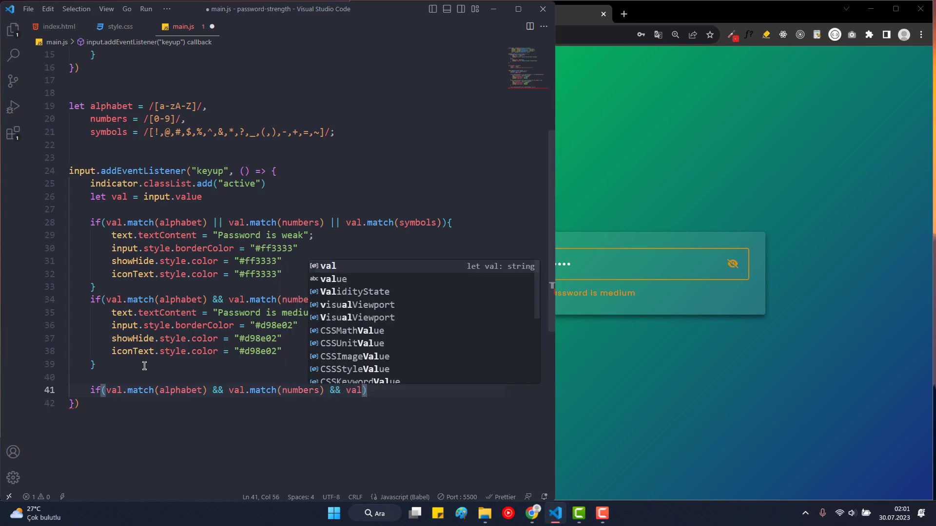
{"action": "type", "text": ".mar"}
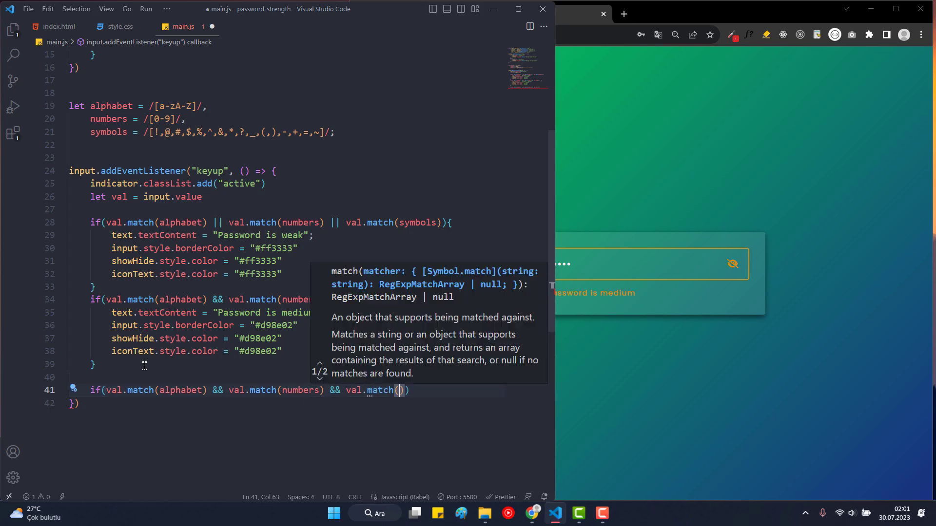
{"action": "type", "text": "symbols"}
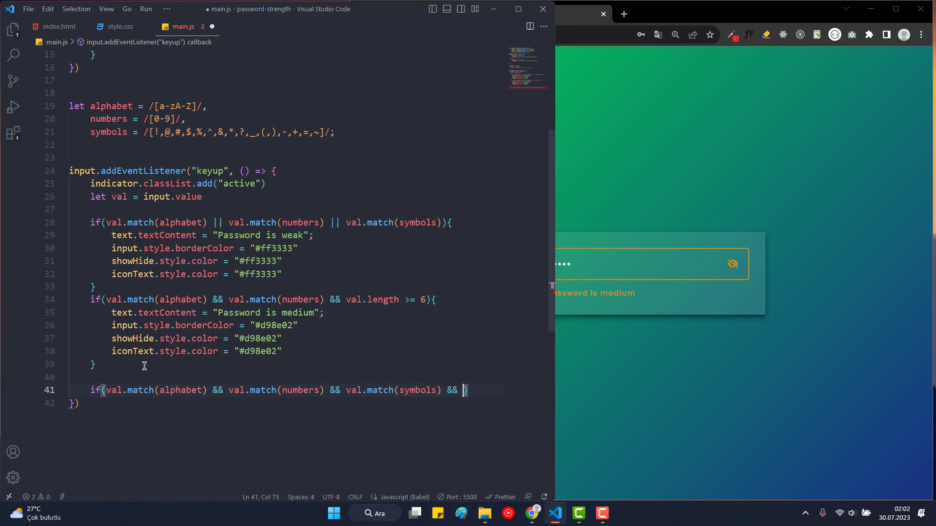
Require val.length >= 8 and show "Password is strong" with #22c32a colours.
{"action": "type", "text": "val.length"}
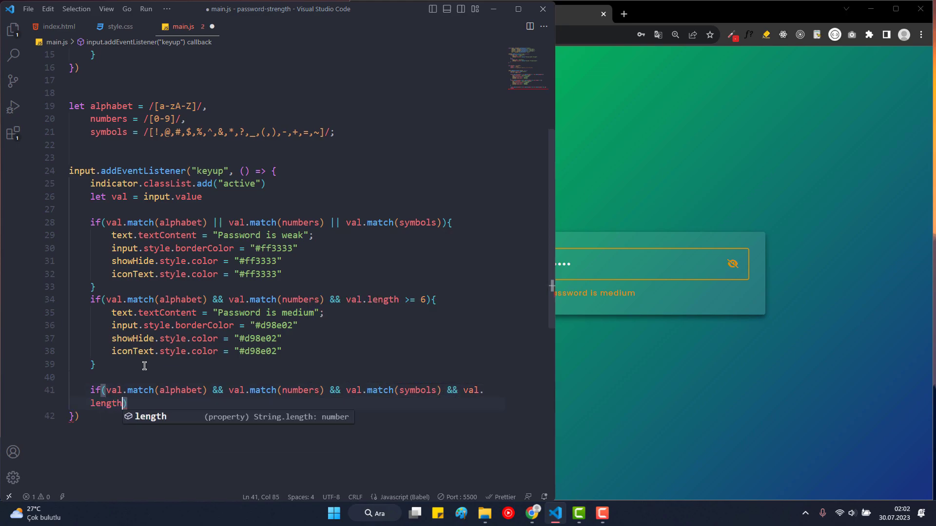
{"action": "type", "text": ">="}
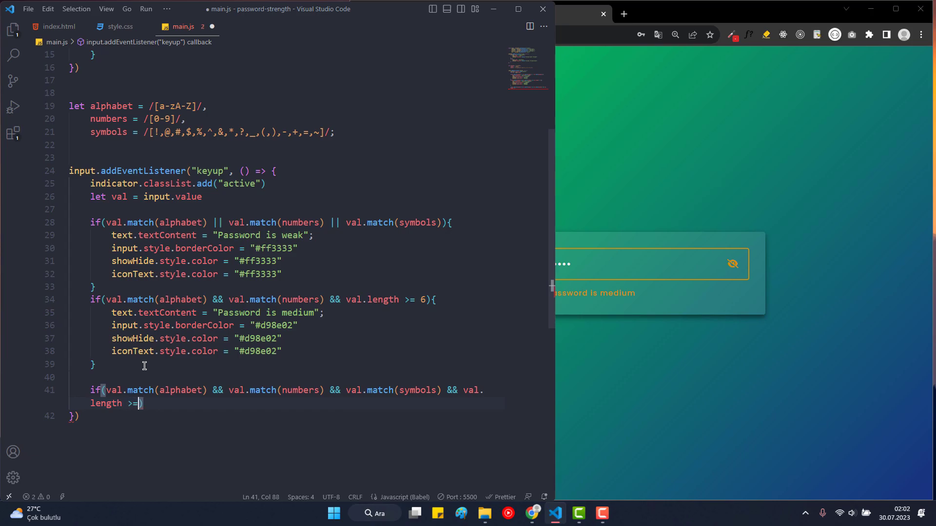
{"action": "type", "text": "8)"}
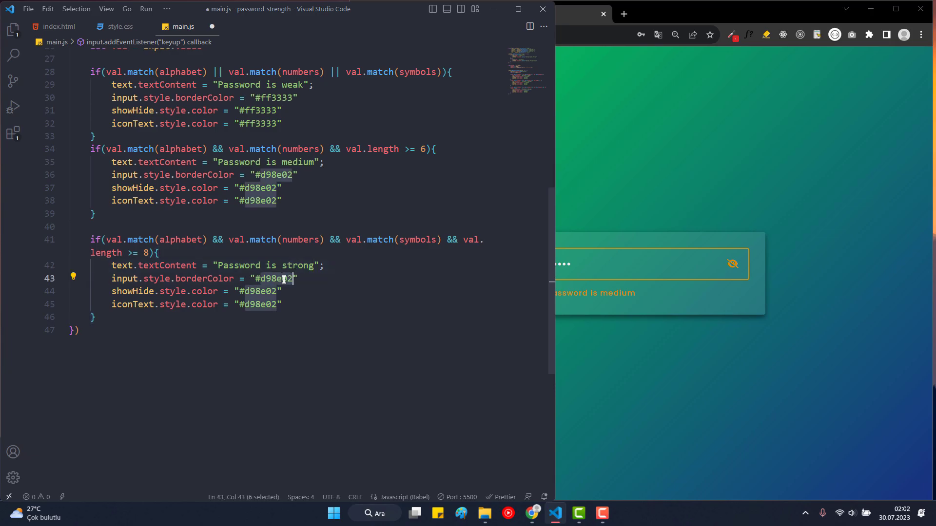
{"action": "type", "text": "#22c"}
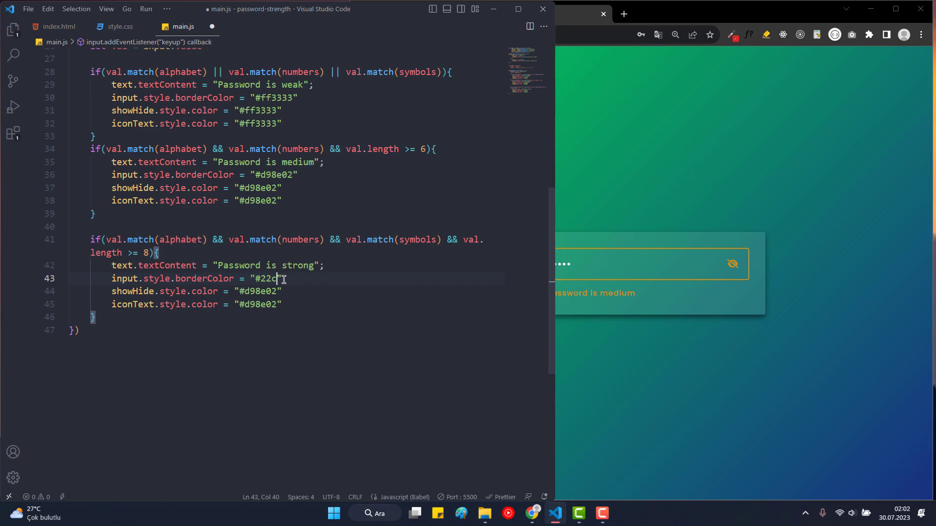
{"action": "type", "text": "3ea"}
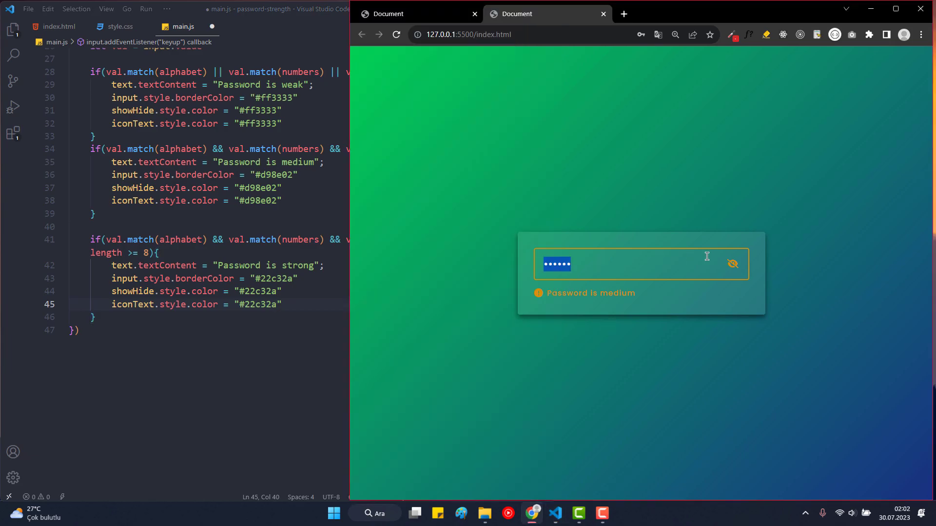
Test in Chrome: 'aaaa' shows red weak, then appending digits and exclamation marks (aaa555!!!!) shows green strong.
{"action": "left_click", "coordinate": [732, 264]}
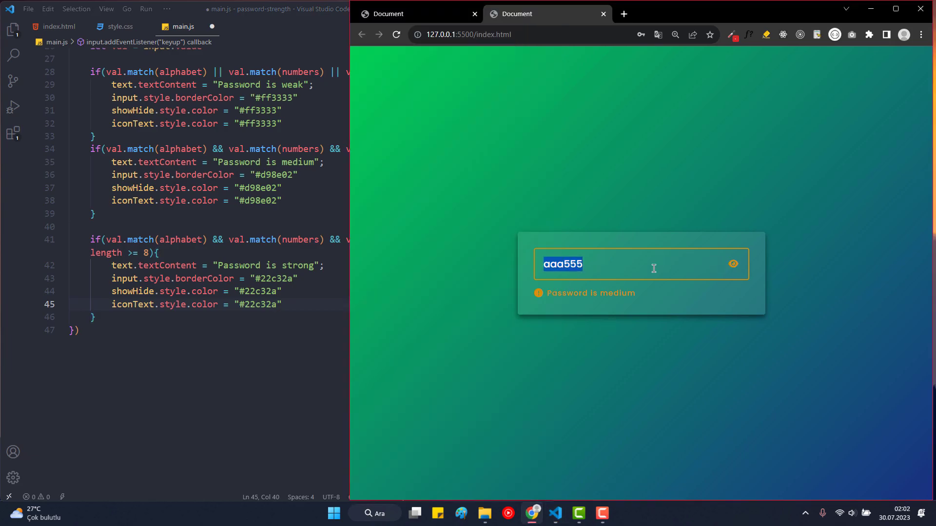
{"action": "type", "text": "aaaa"}
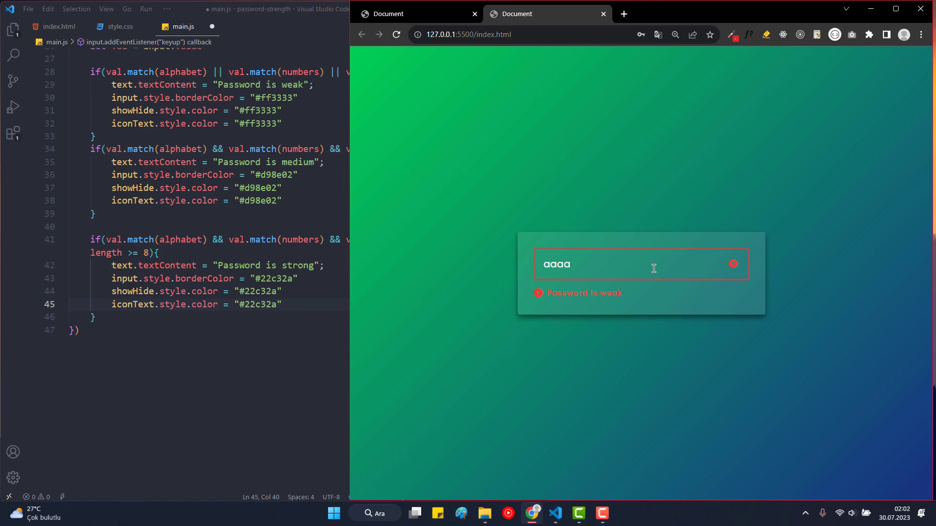
{"action": "type", "text": "5555!!!"}
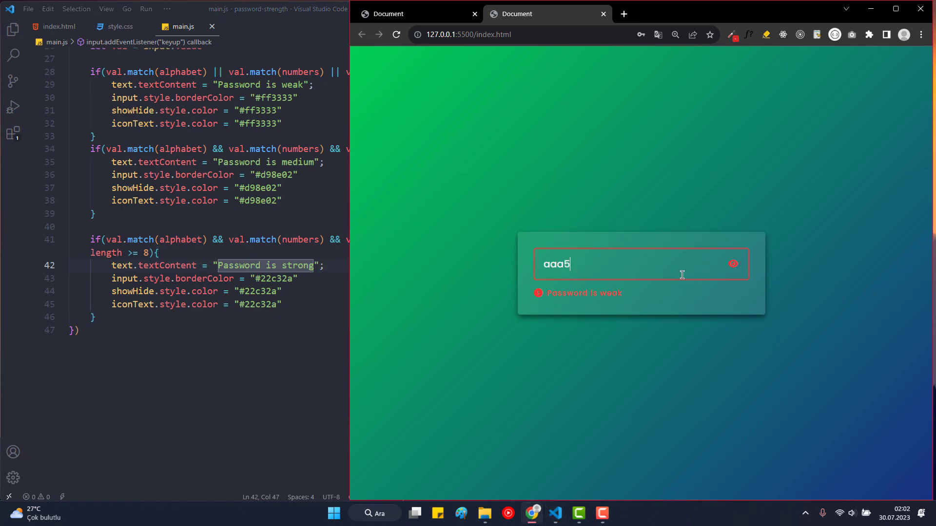
{"action": "type", "text": "55!!!!"}
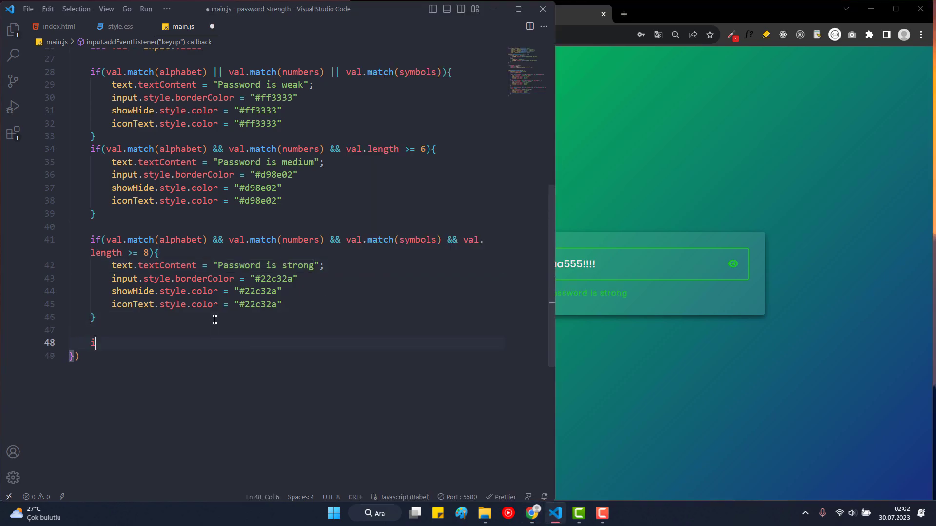
Add an if(val == "") branch that calls indicator.classList.remove("active").
{"action": "type", "text": "e"}
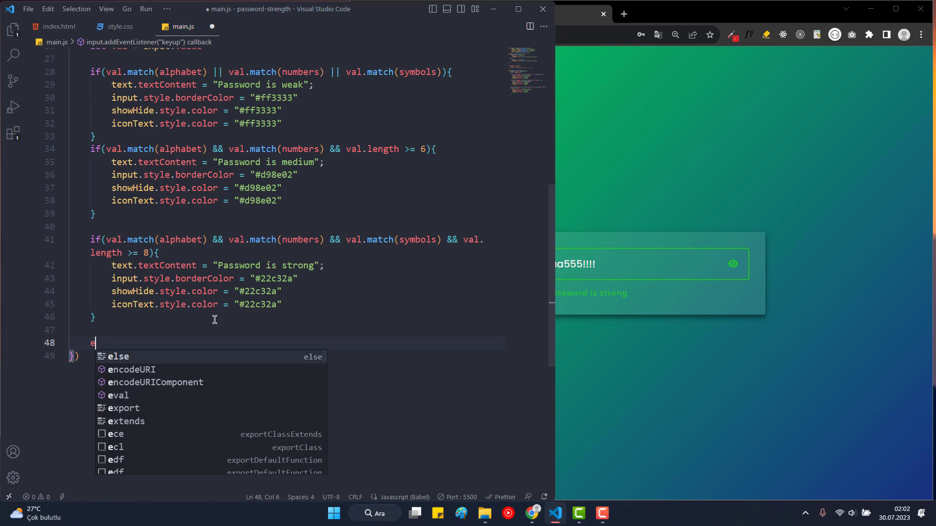
{"action": "type", "text": "if(val"}
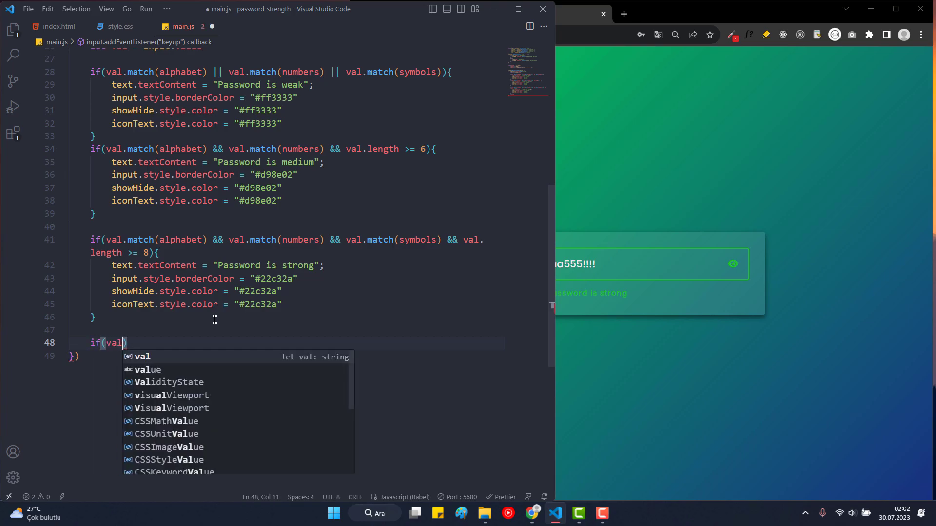
{"action": "type", "text": "== \""}
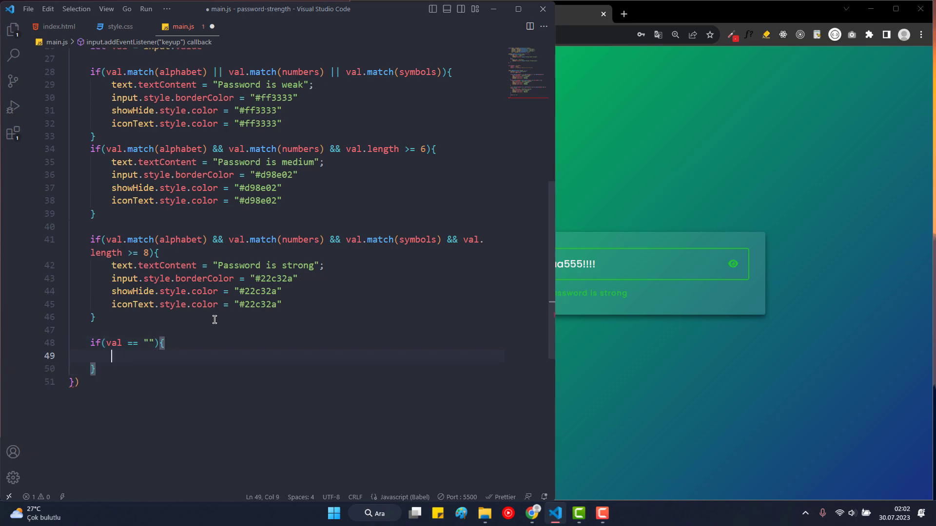
{"action": "type", "text": "indicator.c"}
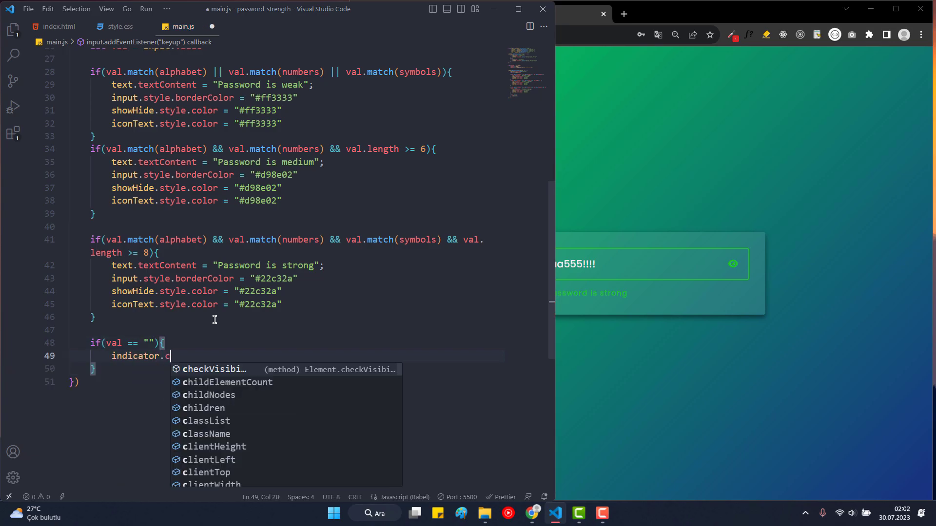
{"action": "type", "text": "lassList.remove"}
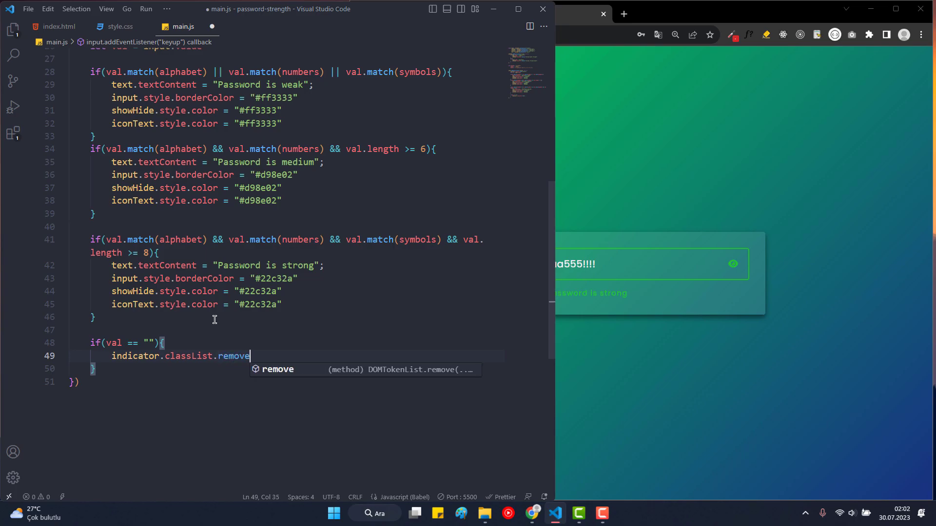
{"action": "type", "text": "(\"active\");"}
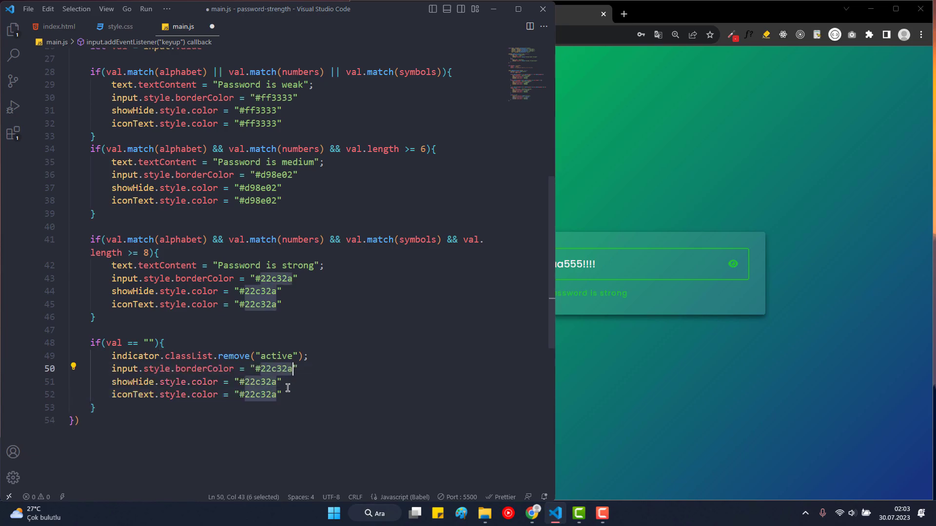
Change the reset colour values for border and icons to #15d61f.
{"action": "type", "text": "15"}
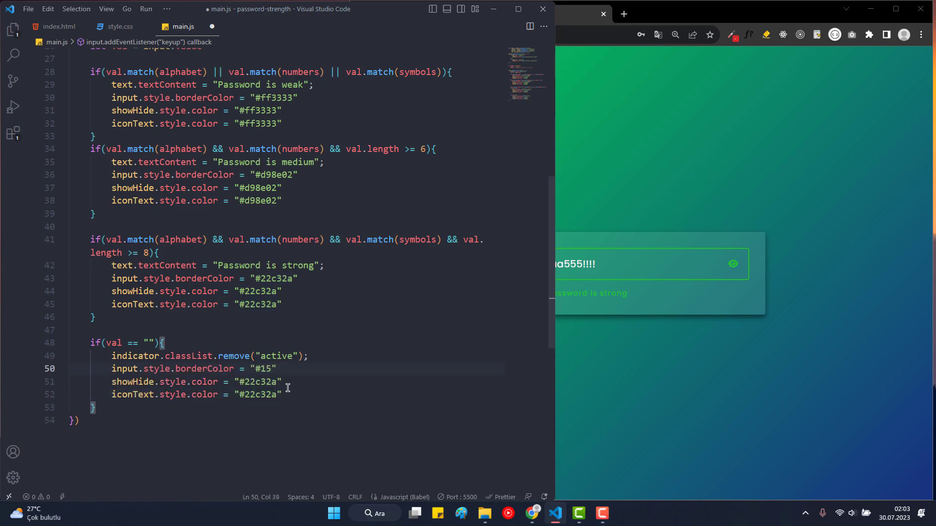
{"action": "type", "text": "d61f"}
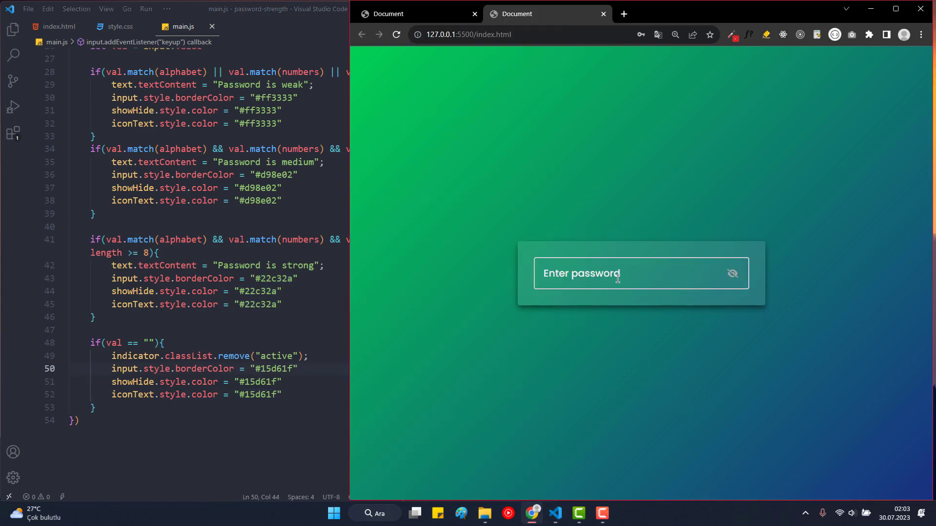
{"action": "mouse_move", "coordinate": [732, 298]}
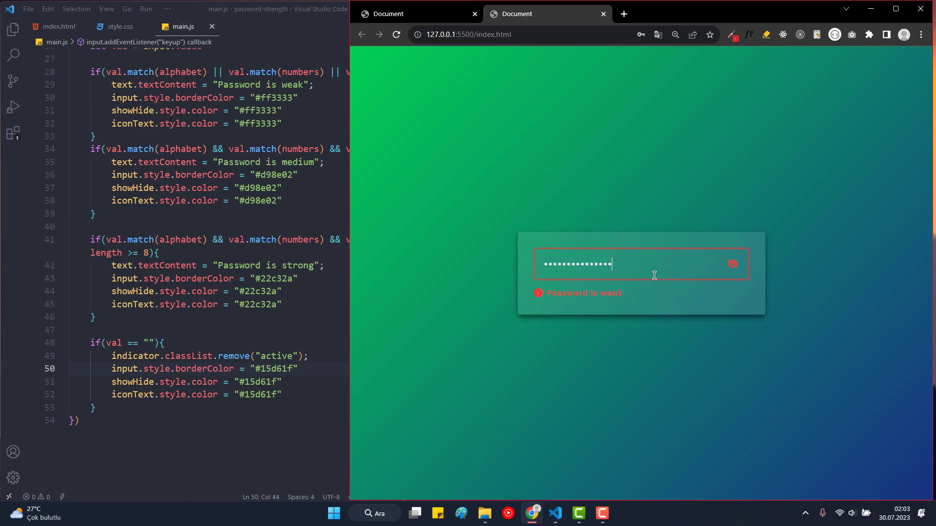
Retest in Chrome by erasing the password to hide the indicator, then retyping to see weak, medium and strong.
{"action": "key", "text": "backspace"}
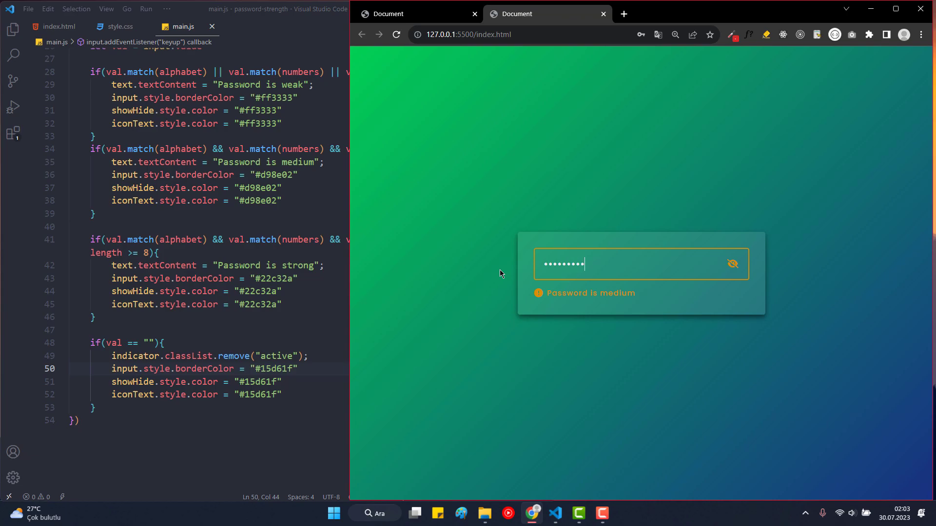
{"action": "key", "text": "Backspace"}
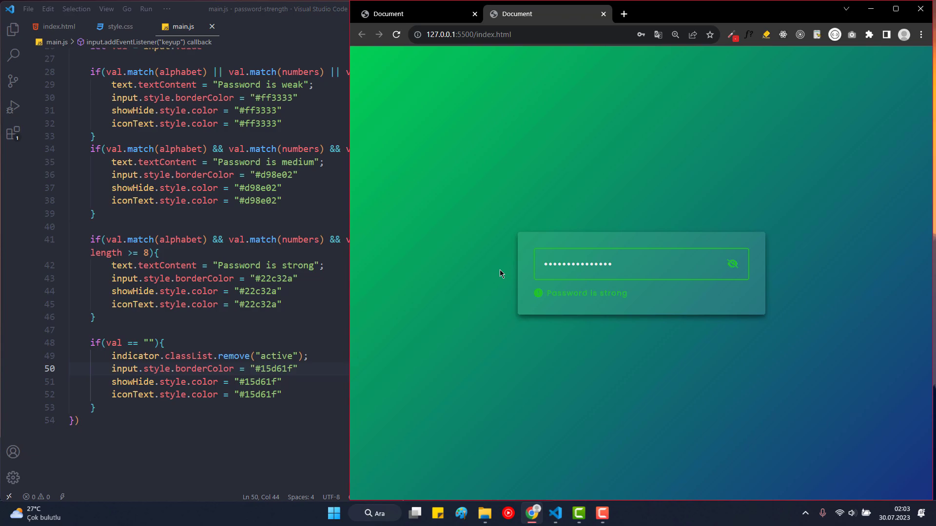
{"action": "type", "text": "•"}
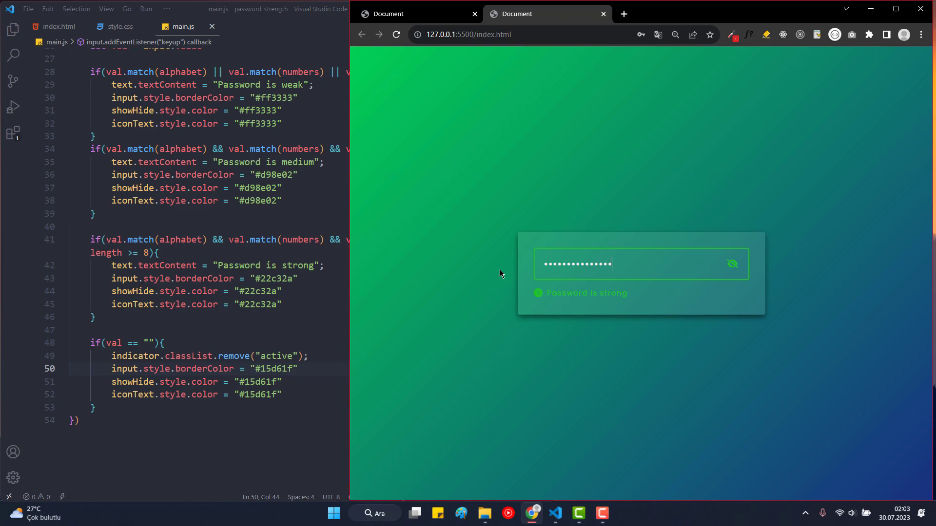